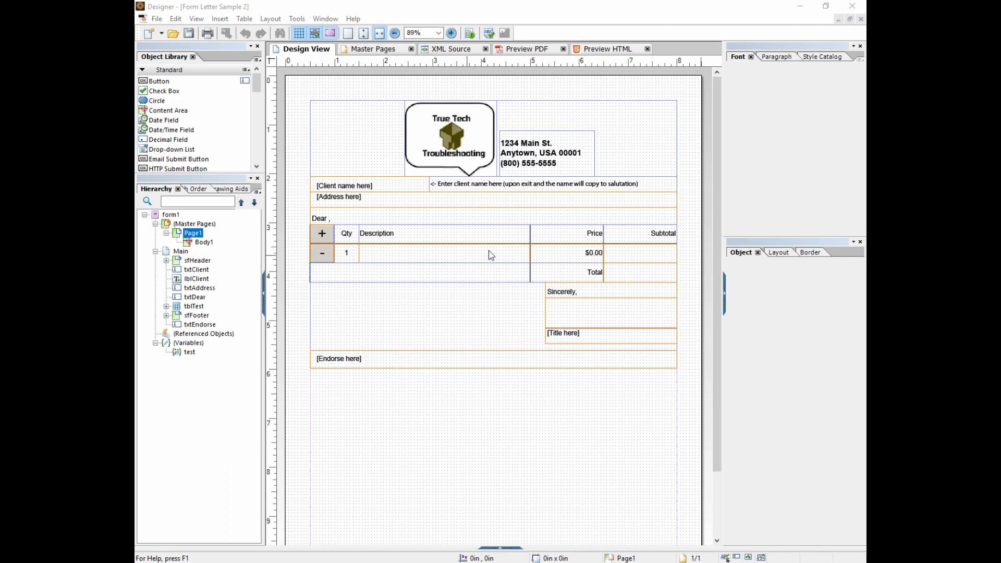
Inspect the item row's Subtotal cell calculate script, Cell2 * Cell4, checking the Price cell.
{"action": "left_click", "coordinate": [638, 252]}
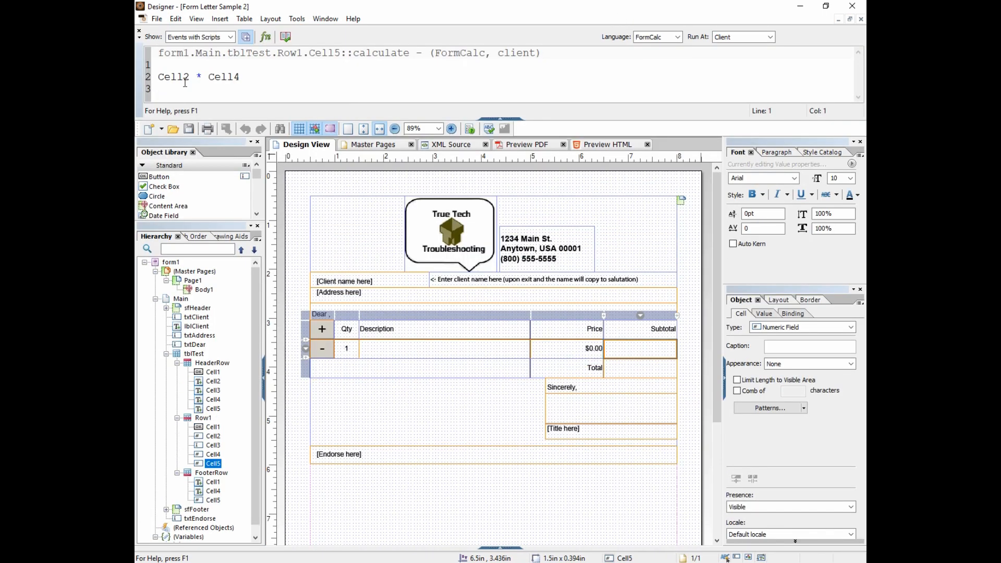
{"action": "mouse_move", "coordinate": [354, 357]}
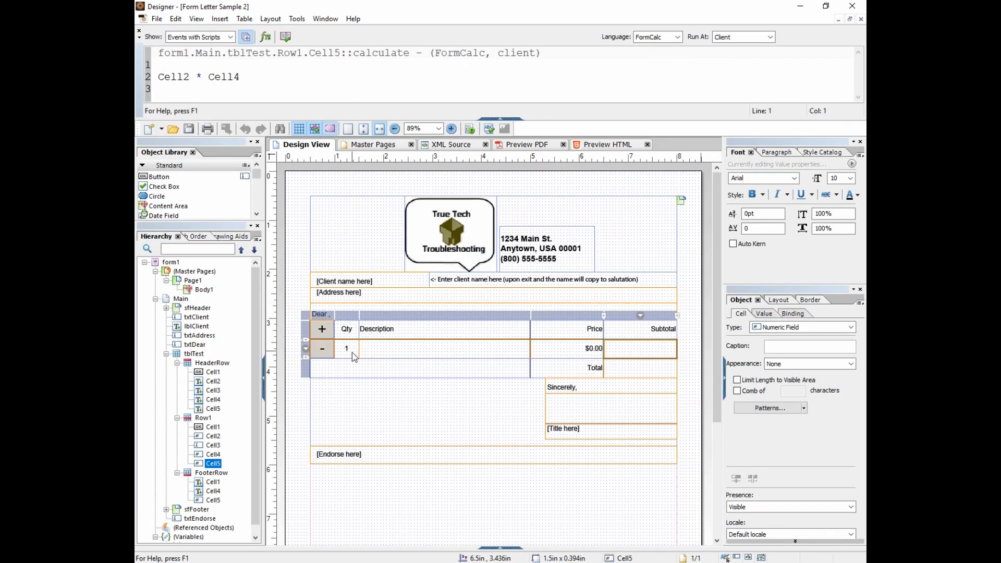
{"action": "left_click", "coordinate": [570, 348]}
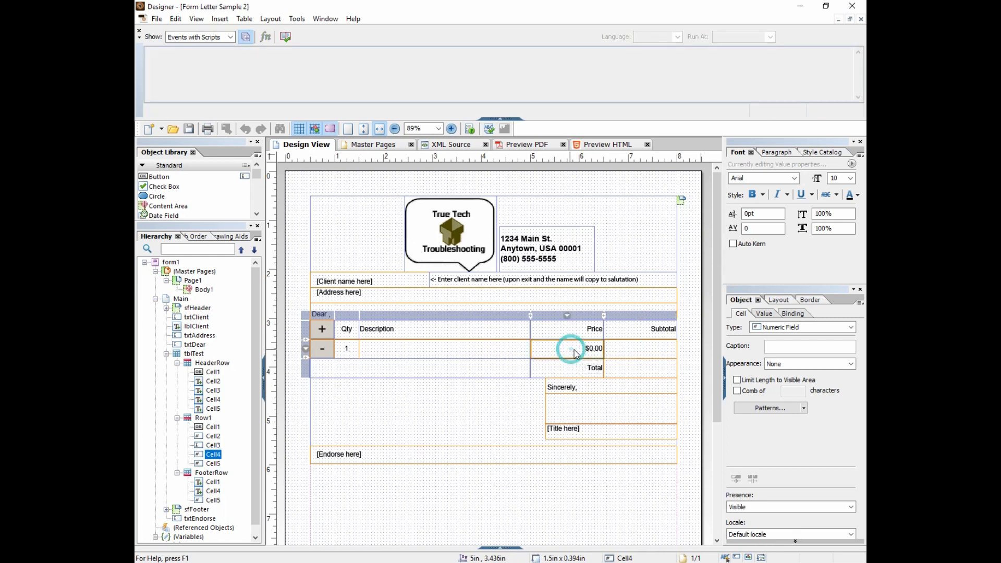
{"action": "mouse_move", "coordinate": [622, 351]}
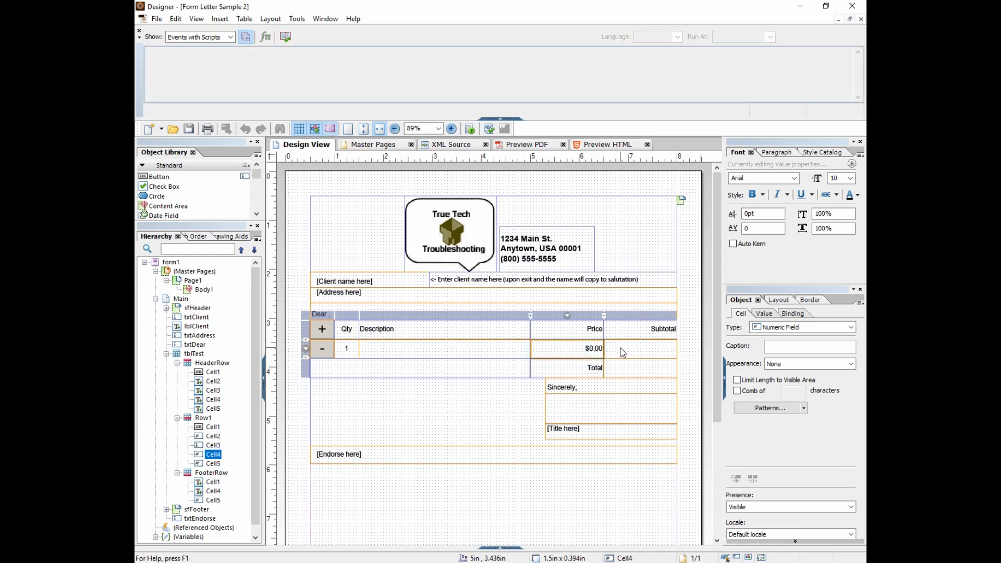
{"action": "mouse_move", "coordinate": [592, 354]}
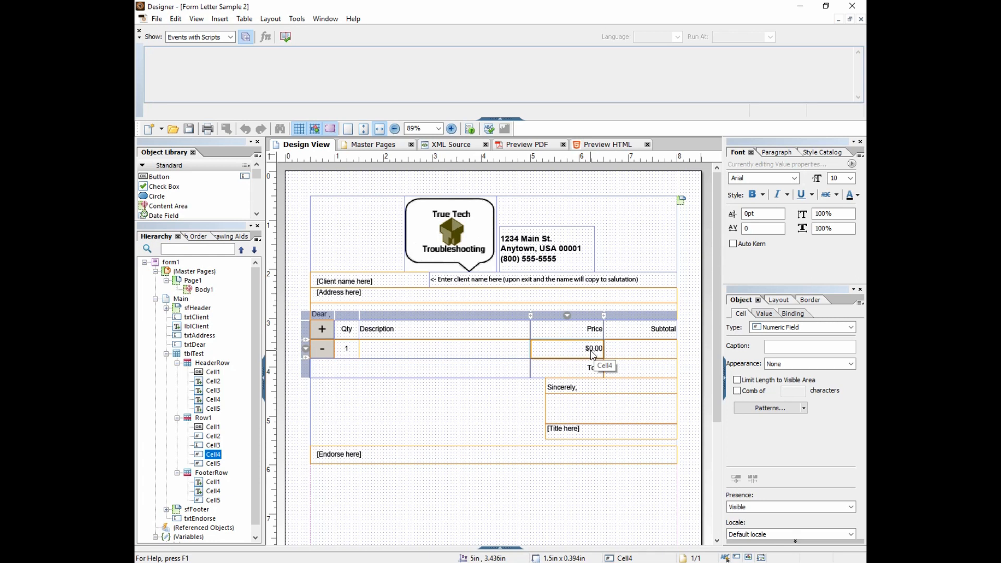
{"action": "left_click", "coordinate": [638, 348]}
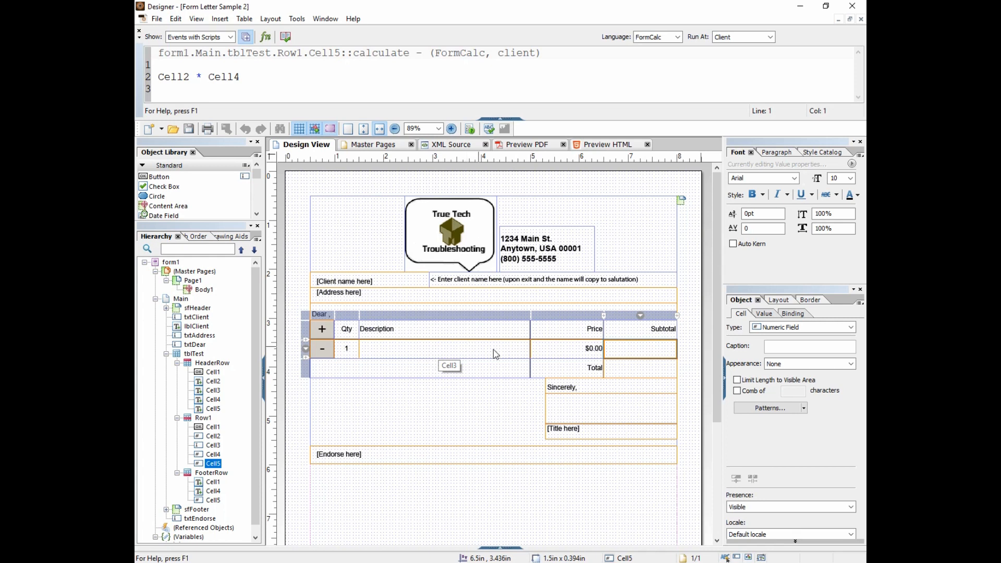
{"action": "mouse_move", "coordinate": [635, 353]}
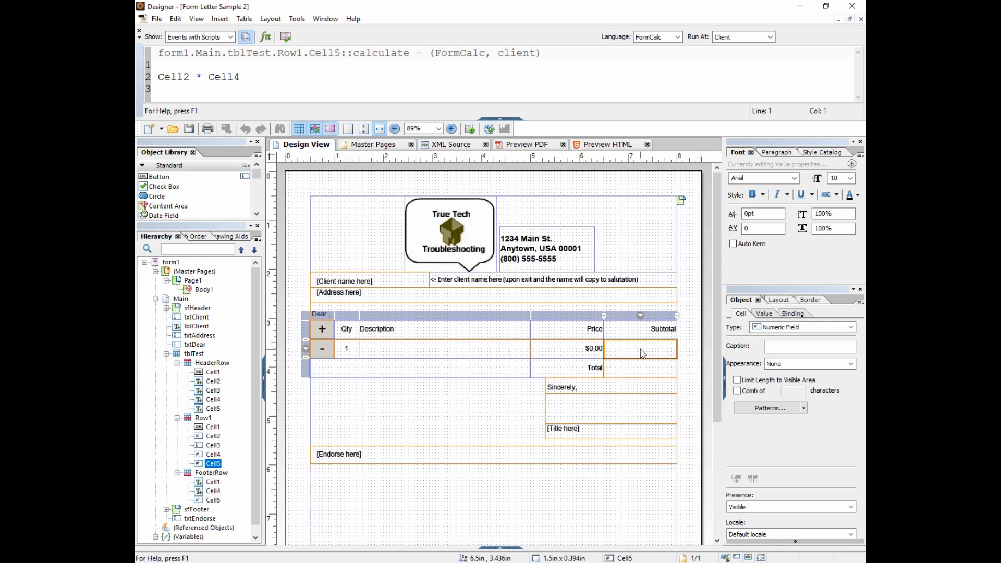
{"action": "mouse_move", "coordinate": [490, 363]}
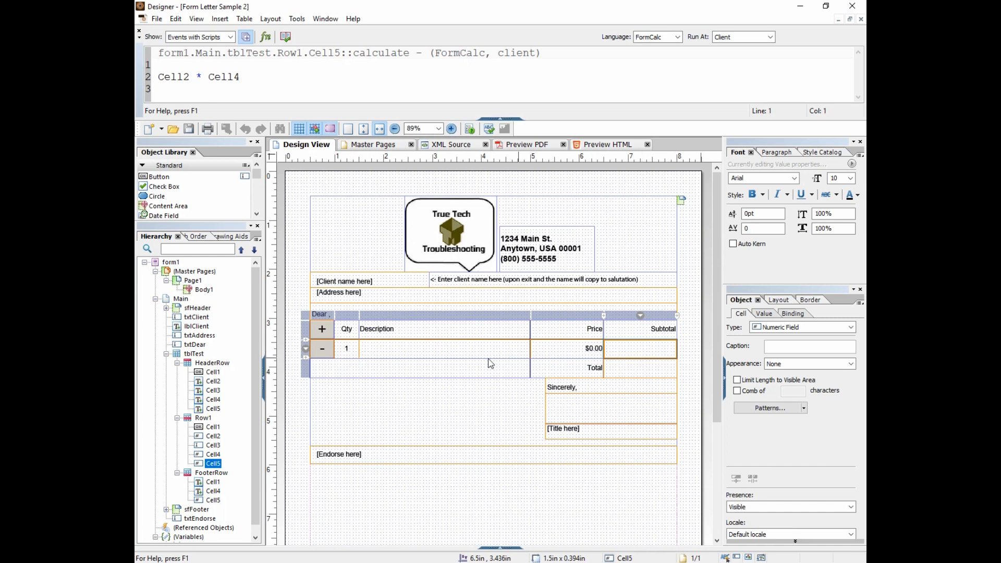
{"action": "mouse_move", "coordinate": [393, 352]}
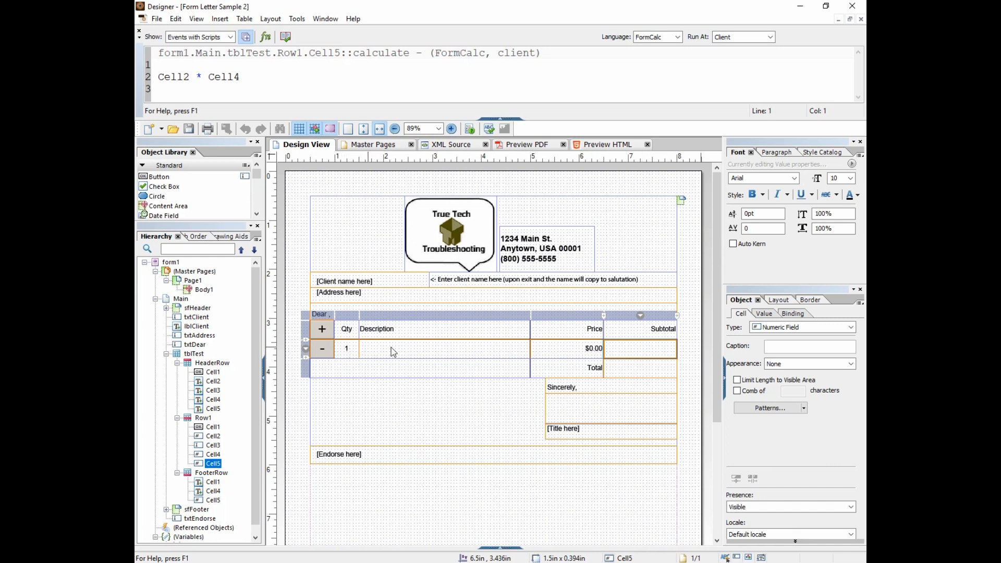
{"action": "mouse_move", "coordinate": [268, 120]}
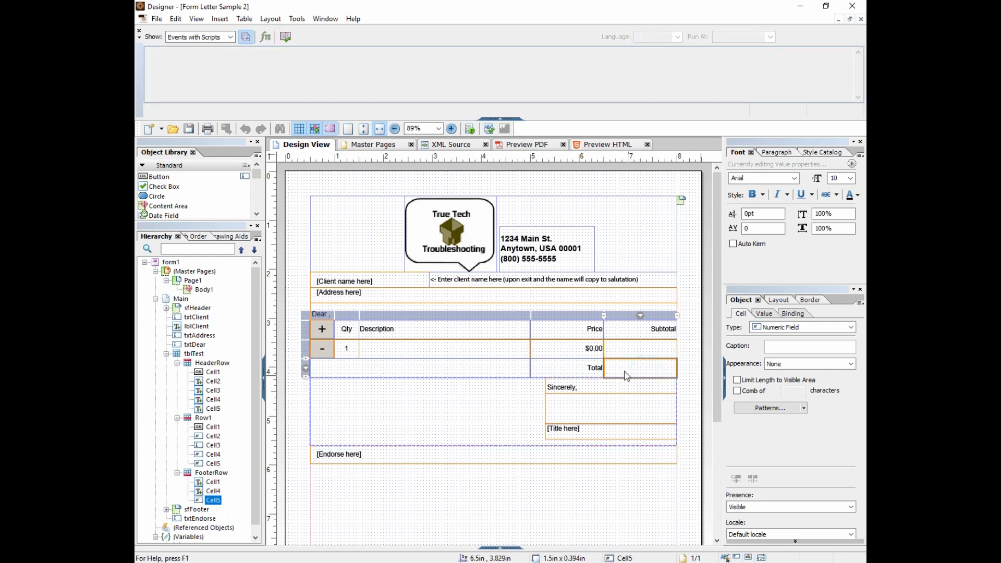
{"action": "mouse_move", "coordinate": [605, 300]}
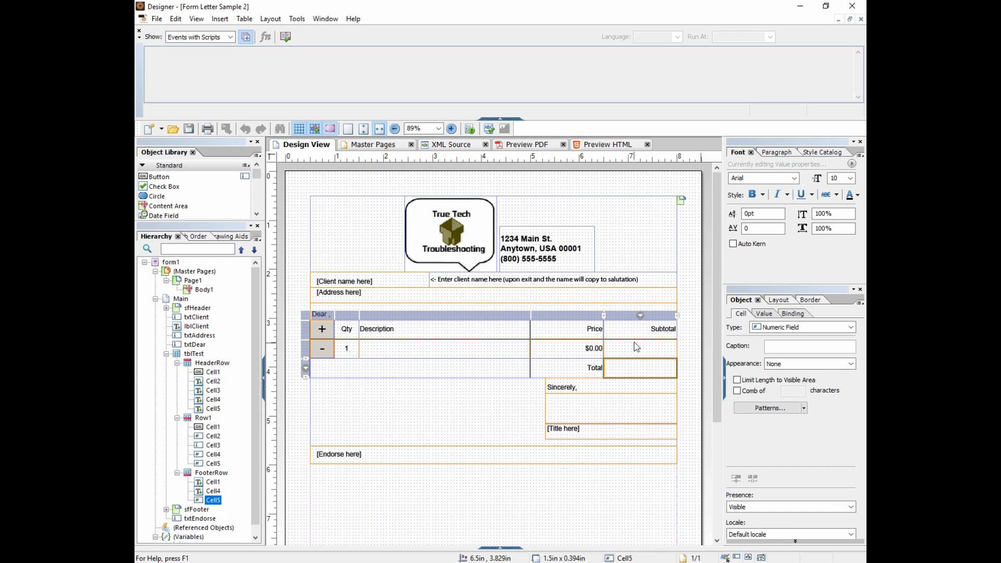
{"action": "mouse_move", "coordinate": [634, 351]}
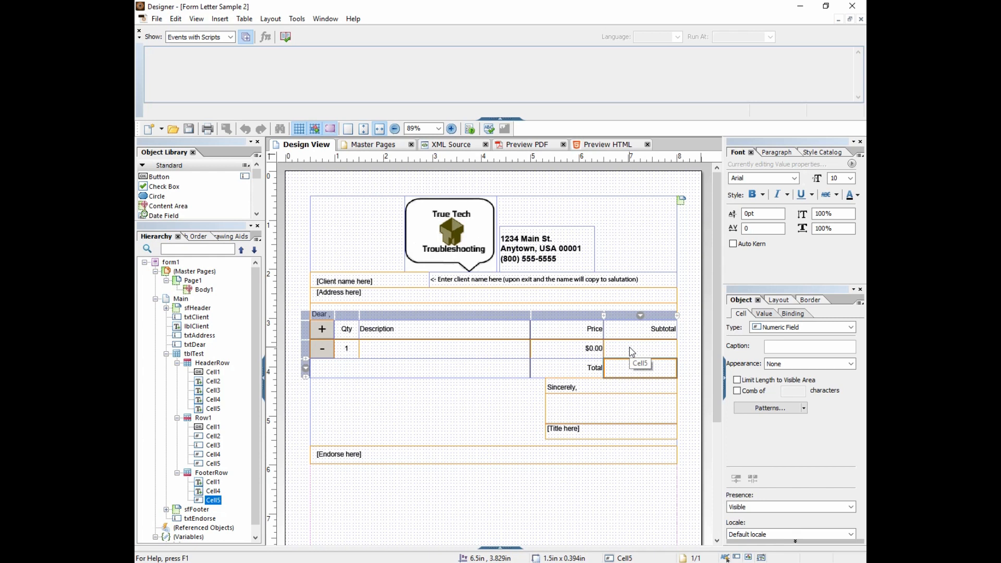
{"action": "mouse_move", "coordinate": [779, 343]}
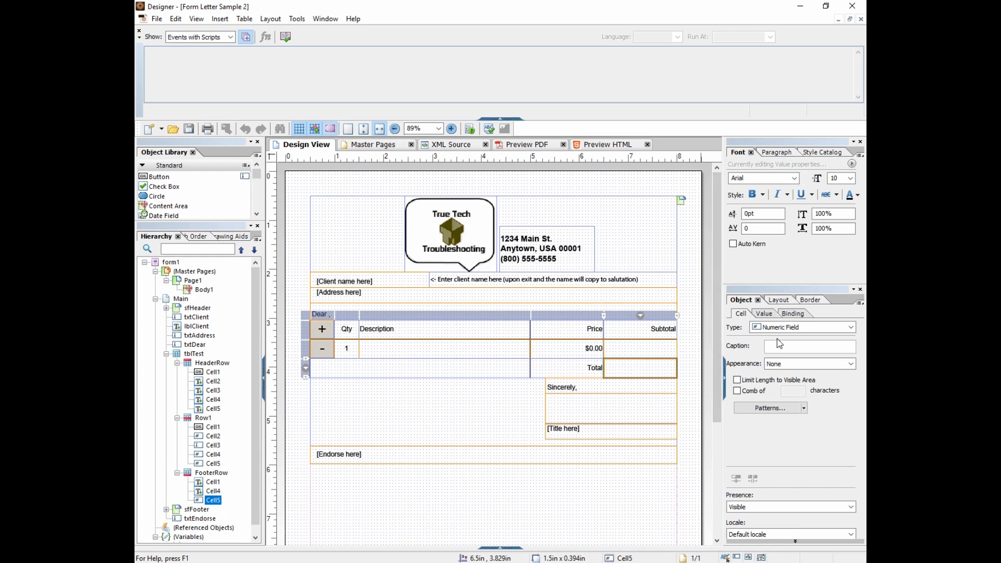
Show the footer Total cell's Value settings as Calculated - Read Only.
{"action": "left_click", "coordinate": [801, 327]}
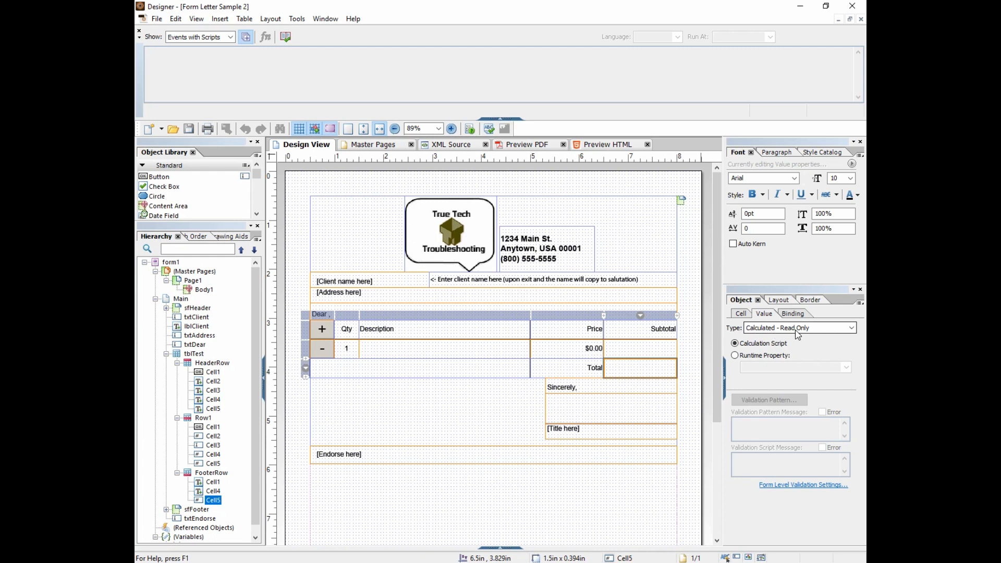
{"action": "mouse_move", "coordinate": [796, 335]}
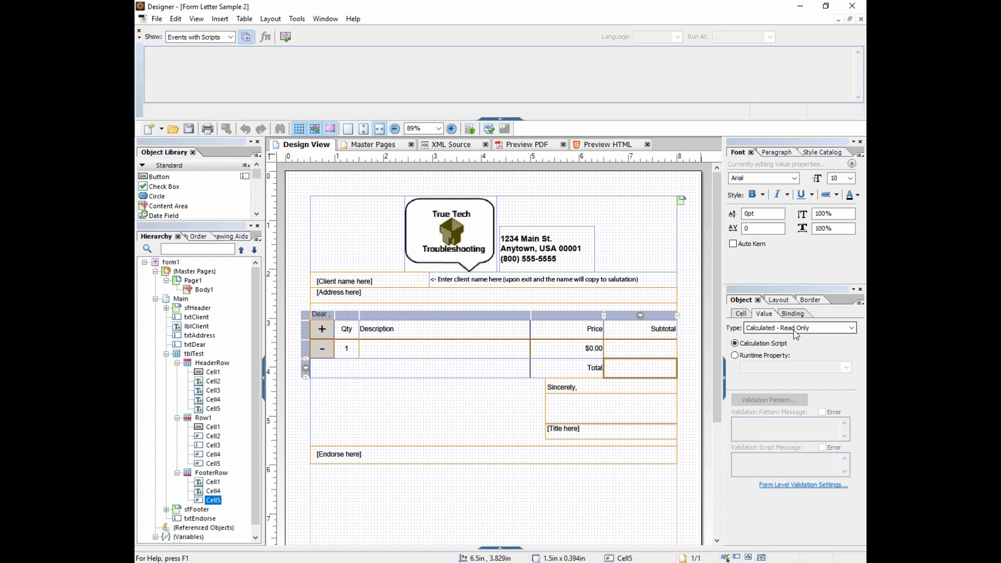
{"action": "mouse_move", "coordinate": [780, 330]}
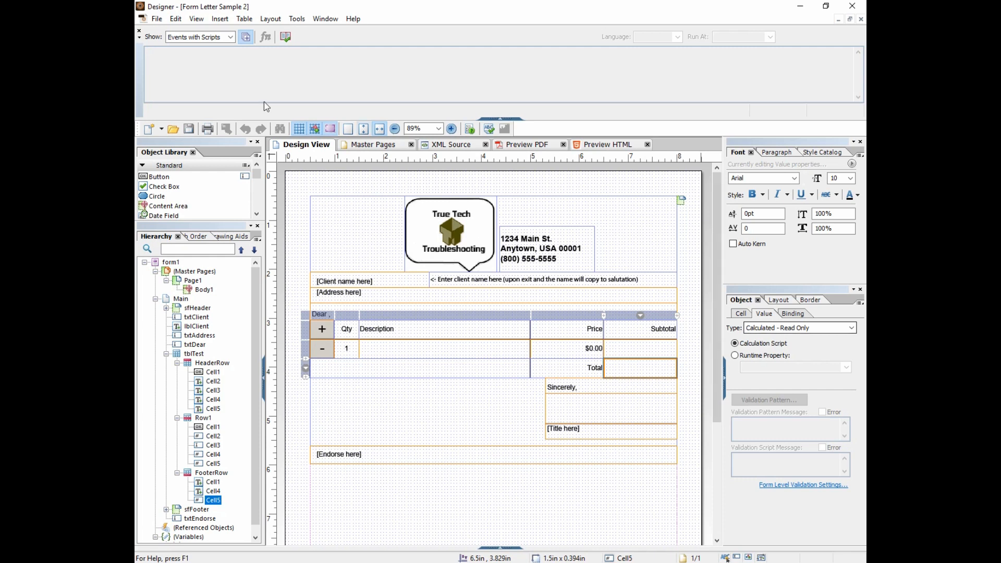
Start the Total cell's FormCalc calculate script with sum() and place the cursor inside the parentheses.
{"action": "left_click", "coordinate": [228, 37]}
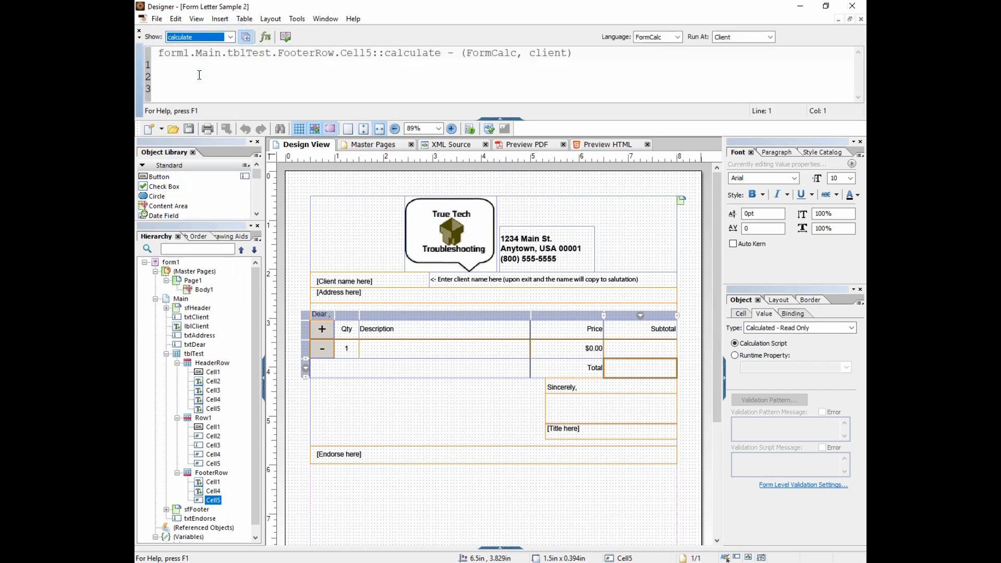
{"action": "left_click", "coordinate": [675, 36]}
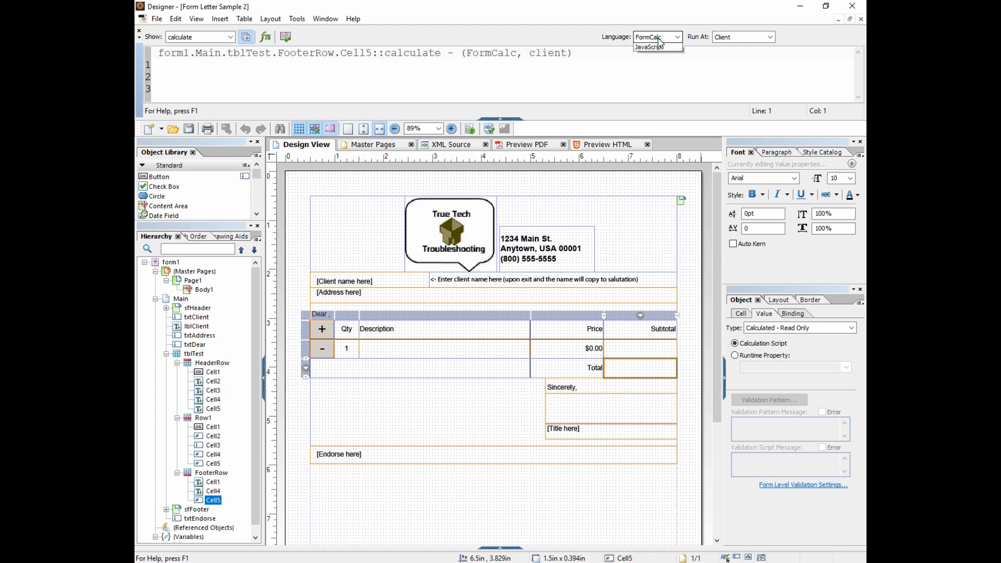
{"action": "left_click", "coordinate": [176, 76]}
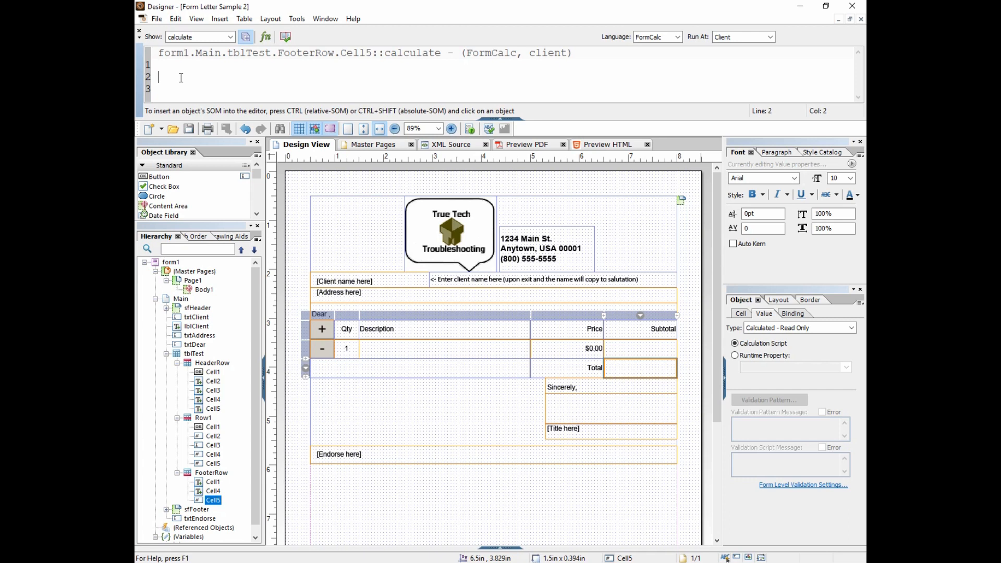
{"action": "type", "text": "sum"}
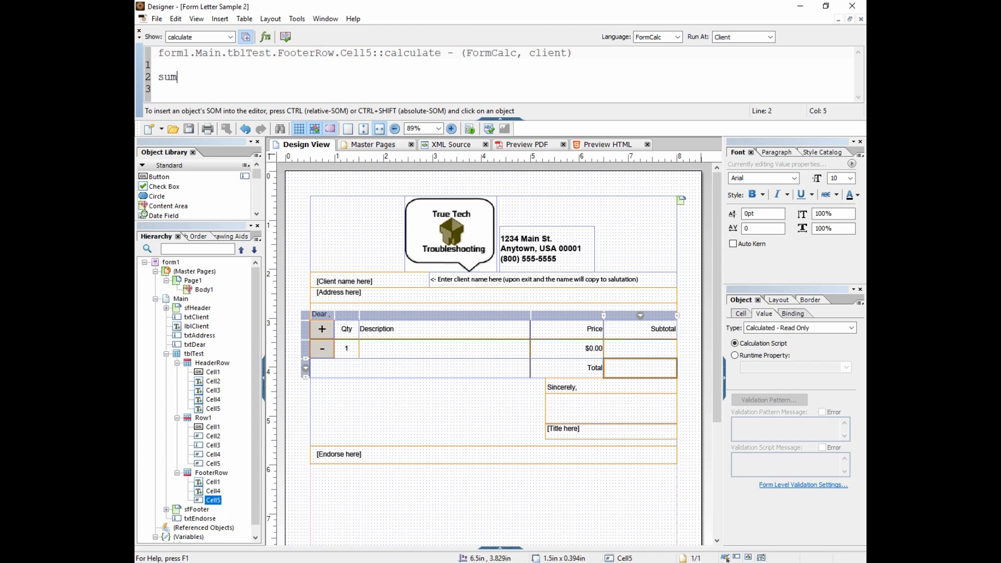
{"action": "type", "text": "()"}
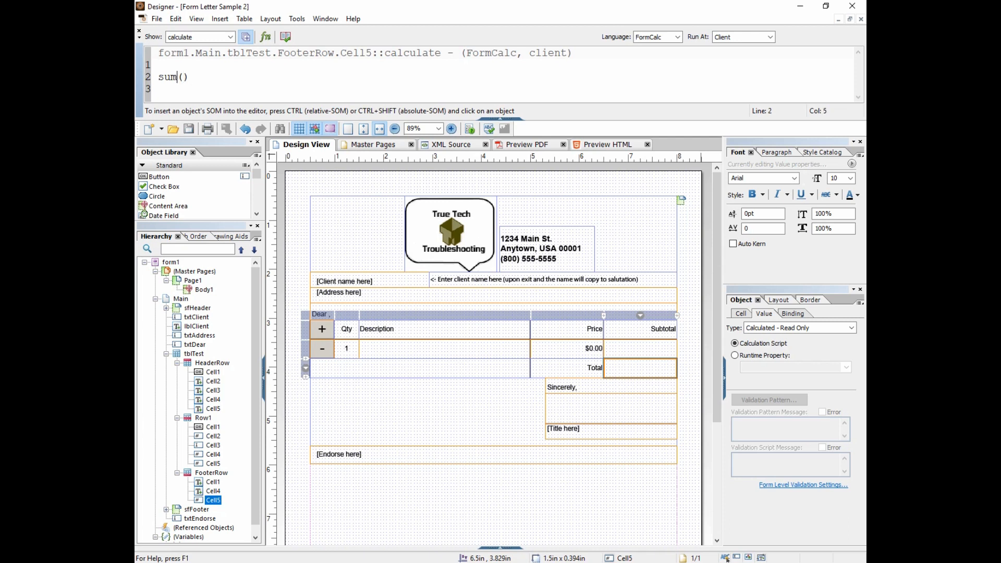
{"action": "left_click", "coordinate": [158, 77]}
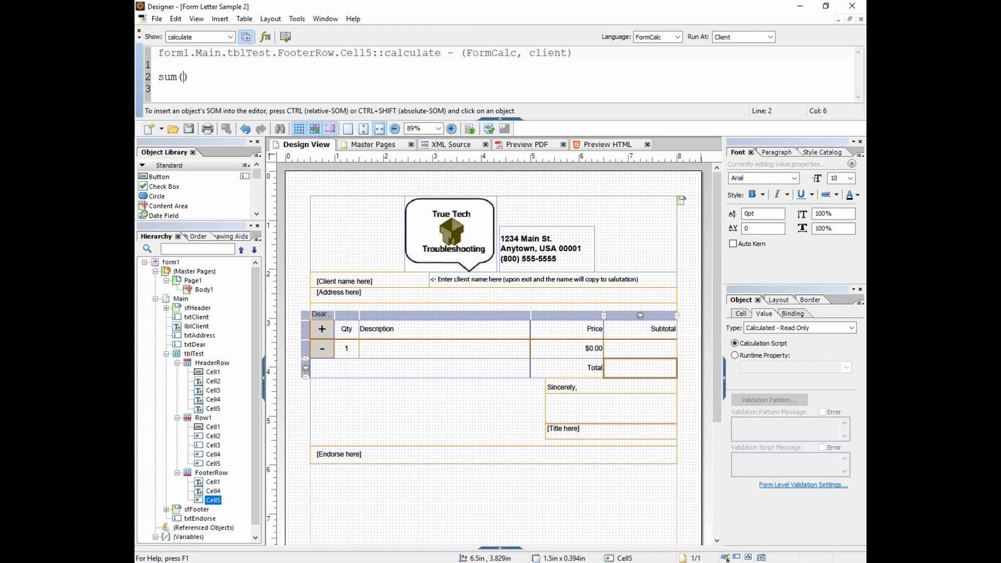
{"action": "mouse_move", "coordinate": [623, 355]}
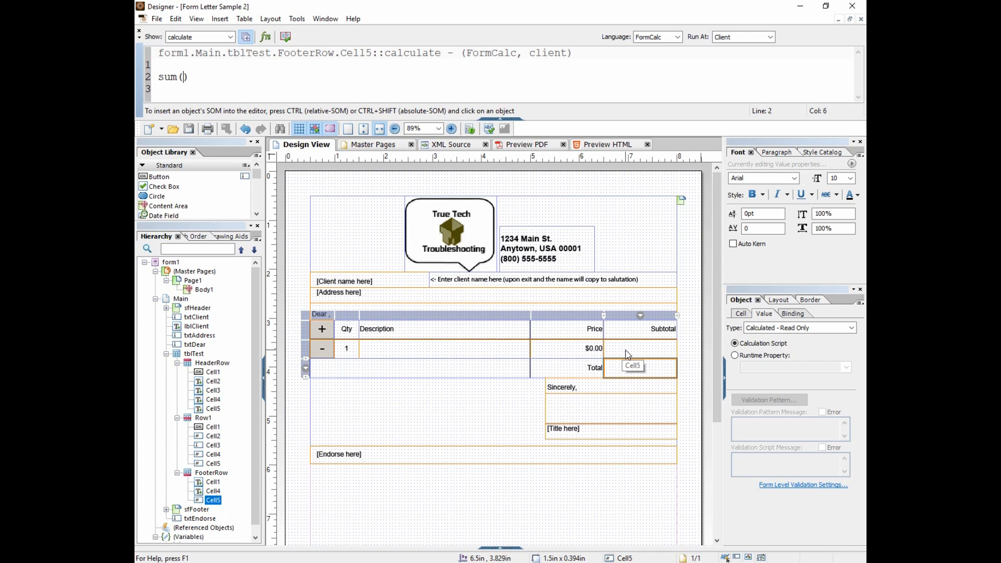
{"action": "mouse_move", "coordinate": [204, 421]}
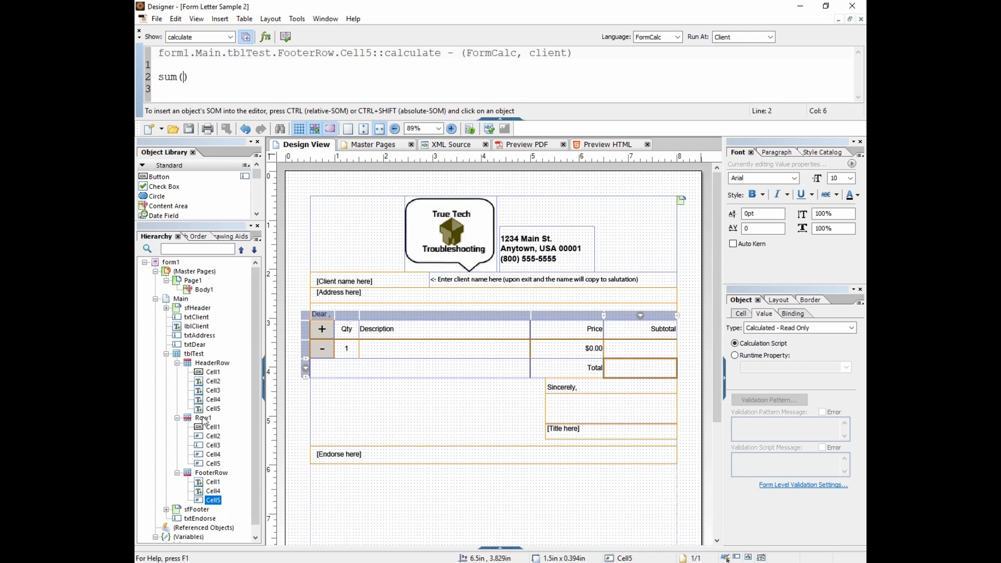
Complete the Total cell's calculate script as sum(Row1.Cell5) via autocomplete.
{"action": "left_click", "coordinate": [211, 472]}
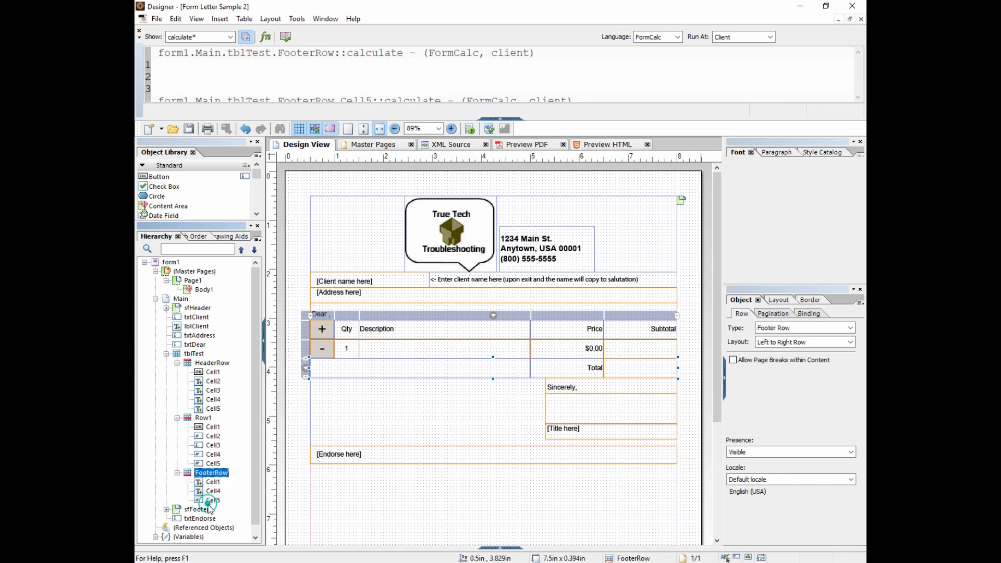
{"action": "left_click", "coordinate": [212, 499]}
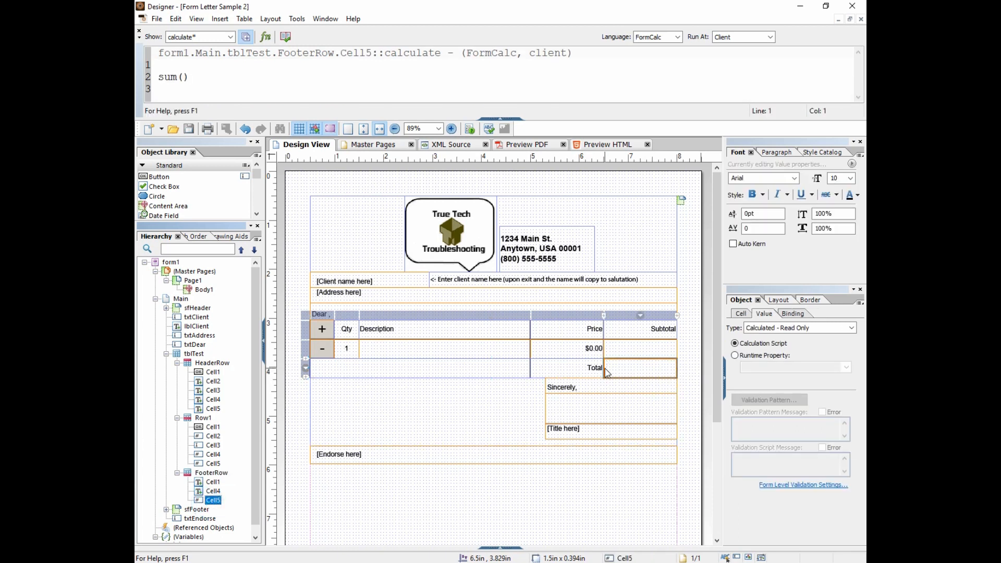
{"action": "mouse_move", "coordinate": [640, 363]}
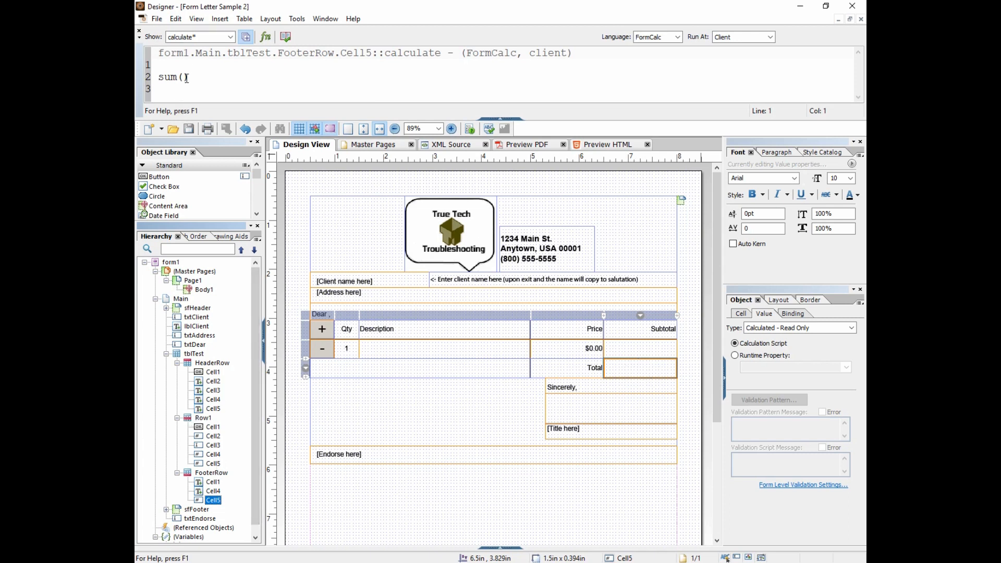
{"action": "type", "text": "Row1"}
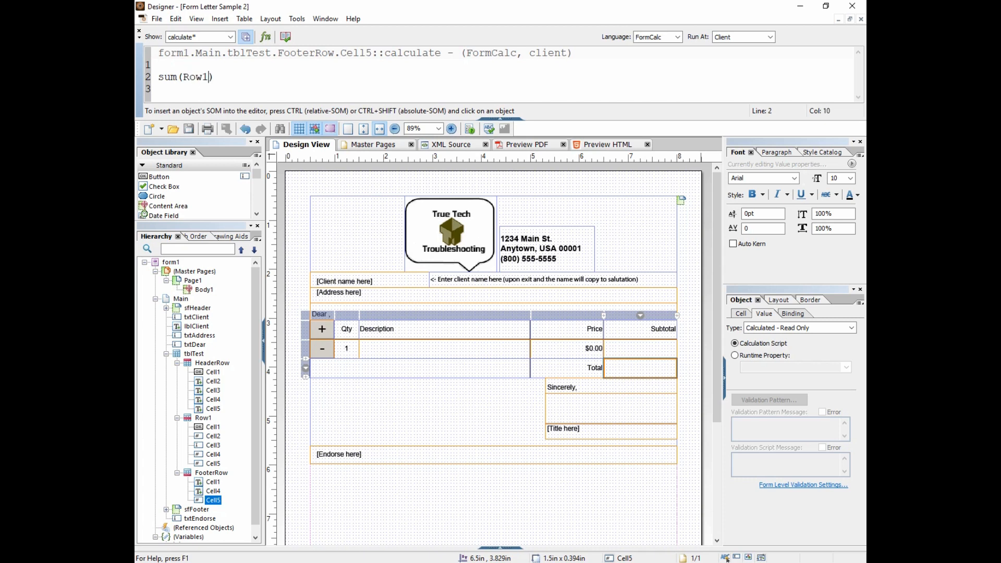
{"action": "type", "text": "."}
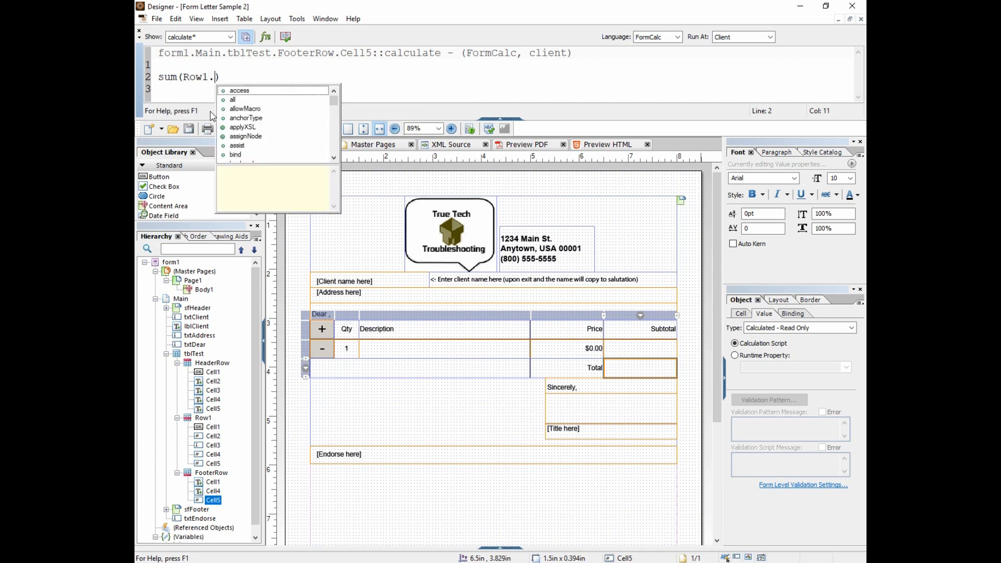
{"action": "type", "text": "Cell5"}
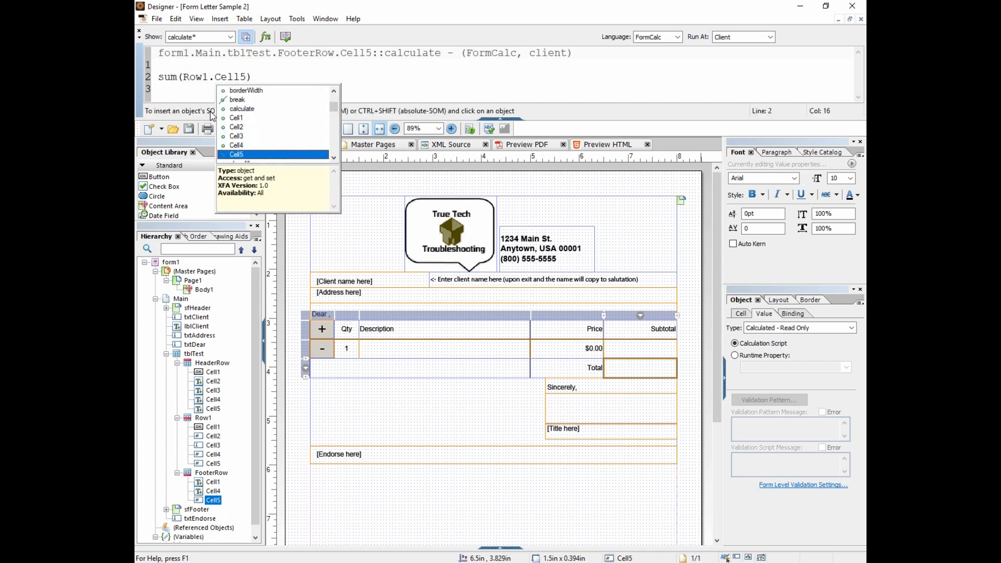
{"action": "key", "text": "enter"}
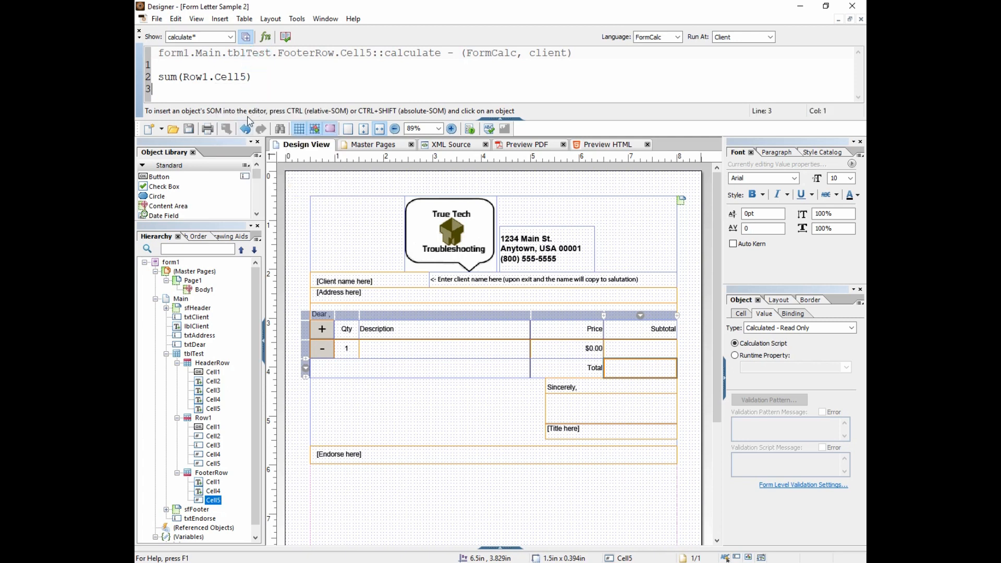
{"action": "mouse_move", "coordinate": [451, 340]}
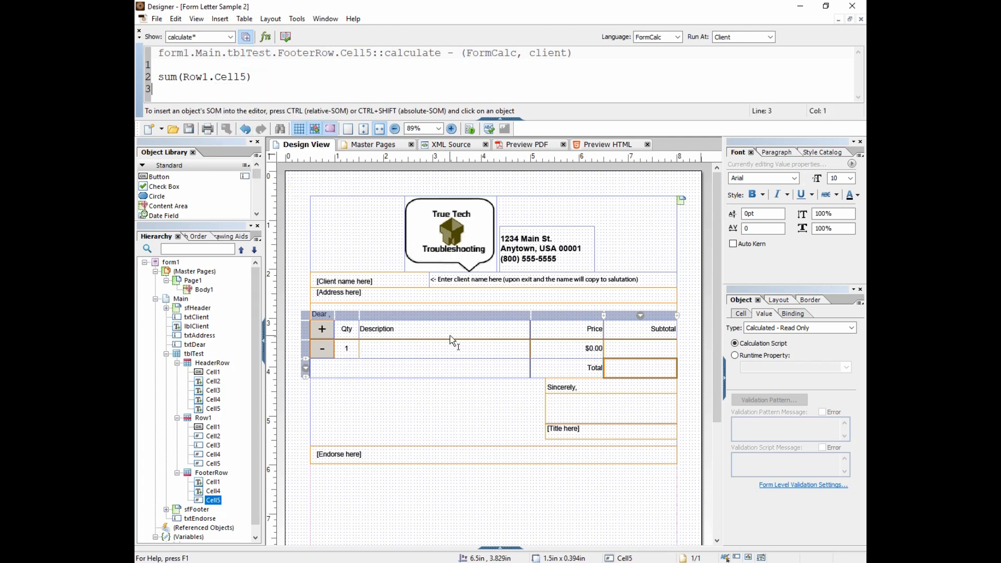
{"action": "mouse_move", "coordinate": [472, 356]}
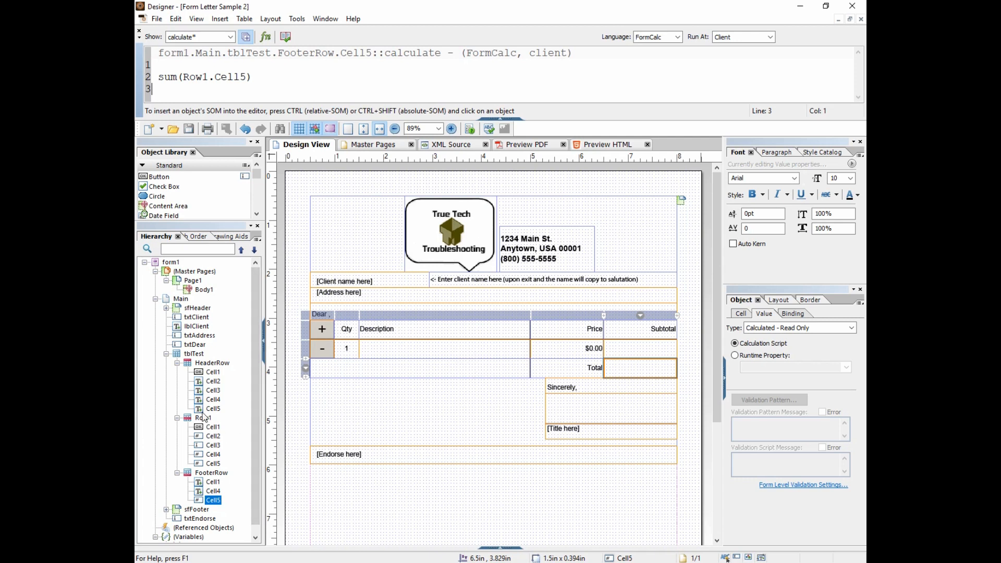
{"action": "mouse_move", "coordinate": [225, 368]}
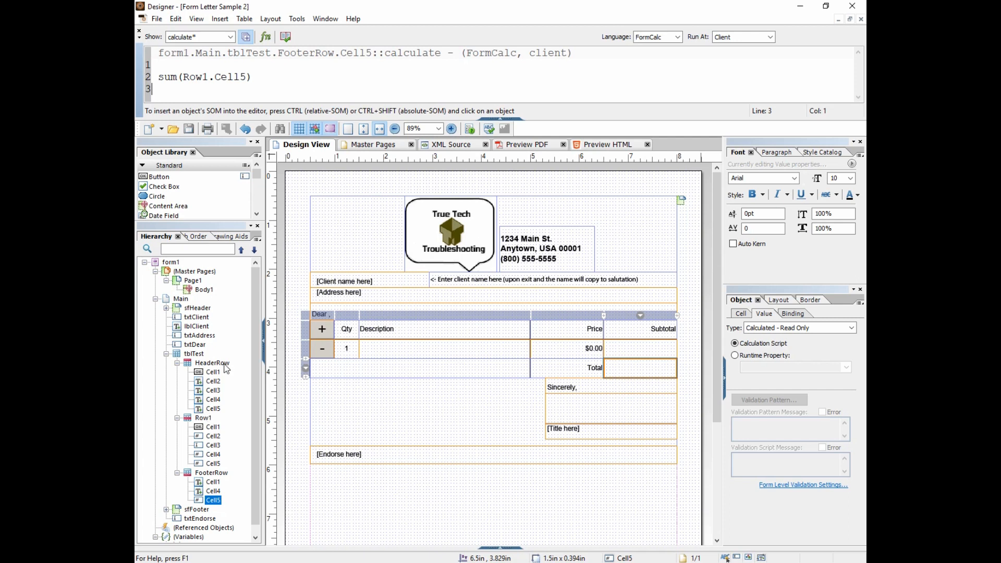
{"action": "mouse_move", "coordinate": [226, 471]}
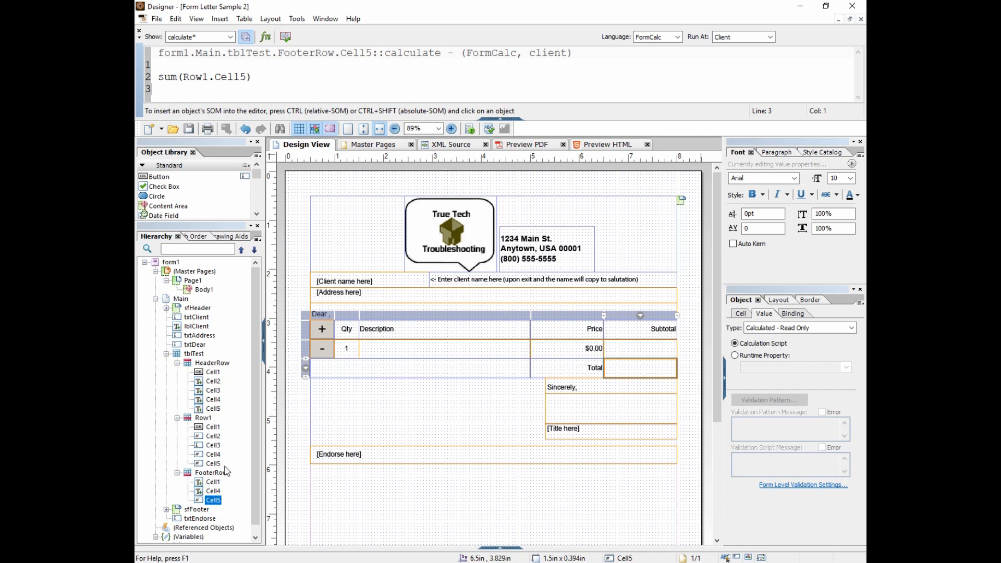
Show Row1's Binding settings: repeat for each data item, min 1, initial 5.
{"action": "left_click", "coordinate": [203, 417]}
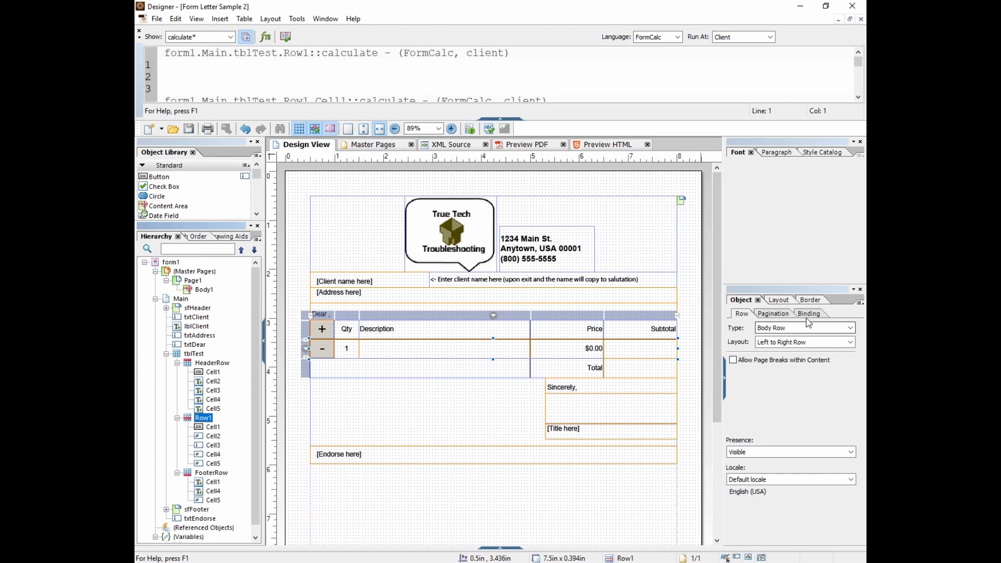
{"action": "left_click", "coordinate": [806, 313]}
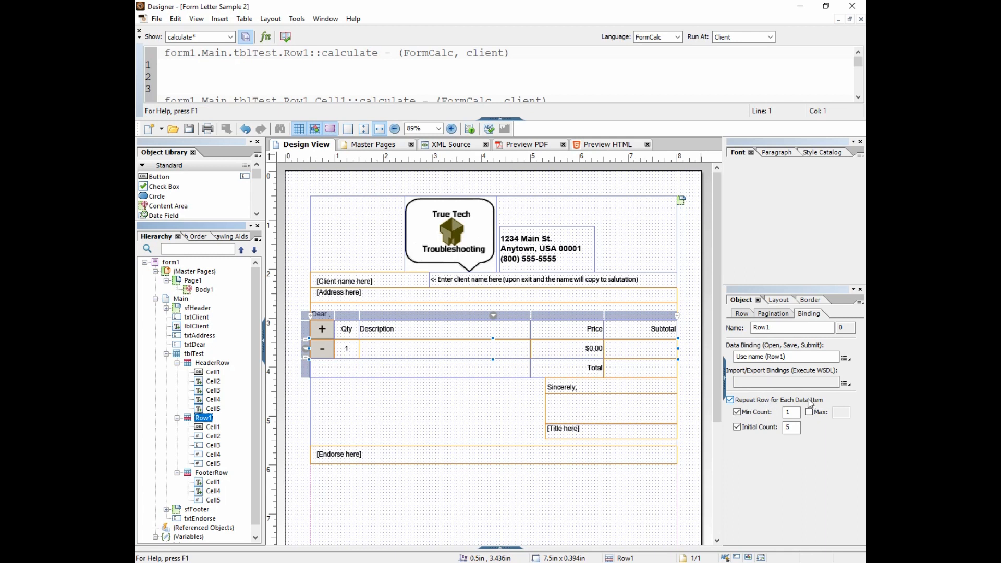
{"action": "mouse_move", "coordinate": [811, 403]}
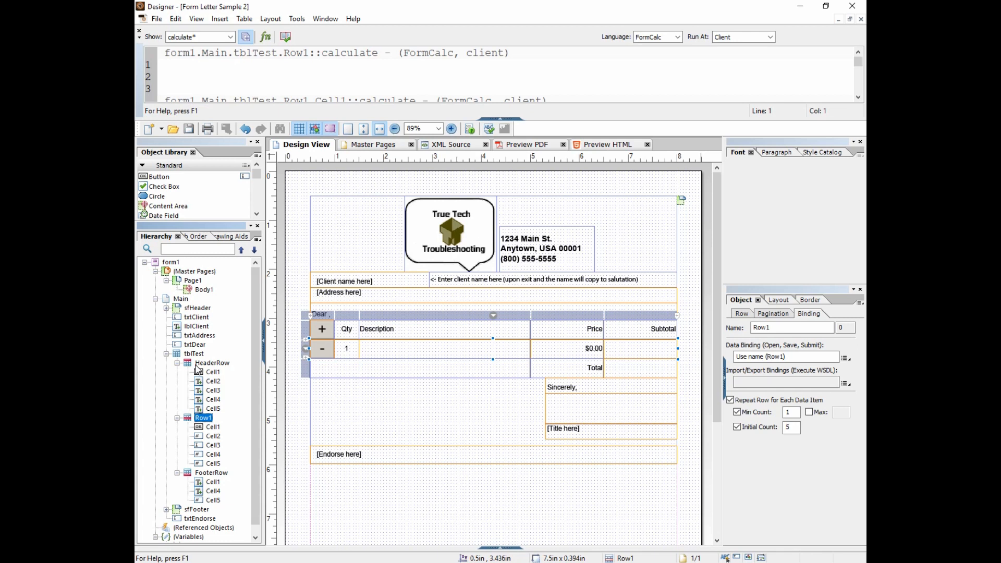
{"action": "mouse_move", "coordinate": [246, 422]}
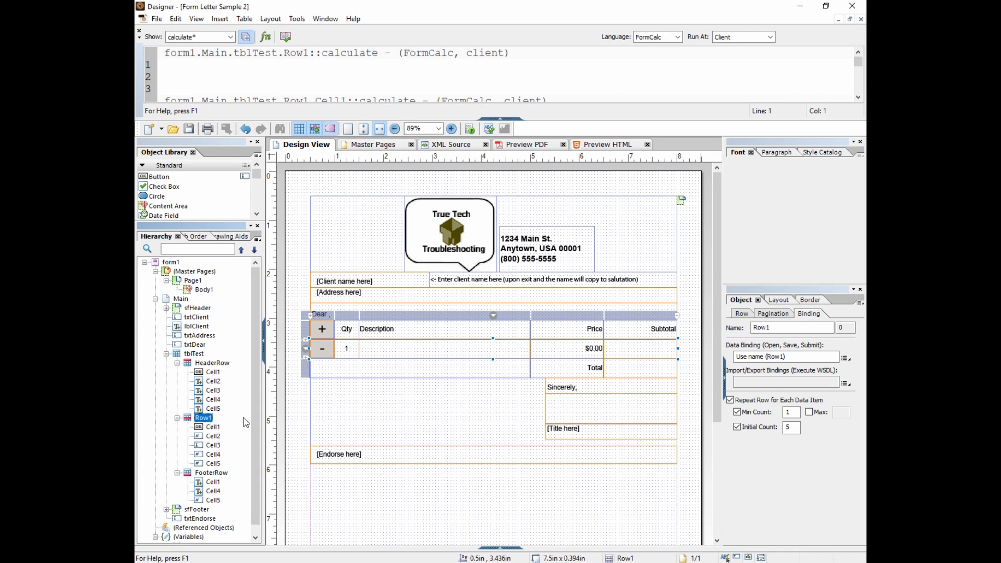
Change the Total cell's script to sum(Row1[0].Cell5) with an instance index.
{"action": "left_click", "coordinate": [638, 368]}
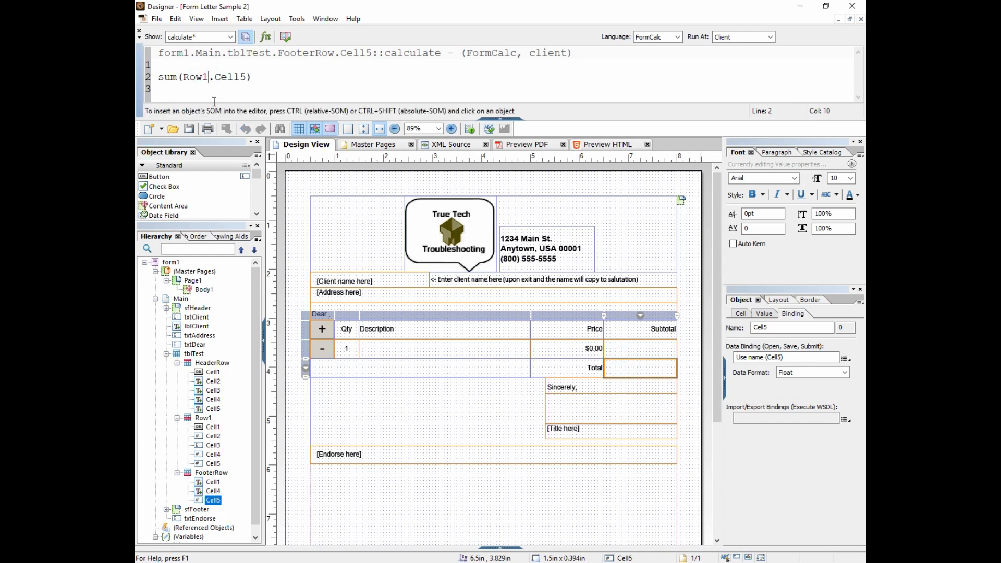
{"action": "type", "text": "["}
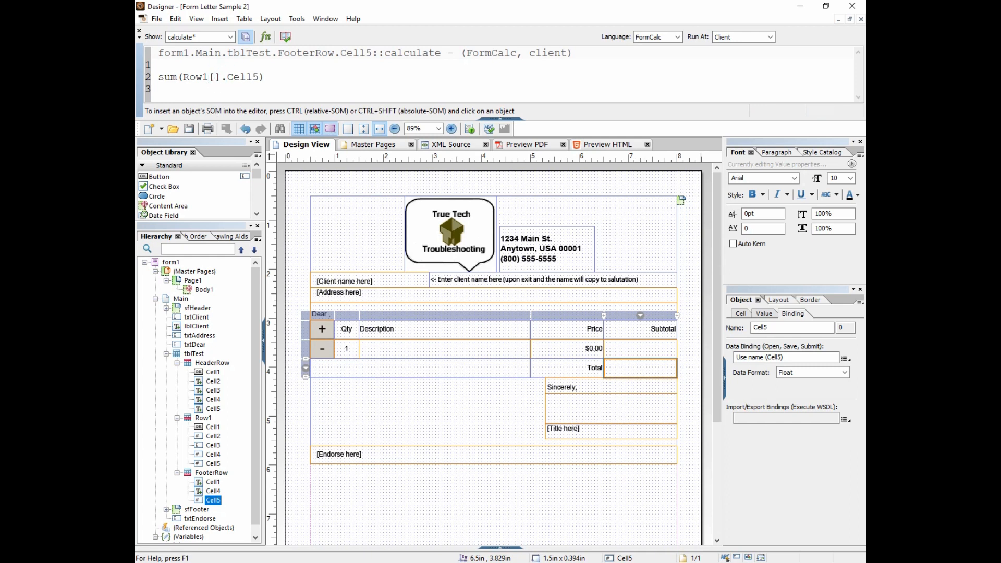
{"action": "type", "text": "0"}
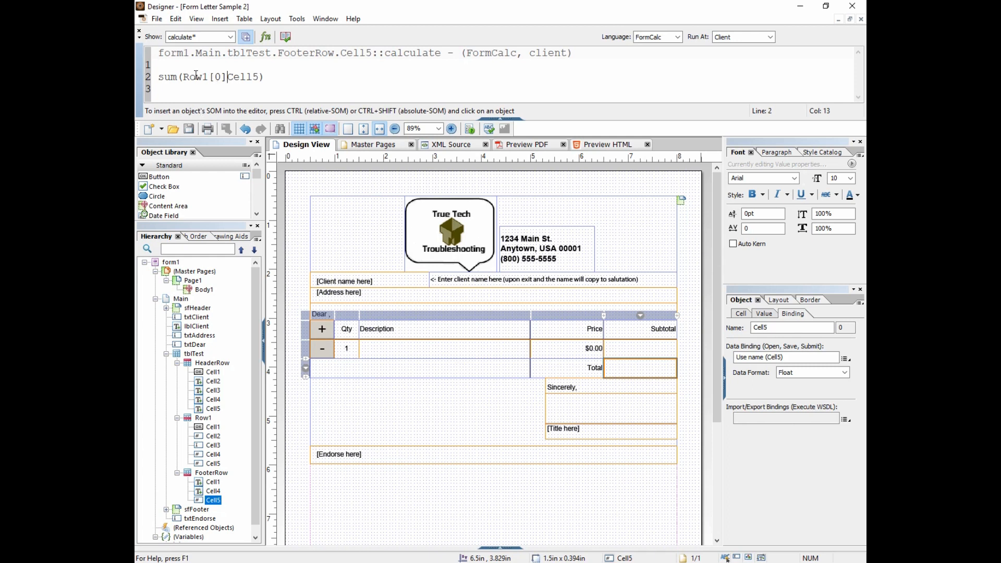
{"action": "type", "text": "."}
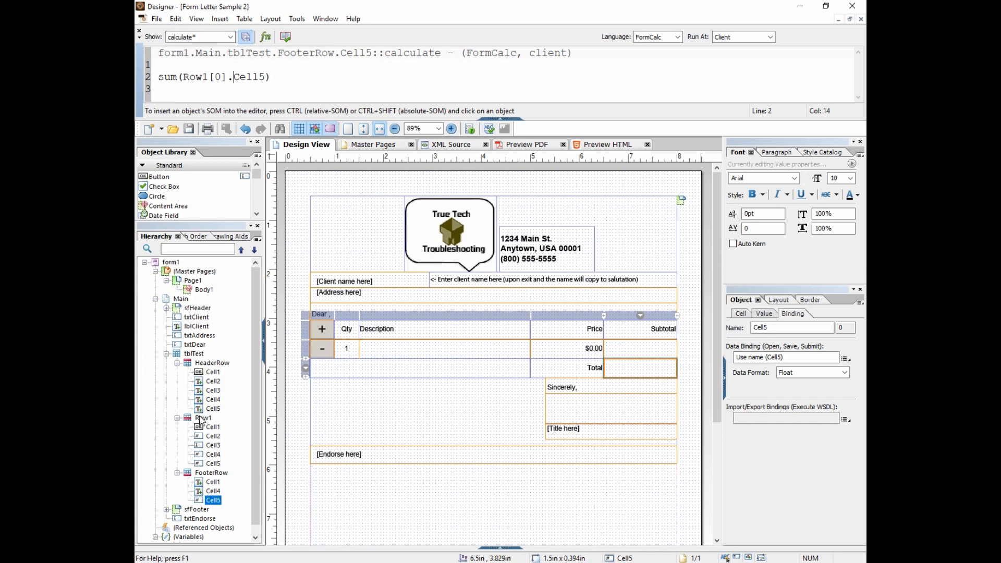
{"action": "mouse_move", "coordinate": [184, 428]}
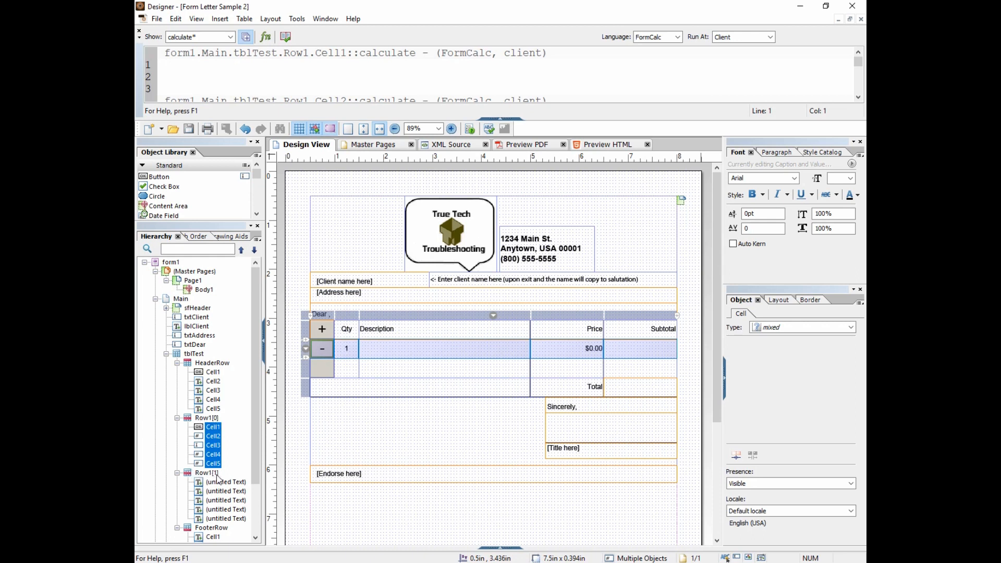
{"action": "mouse_move", "coordinate": [245, 128]}
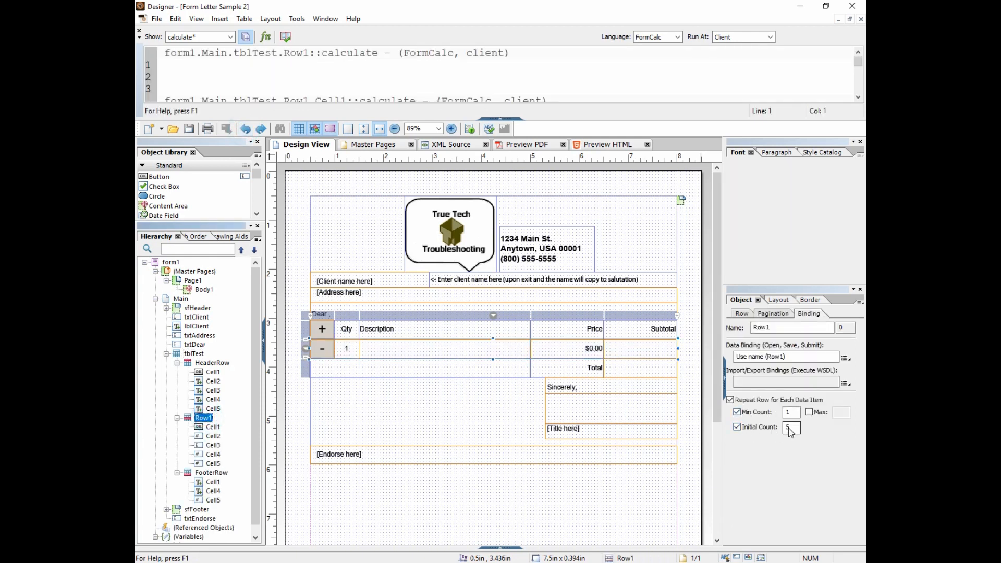
Set Row1's repeat maximum to 11 and initial count to 5.
{"action": "triple_click", "coordinate": [789, 426]}
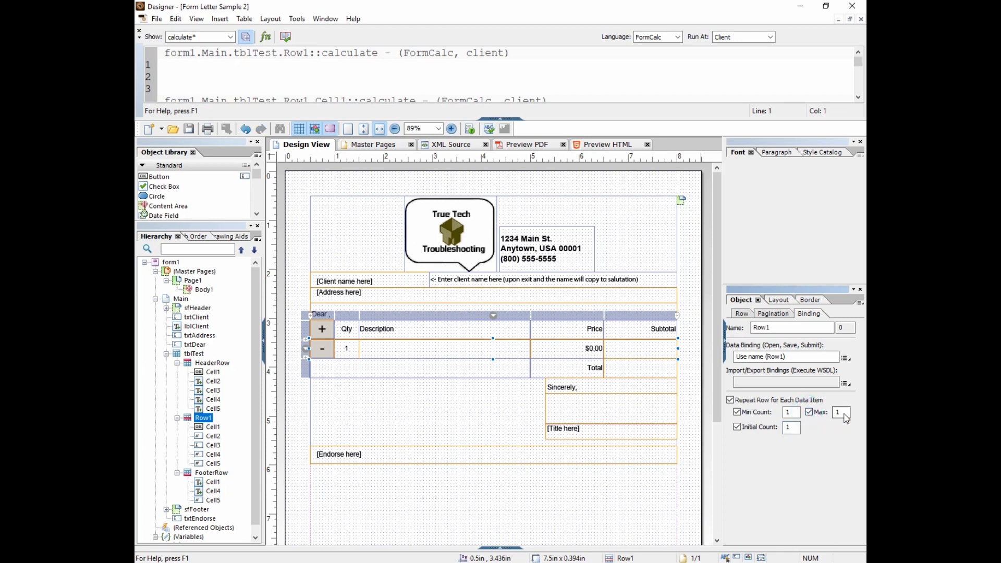
{"action": "type", "text": "11"}
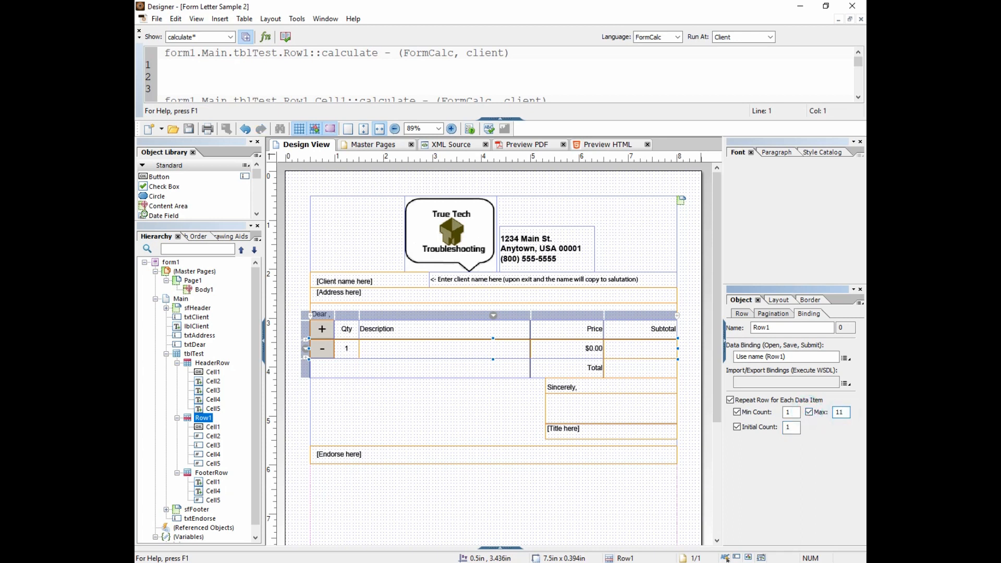
{"action": "type", "text": "5"}
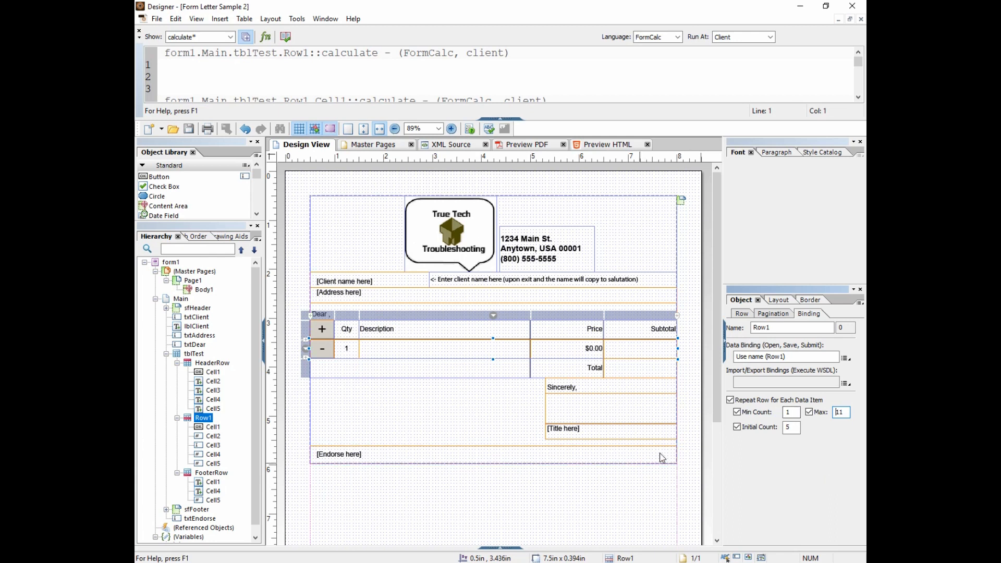
{"action": "left_click", "coordinate": [638, 367]}
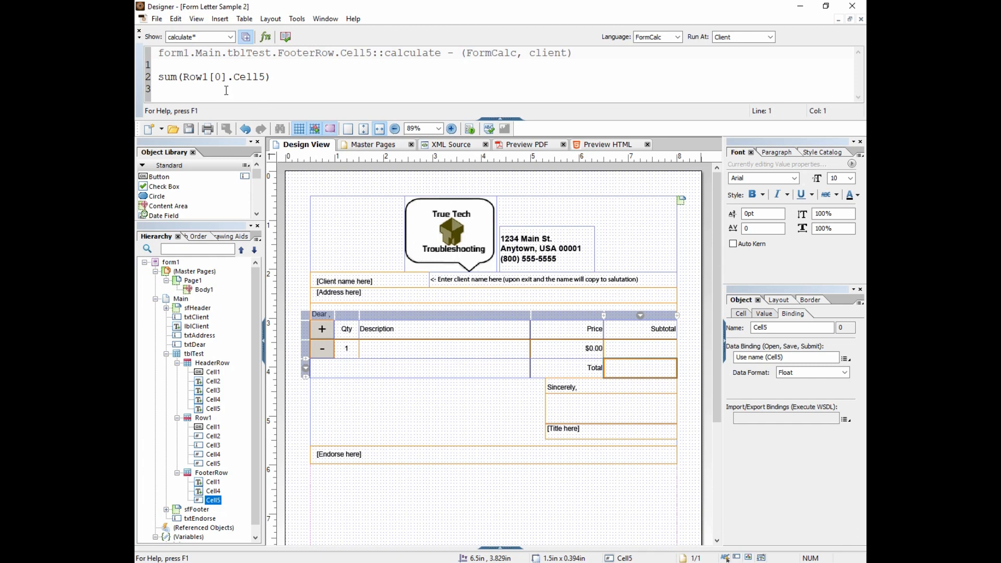
Experiment with row instance indices, ending with the Total script summing every Row1 instance's Cell5.
{"action": "left_click", "coordinate": [271, 76]}
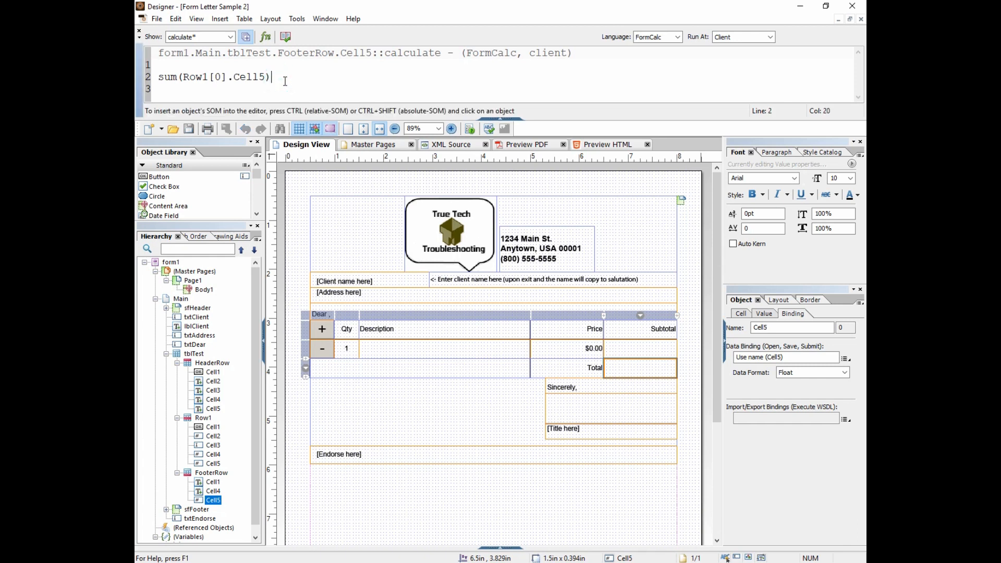
{"action": "type", "text": "0,"}
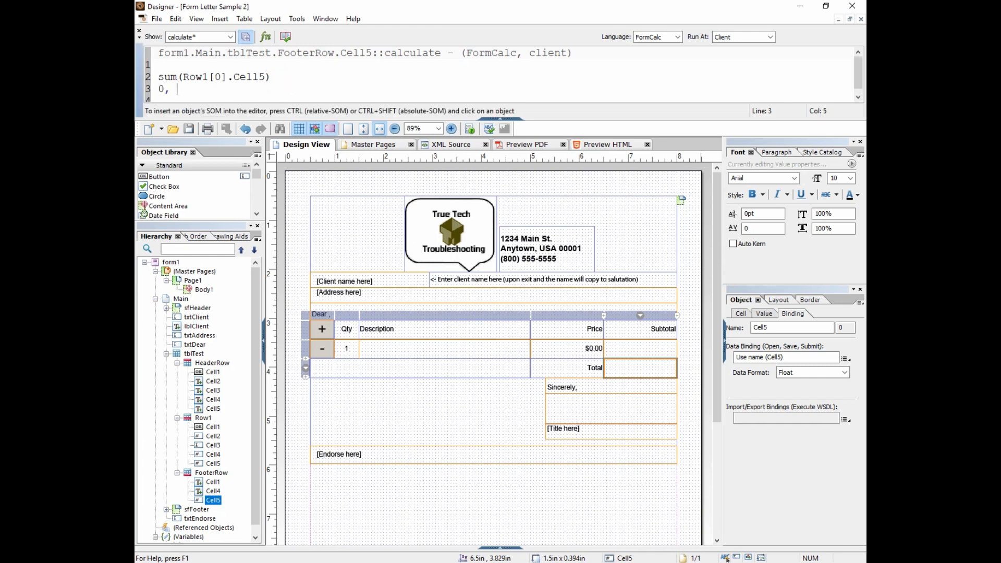
{"action": "type", "text": "1, 2,"}
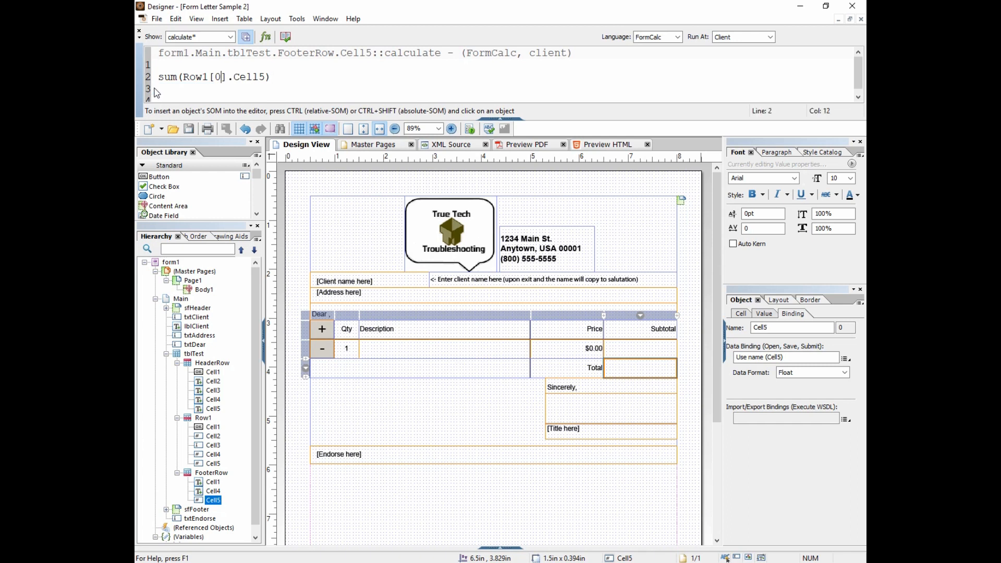
{"action": "left_click", "coordinate": [154, 88]}
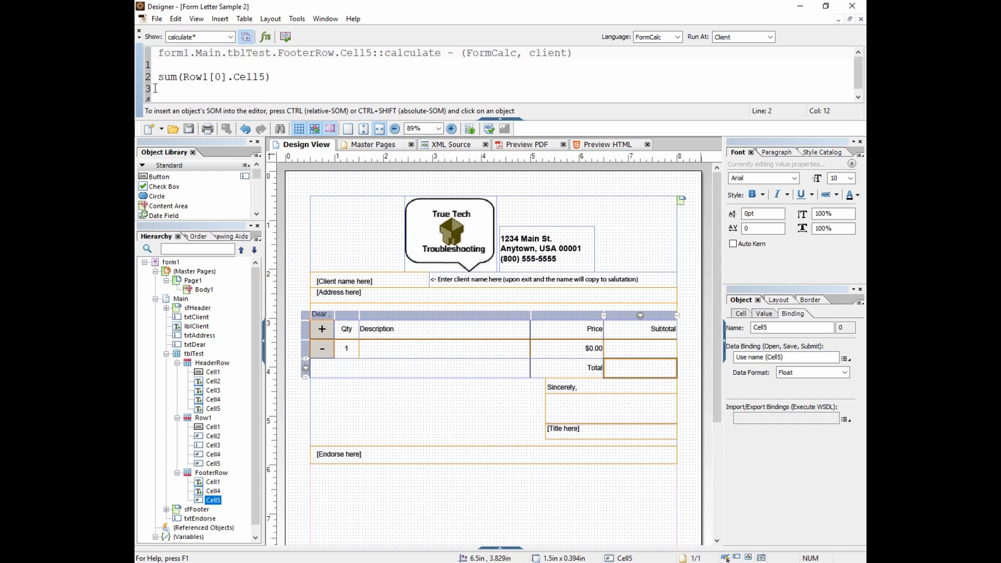
{"action": "type", "text": "1"}
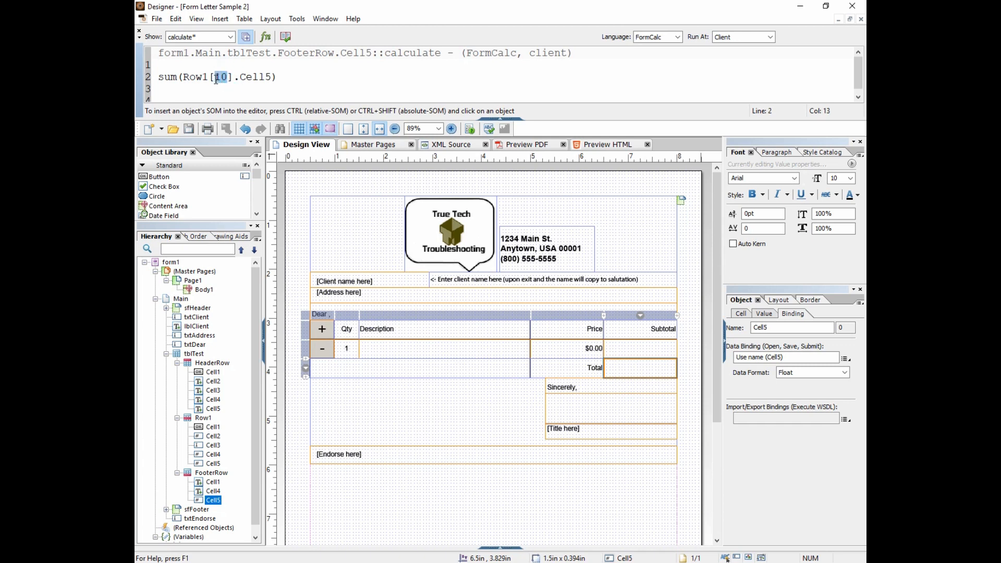
{"action": "mouse_move", "coordinate": [216, 81]}
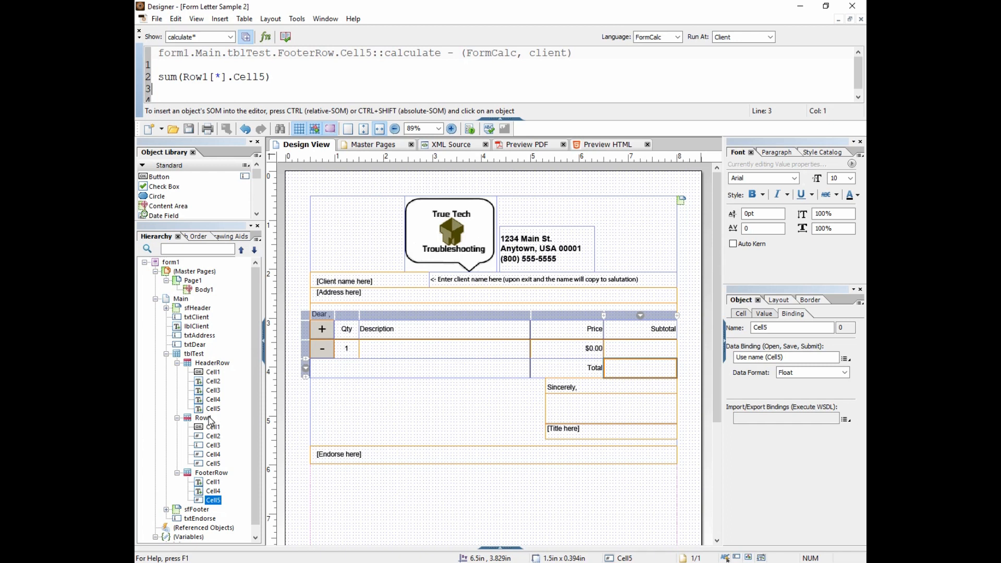
{"action": "left_click", "coordinate": [203, 417]}
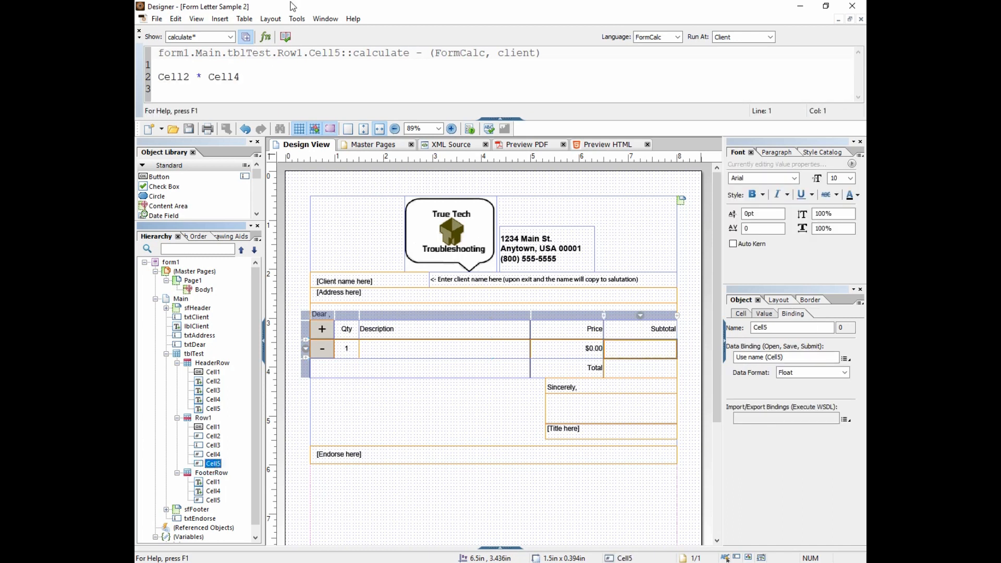
{"action": "left_click", "coordinate": [649, 371]}
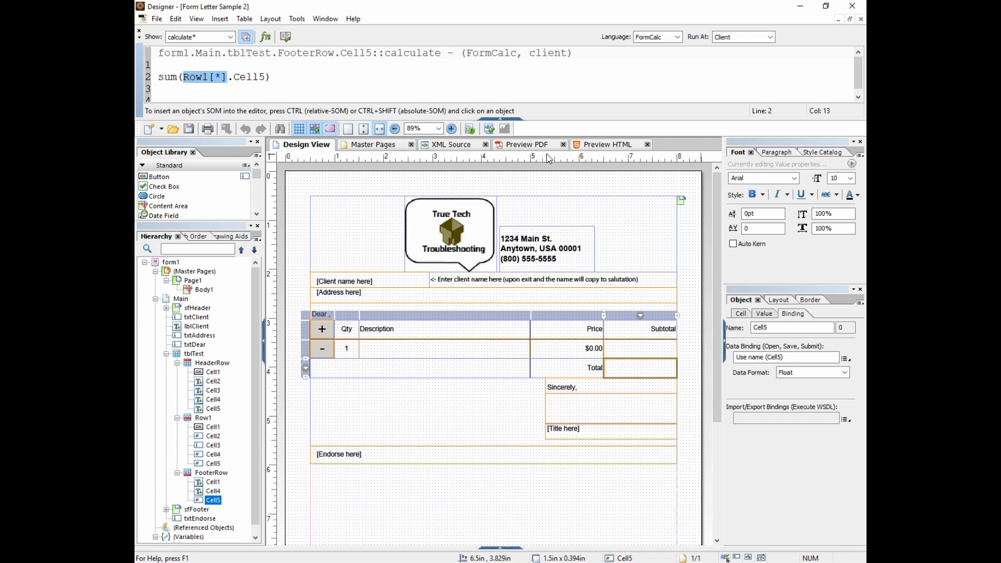
{"action": "mouse_move", "coordinate": [156, 19]}
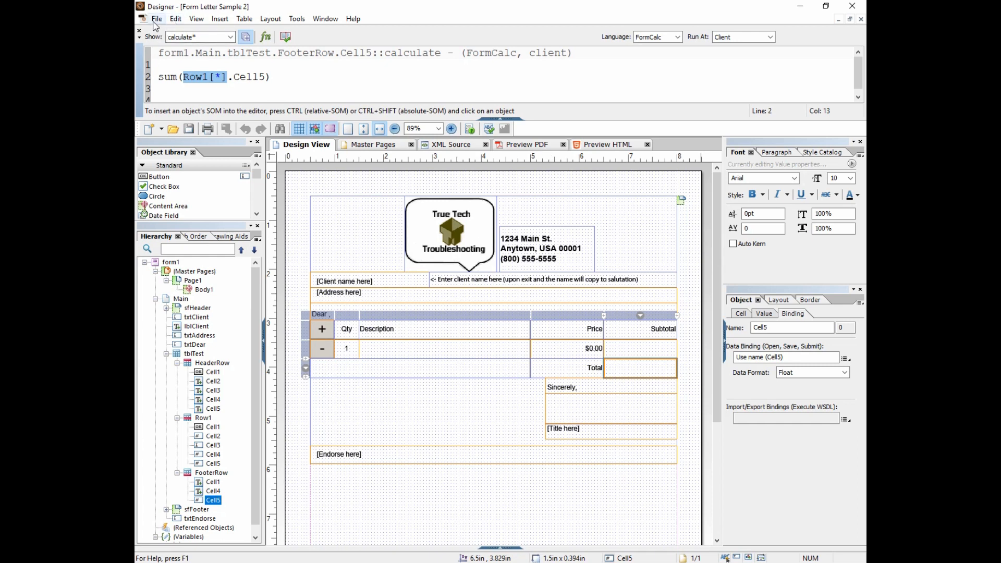
Hide the Script Editor and switch to the PDF preview.
{"action": "left_click", "coordinate": [189, 128]}
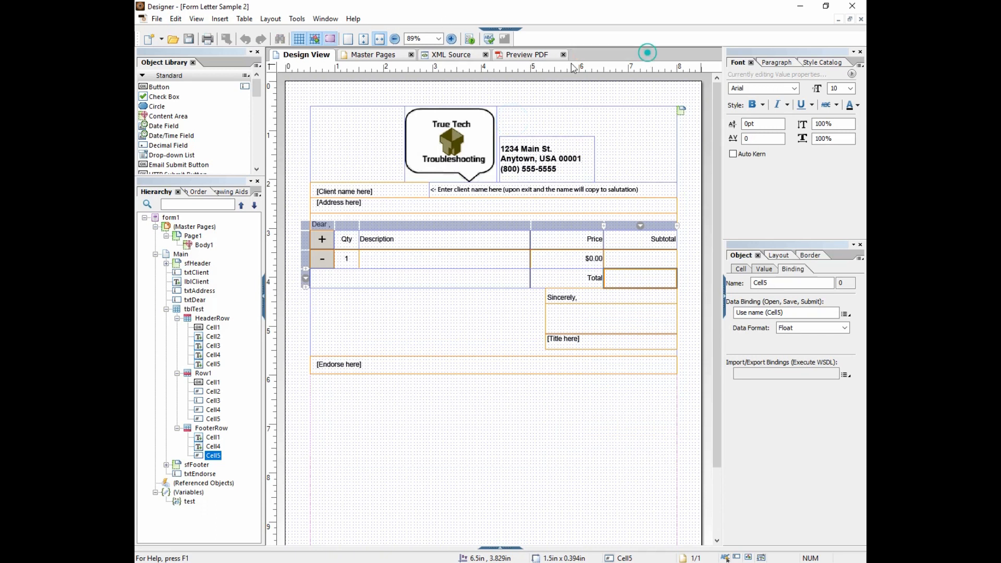
{"action": "left_click", "coordinate": [527, 55]}
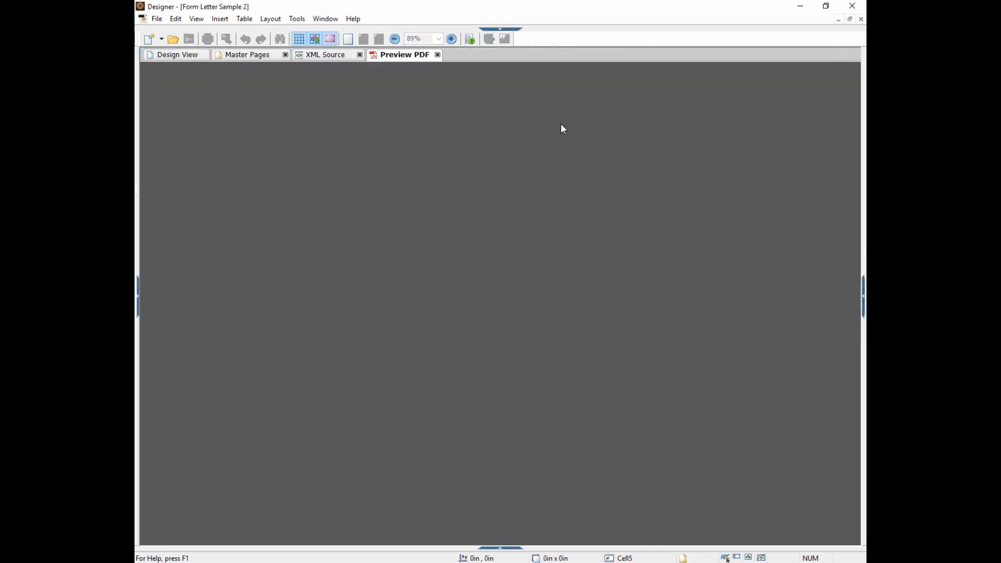
Fill preview rows, including 10 × 15.00 for Hello World, and verify the $214.00 total.
{"action": "left_click", "coordinate": [405, 54]}
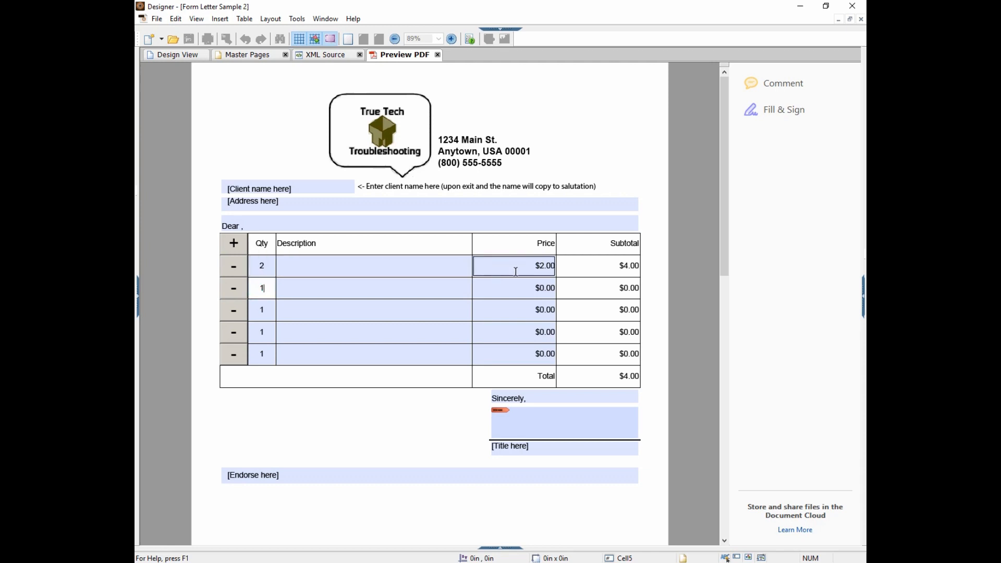
{"action": "left_click", "coordinate": [373, 309]}
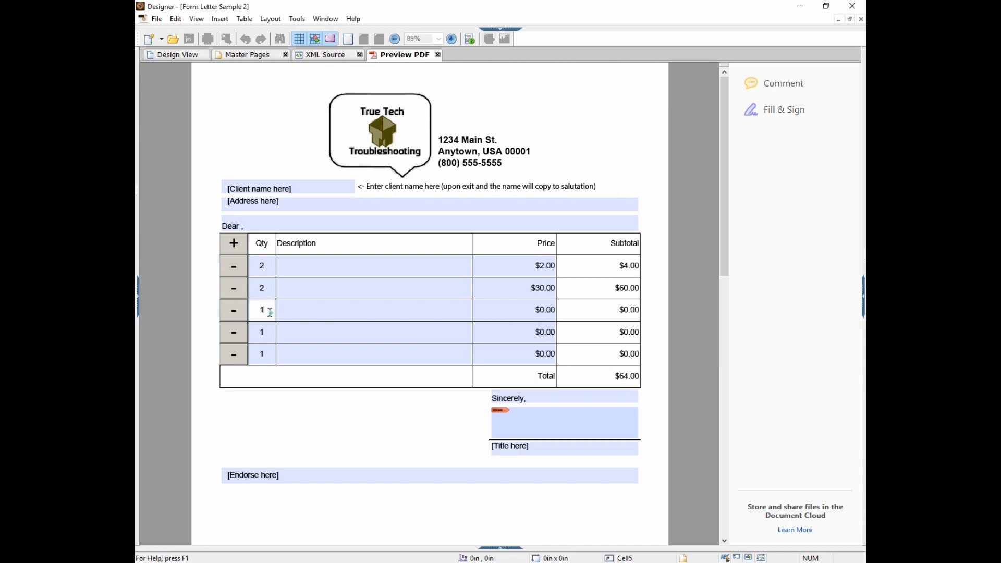
{"action": "type", "text": "0"}
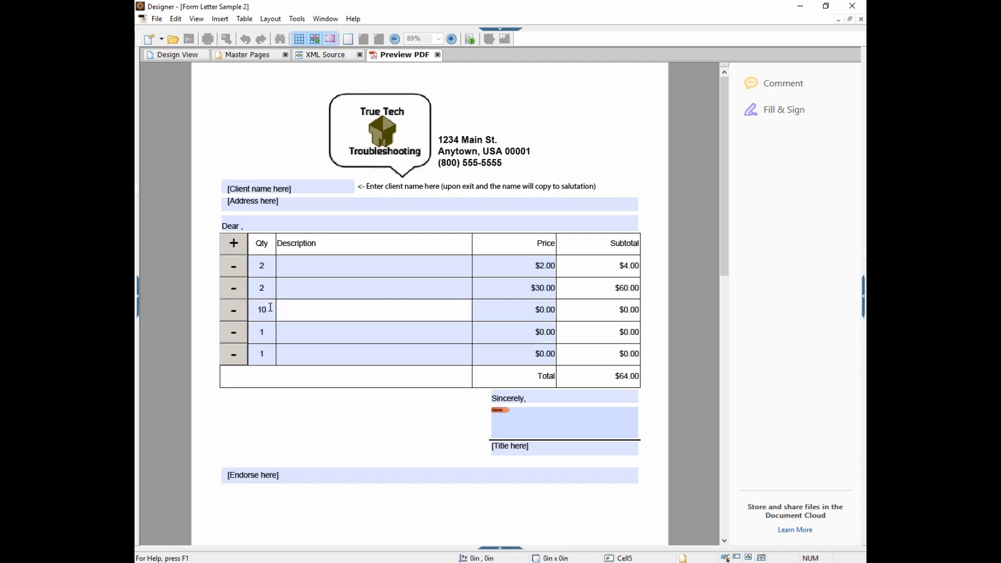
{"action": "type", "text": "Hello World"}
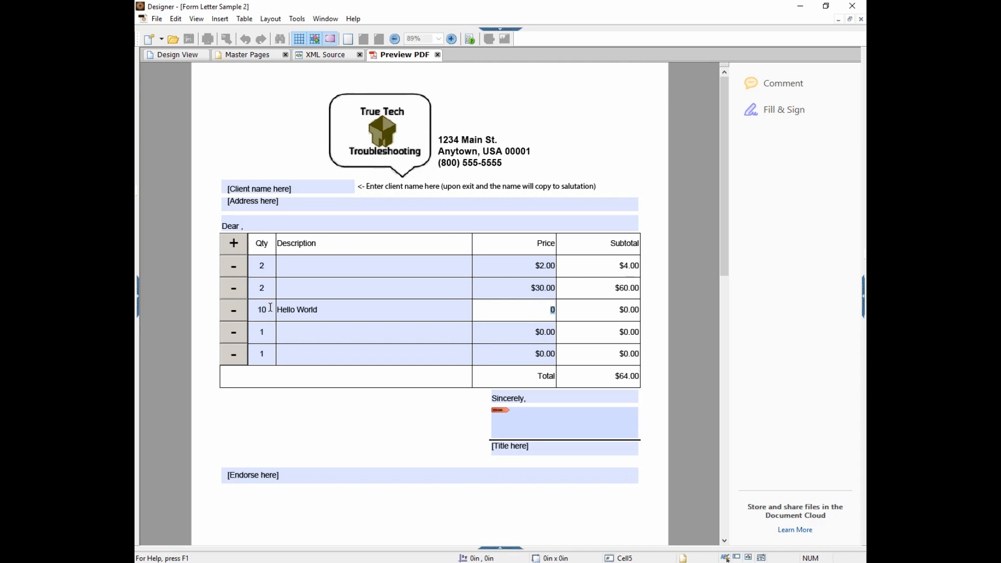
{"action": "type", "text": "15.00"}
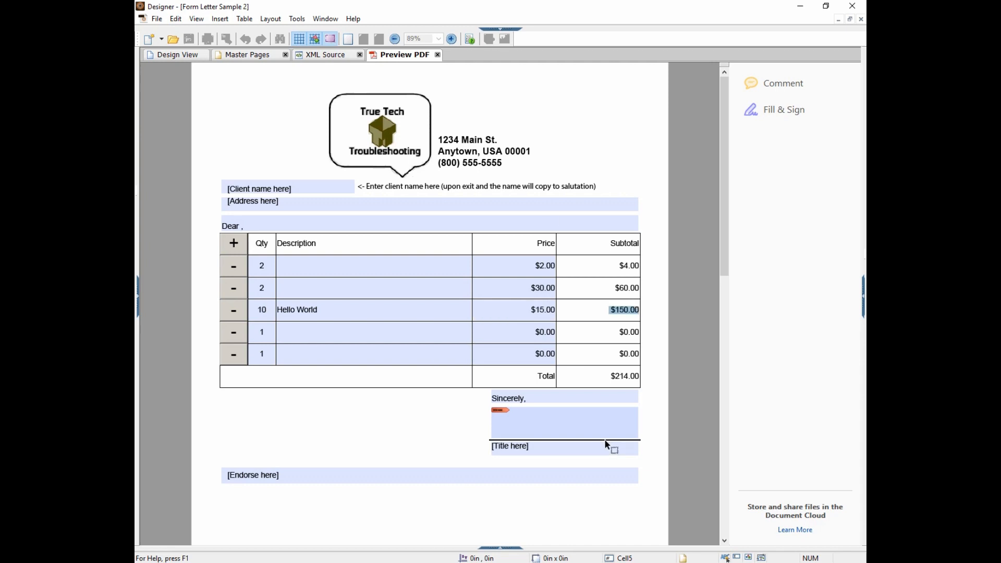
{"action": "mouse_move", "coordinate": [610, 440]}
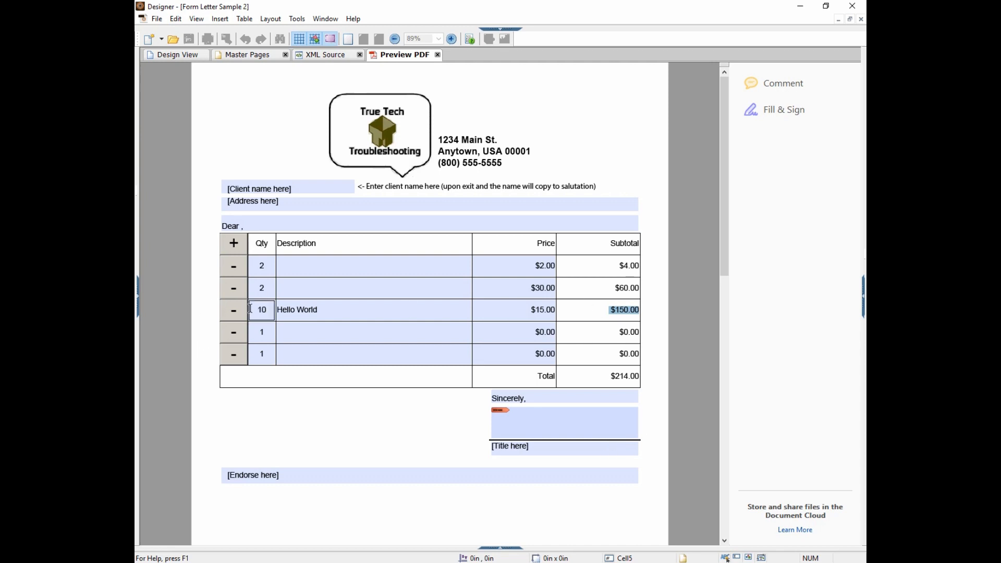
{"action": "left_click", "coordinate": [234, 353]}
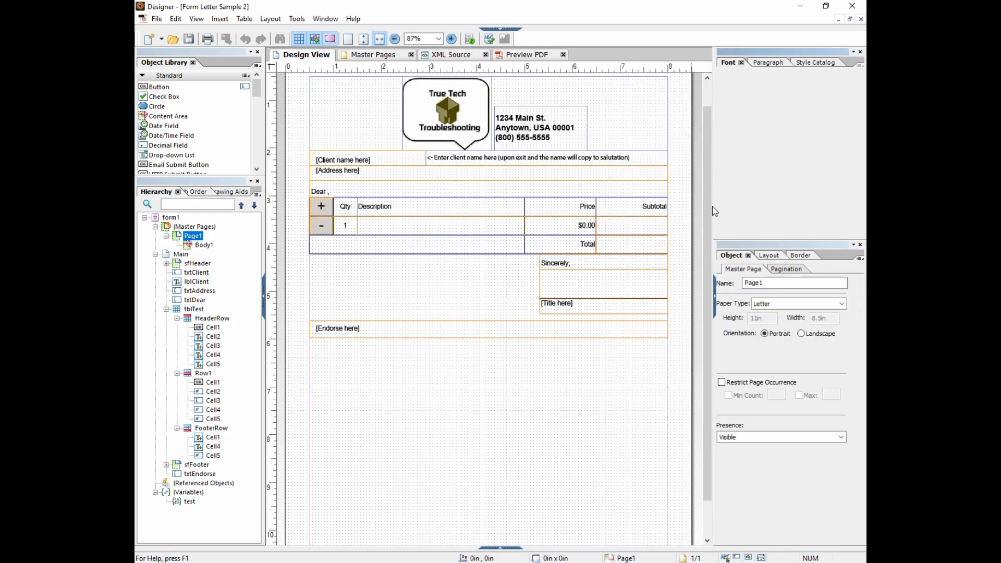
{"action": "mouse_move", "coordinate": [490, 38]}
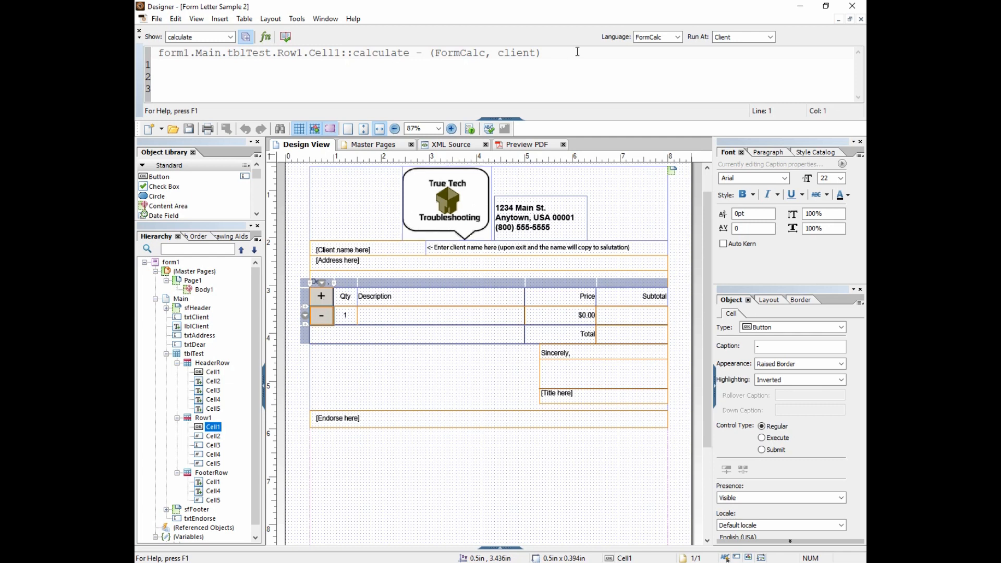
Select the header row's + cell and switch its script language to JavaScript.
{"action": "left_click", "coordinate": [657, 37]}
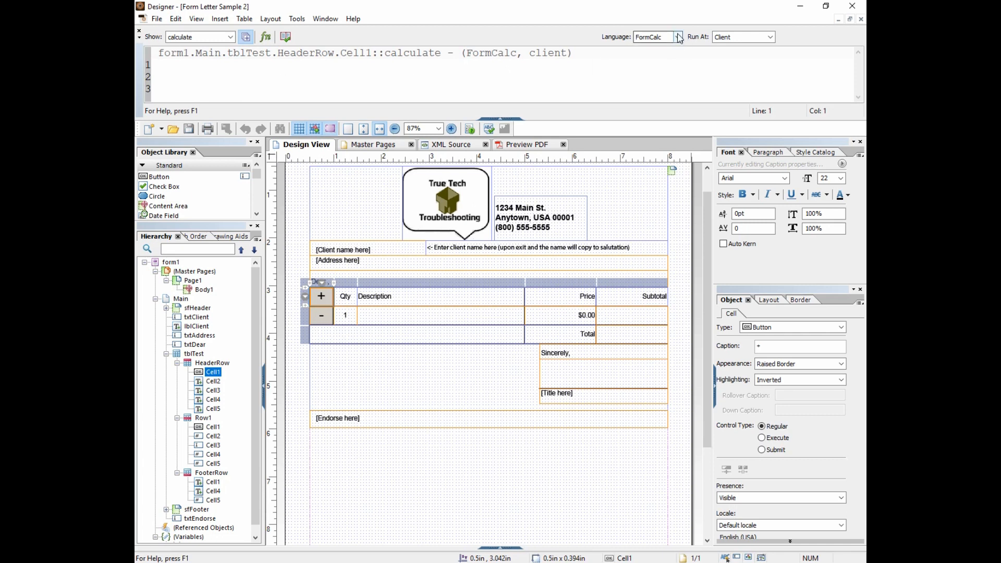
{"action": "left_click", "coordinate": [678, 37]}
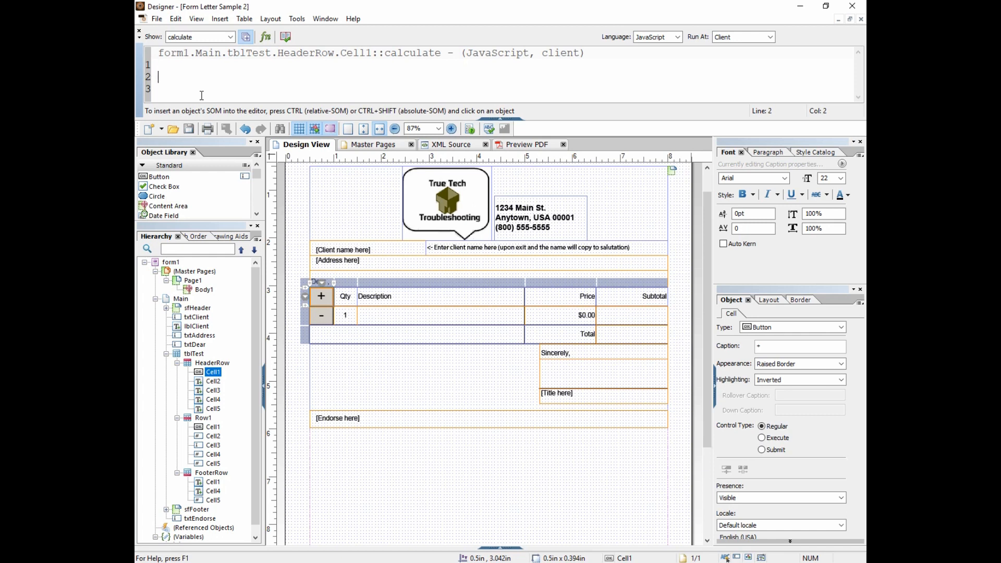
Enter addInstance(); as the + button's script body.
{"action": "type", "text": "sum()"}
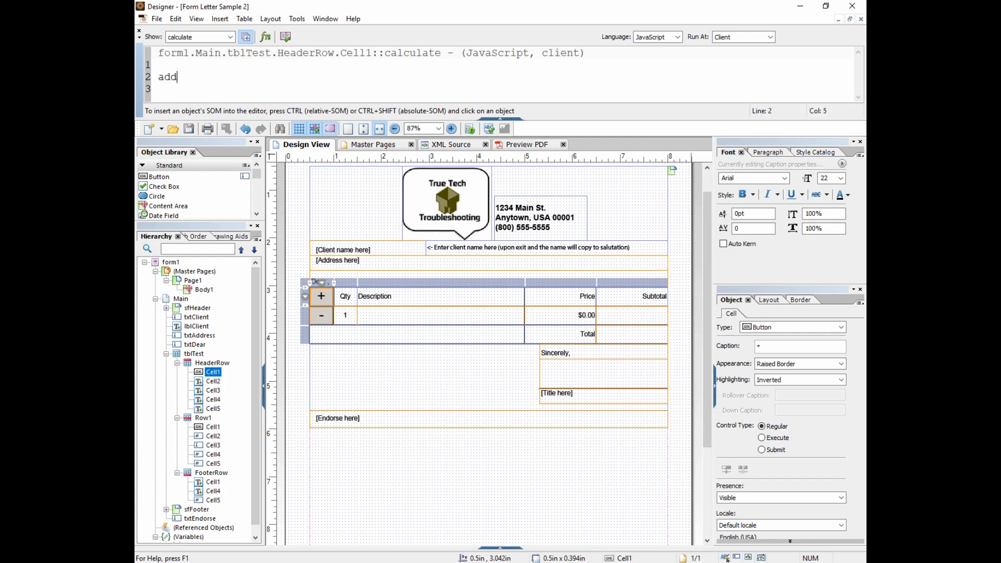
{"action": "type", "text": "Instance()"}
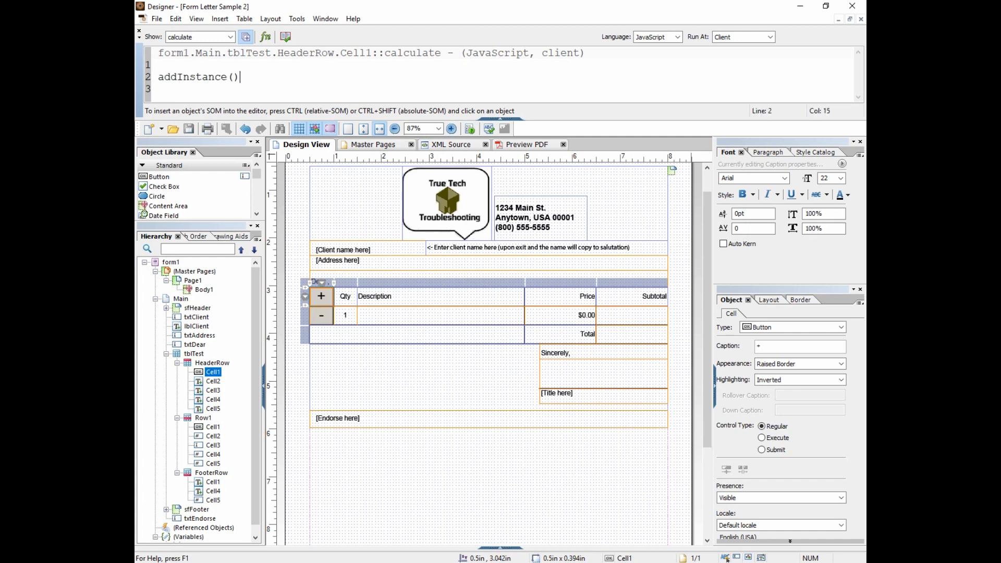
{"action": "type", "text": ";"}
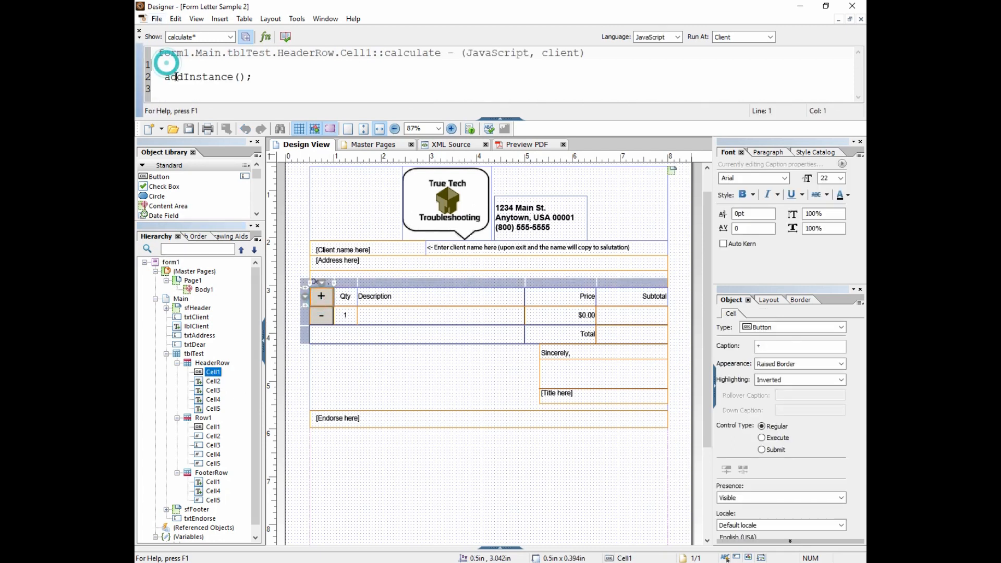
Write the path form1.Main.tblTest.HeaderRow.Cell1. above the addInstance(); line.
{"action": "type", "text": "form1"}
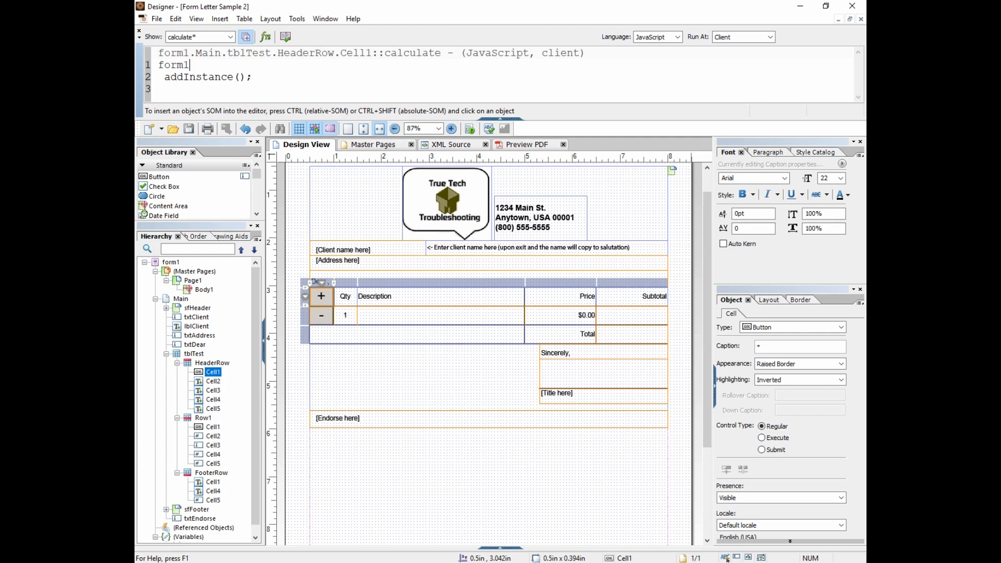
{"action": "type", "text": "."}
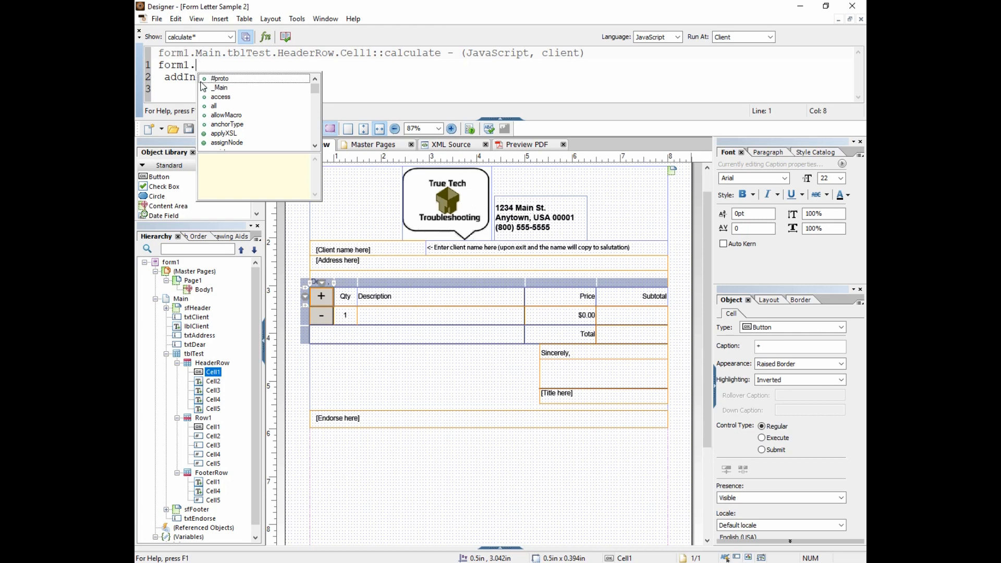
{"action": "scroll", "scroll_direction": "down", "scroll_amount": 3}
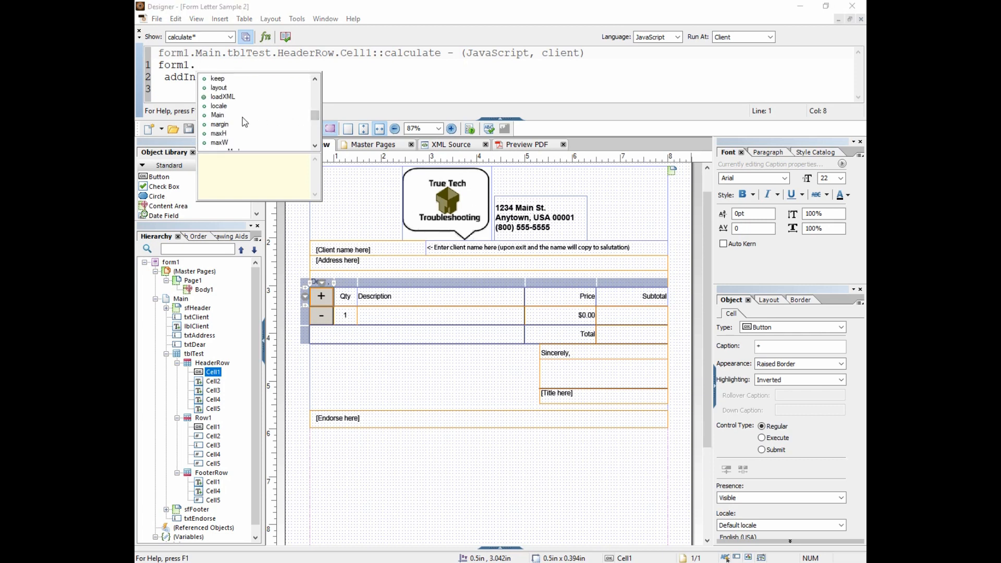
{"action": "mouse_move", "coordinate": [223, 120]}
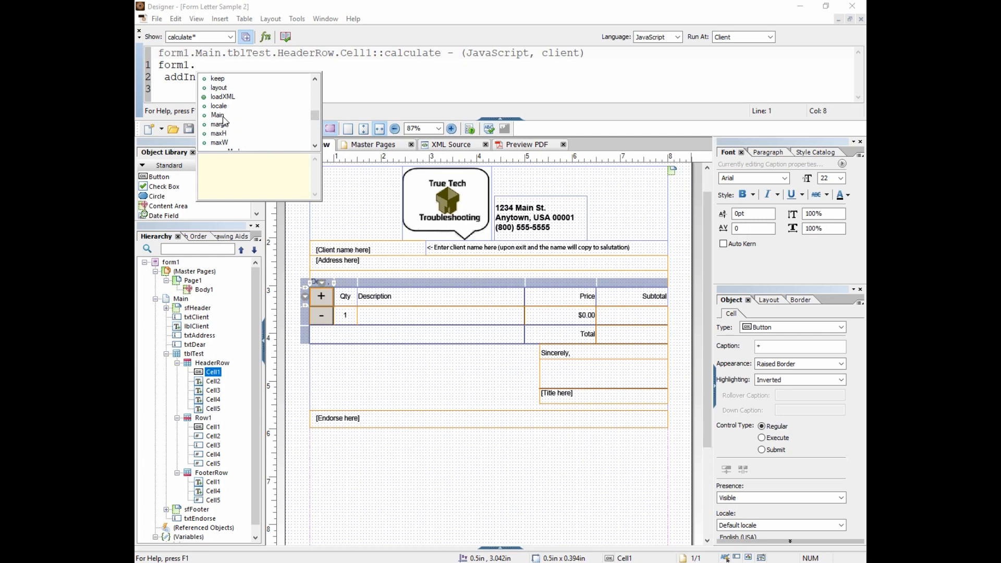
{"action": "mouse_move", "coordinate": [220, 115]}
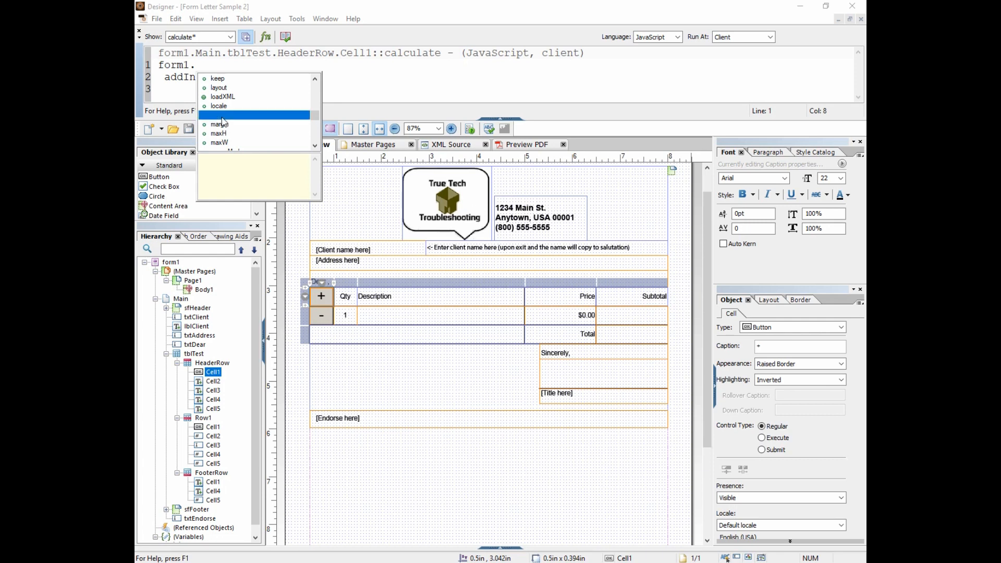
{"action": "type", "text": "Main"}
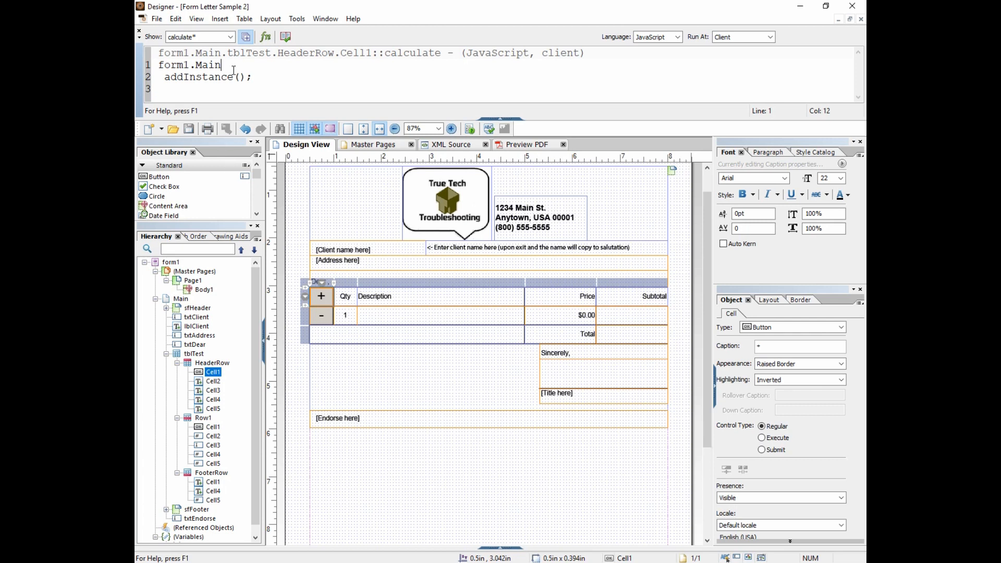
{"action": "type", "text": ".tblTest."}
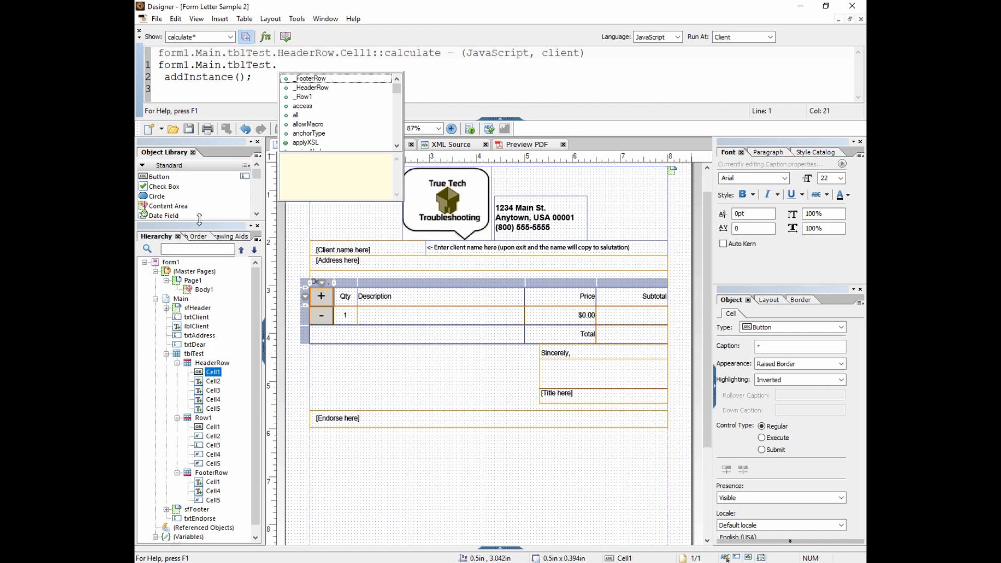
{"action": "type", "text": "HeaderRow"}
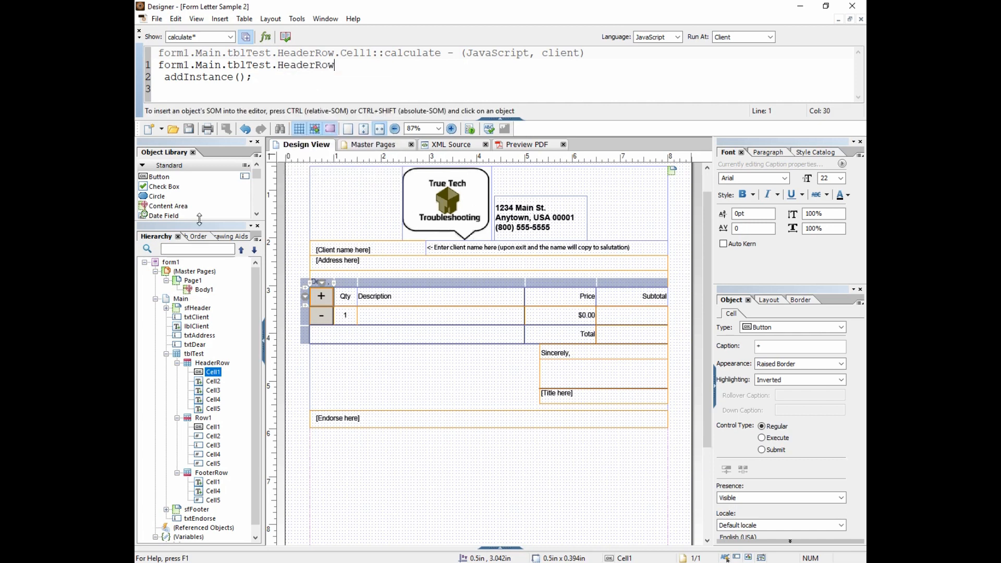
{"action": "type", "text": ".Cell1"}
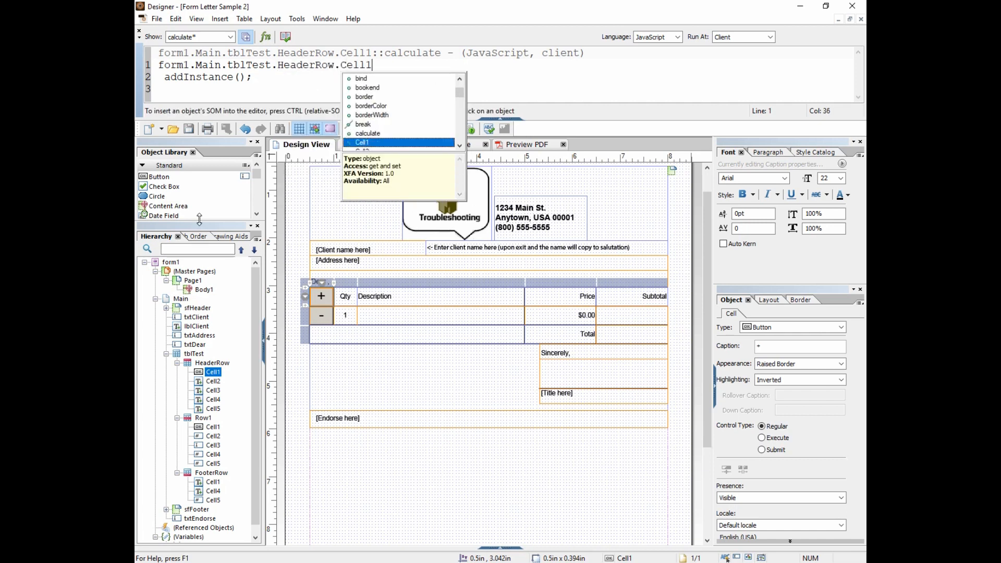
{"action": "type", "text": "."}
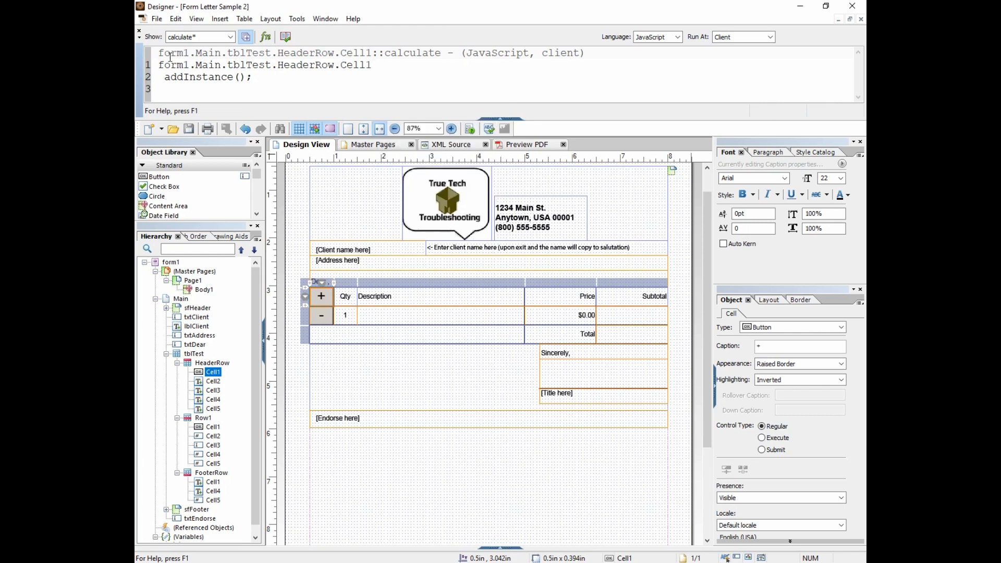
{"action": "double_click", "coordinate": [190, 52]}
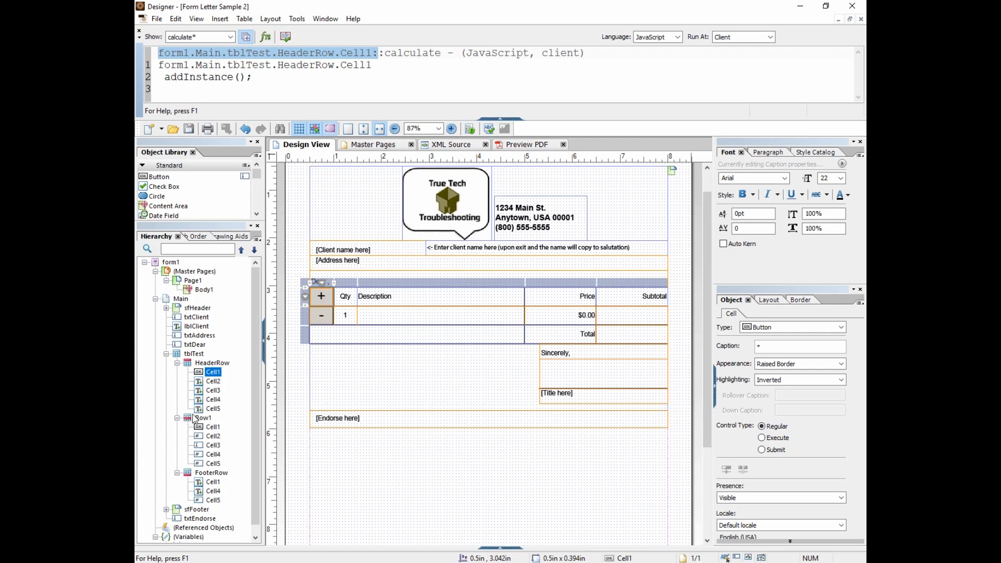
Replace HeaderRow.Cell1 with Row1.add, then delete back to form1.Main.tblTest.
{"action": "double_click", "coordinate": [354, 64]}
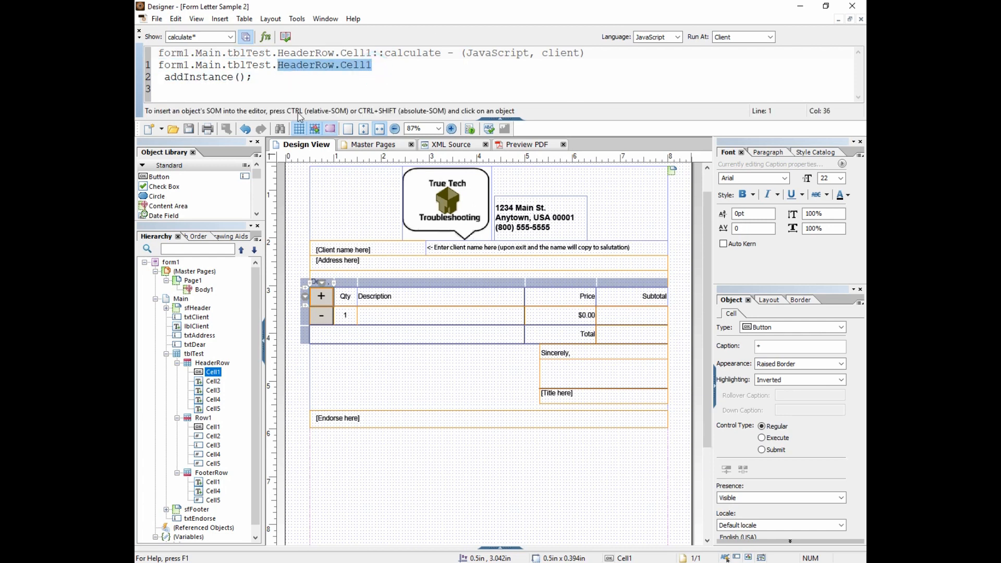
{"action": "type", "text": "Row1"}
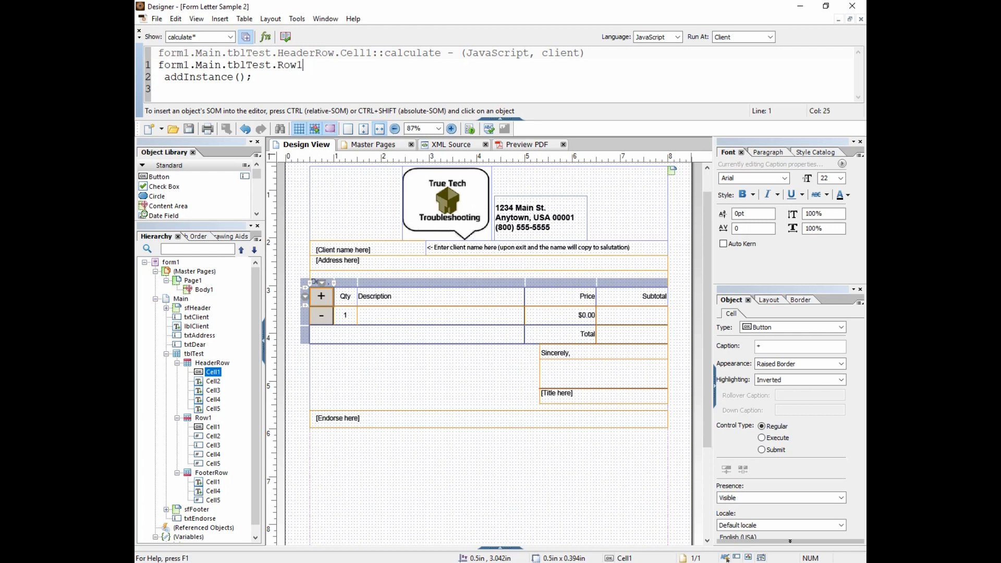
{"action": "type", "text": ".a"}
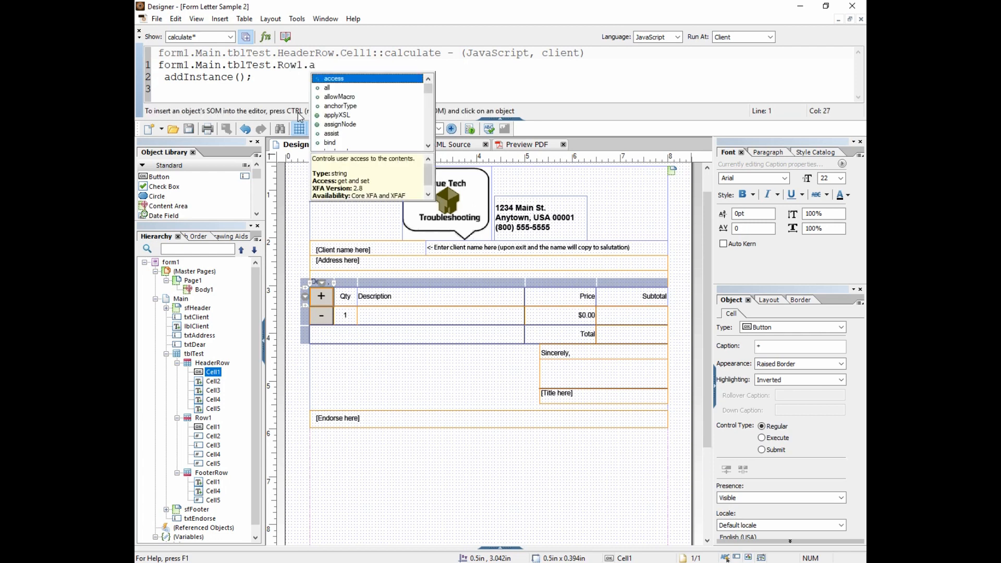
{"action": "type", "text": "dd"}
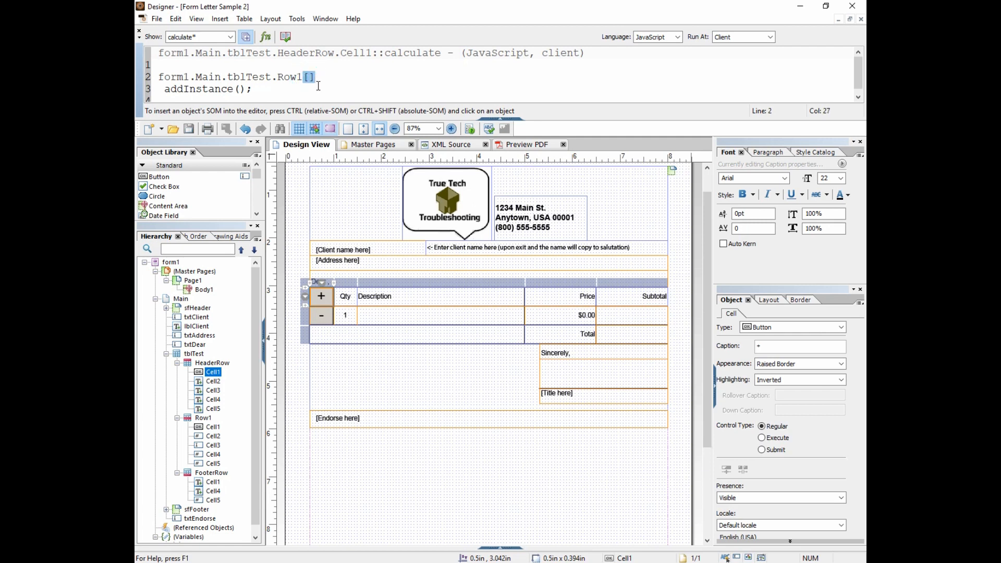
{"action": "key", "text": "Backspace"}
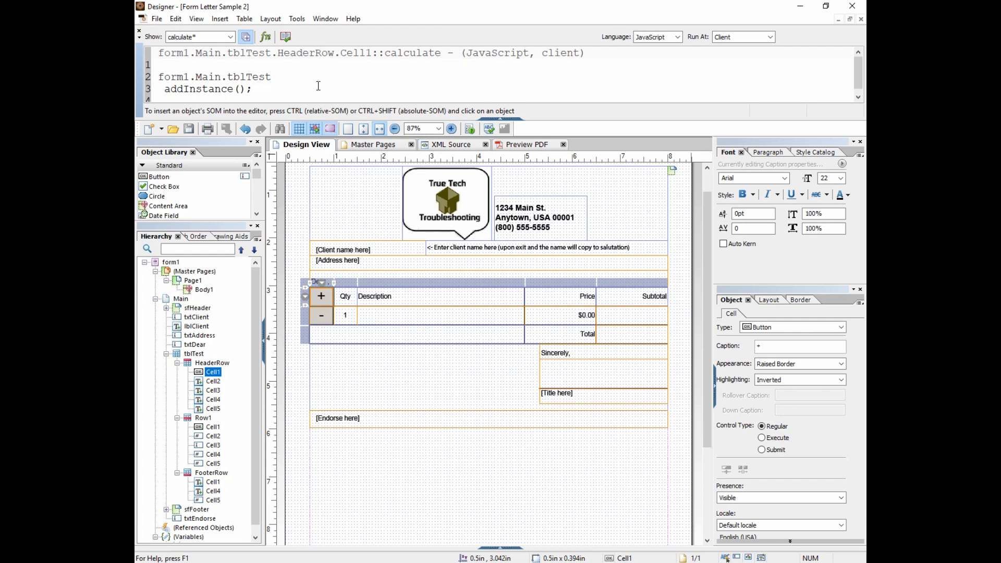
Complete the line as form1.Main.tblTest._Row1.addInstance(); with an empty argument via autocomplete.
{"action": "type", "text": "."}
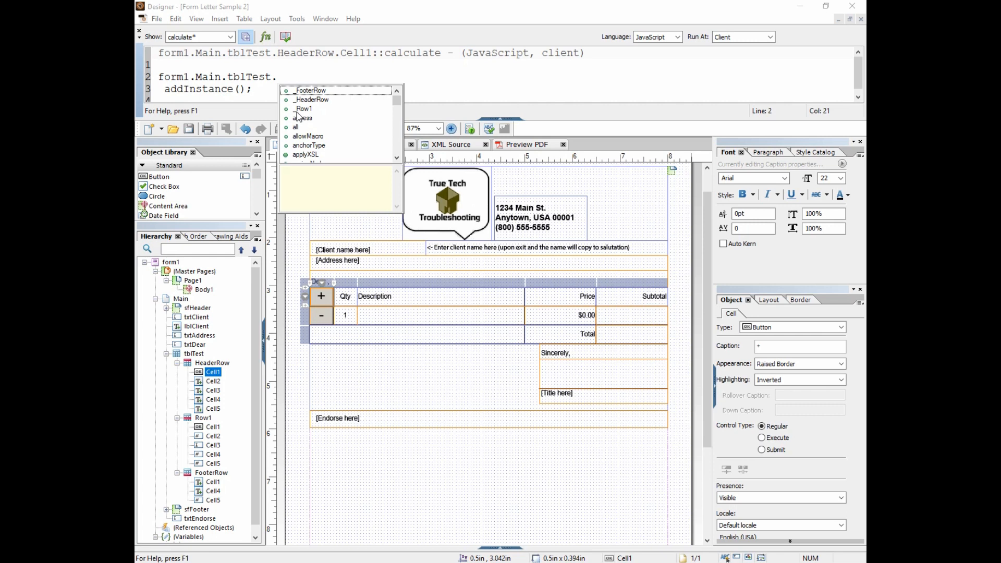
{"action": "mouse_move", "coordinate": [301, 106]}
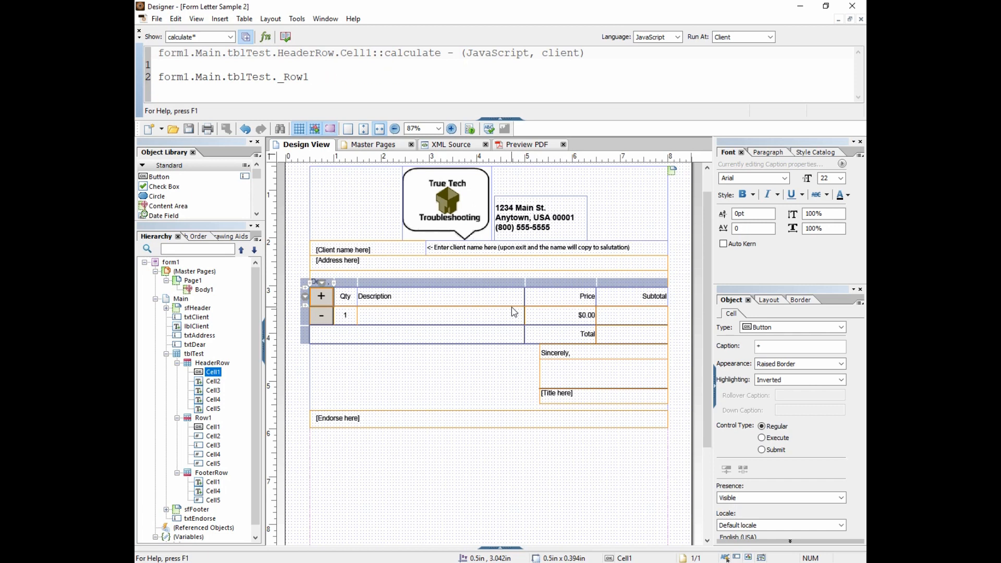
{"action": "left_click", "coordinate": [309, 76]}
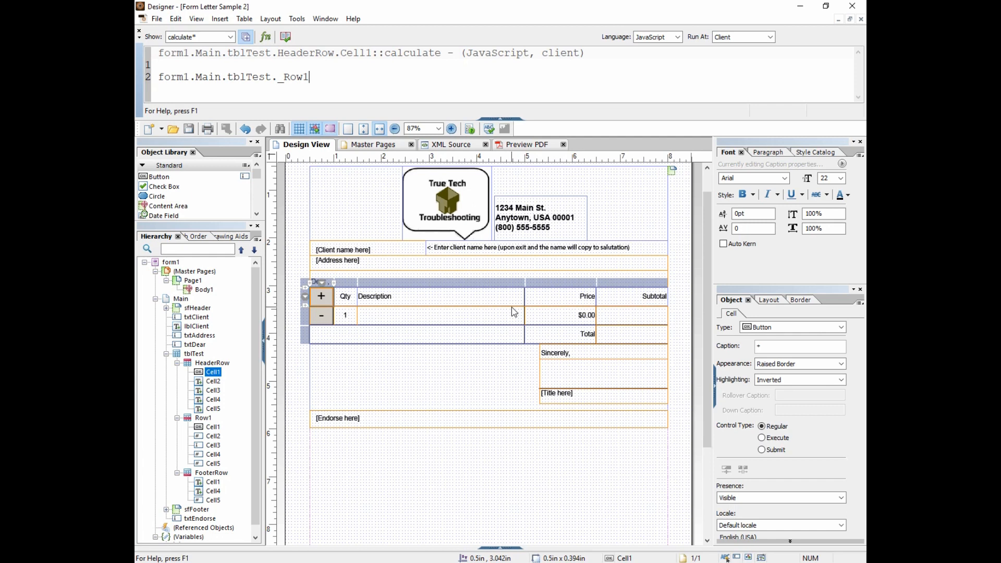
{"action": "type", "text": "."}
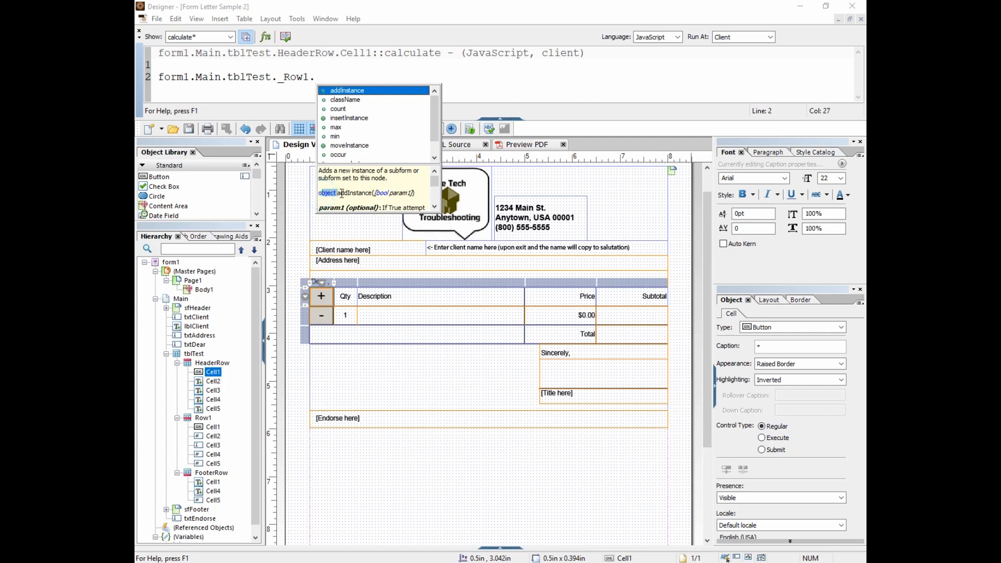
{"action": "left_click", "coordinate": [319, 193]}
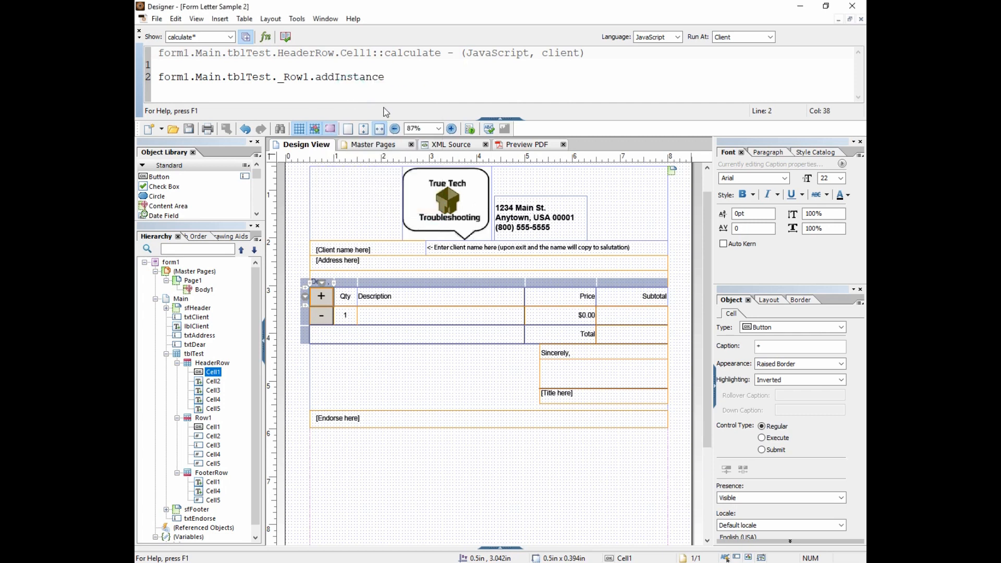
{"action": "type", "text": "();"}
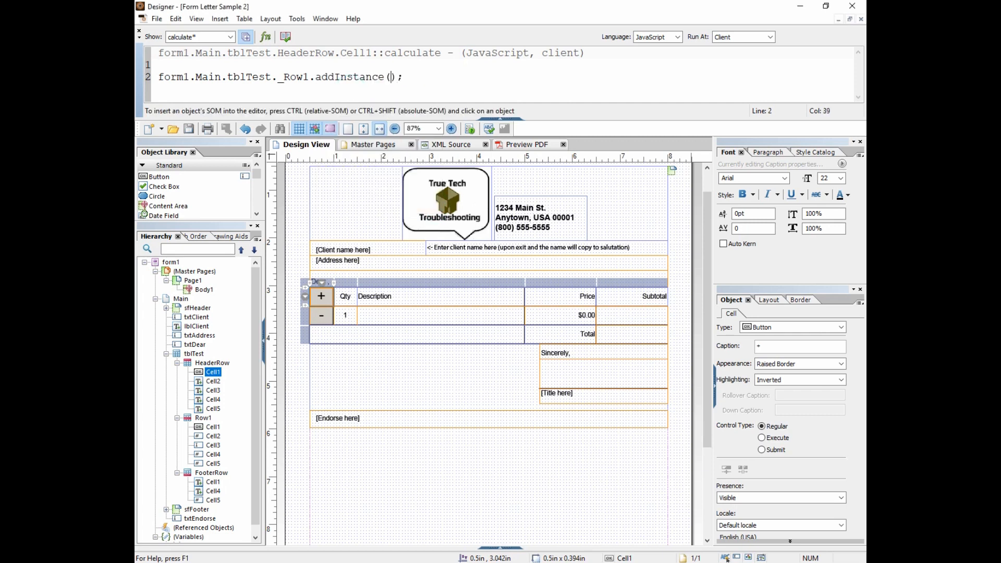
{"action": "type", "text": "true"}
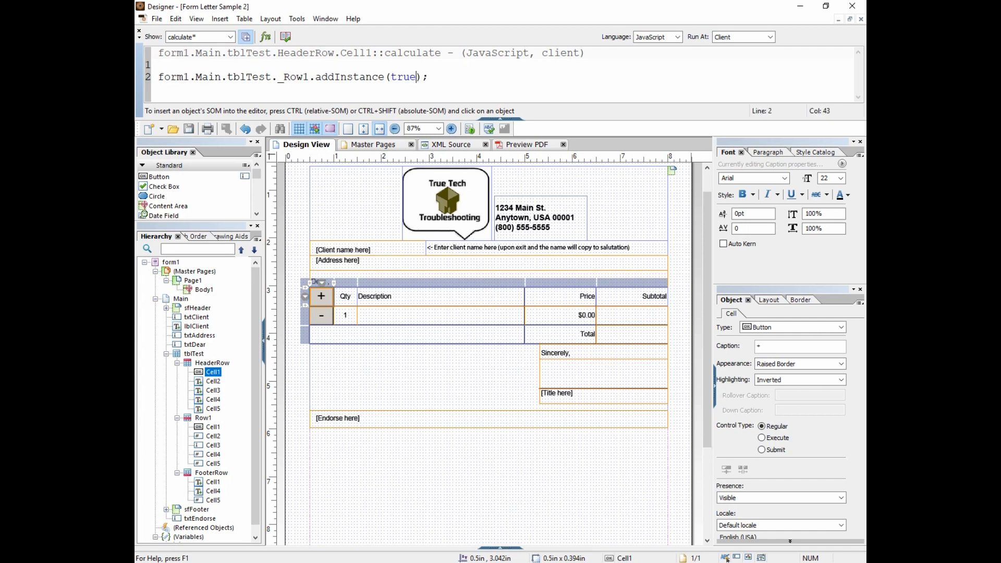
{"action": "key", "text": "Backspace"}
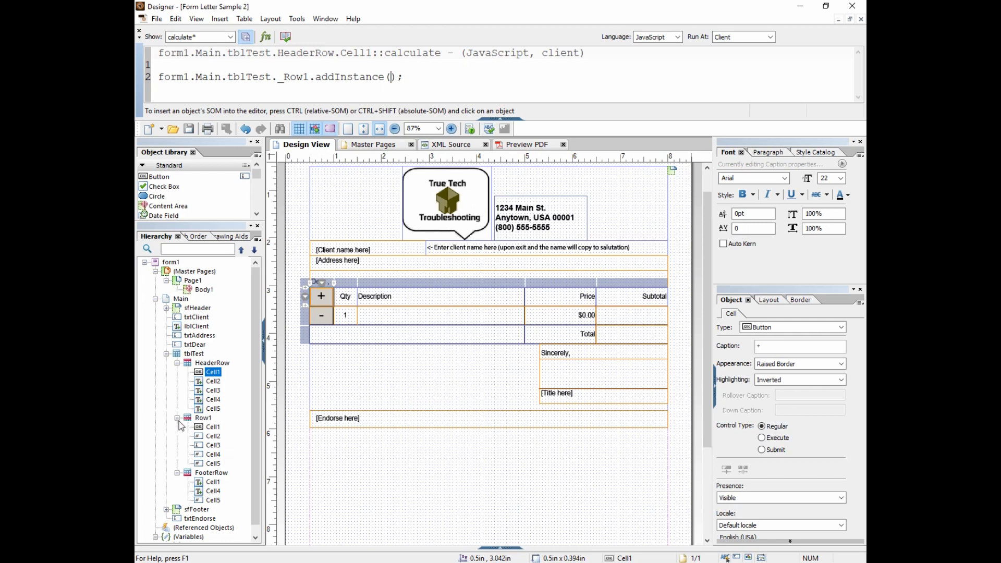
{"action": "mouse_move", "coordinate": [198, 466]}
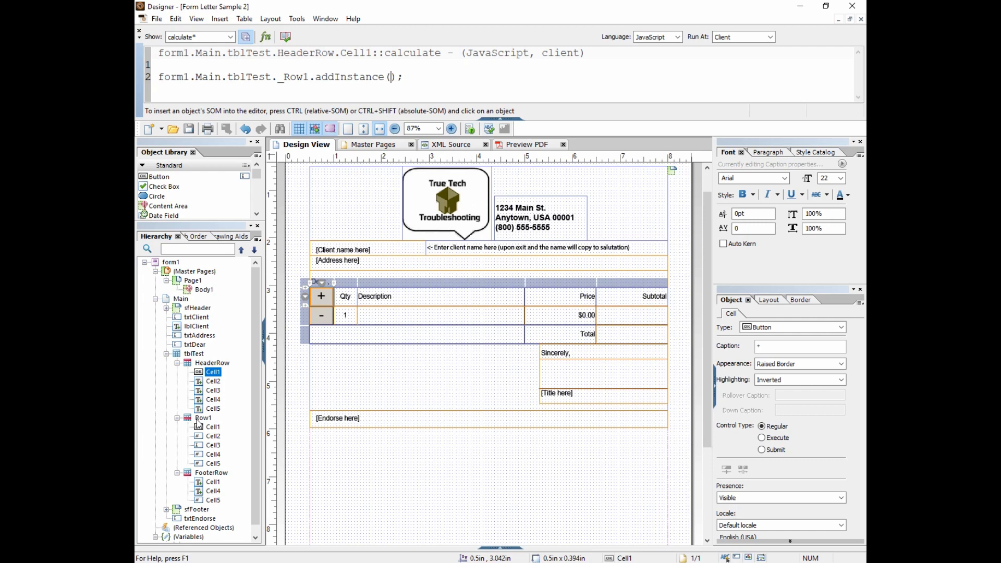
{"action": "mouse_move", "coordinate": [200, 426]}
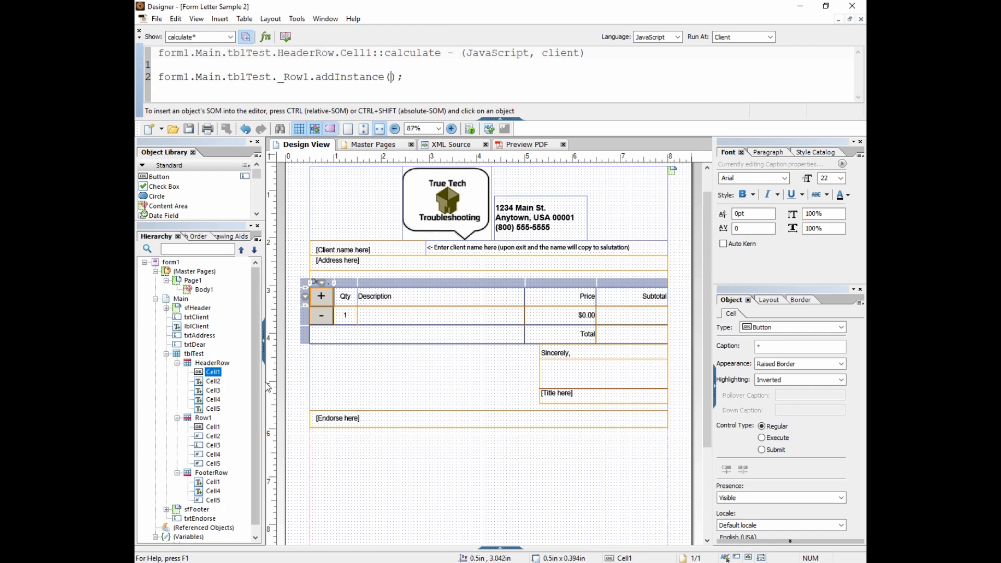
{"action": "left_click", "coordinate": [320, 315]}
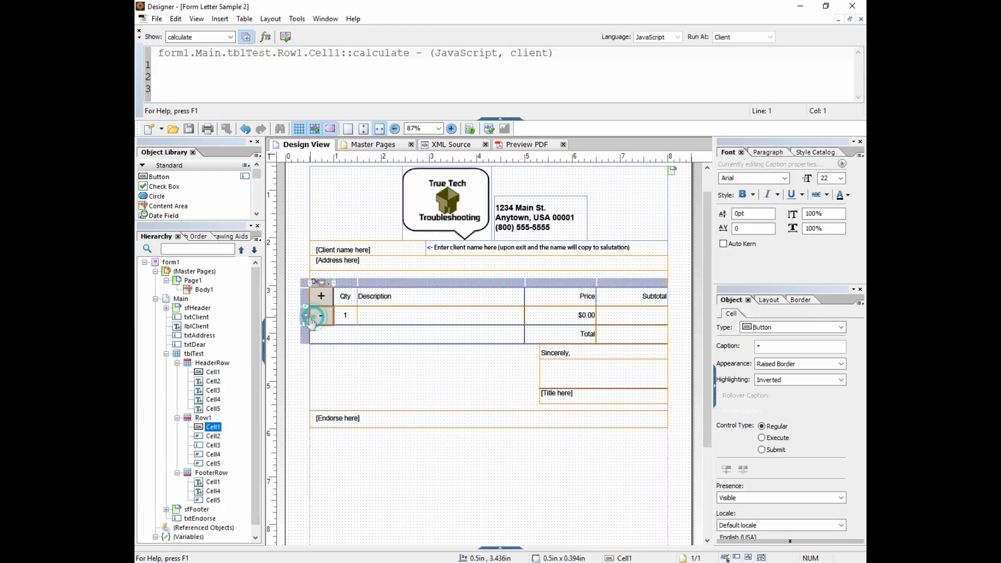
{"action": "left_click", "coordinate": [321, 315]}
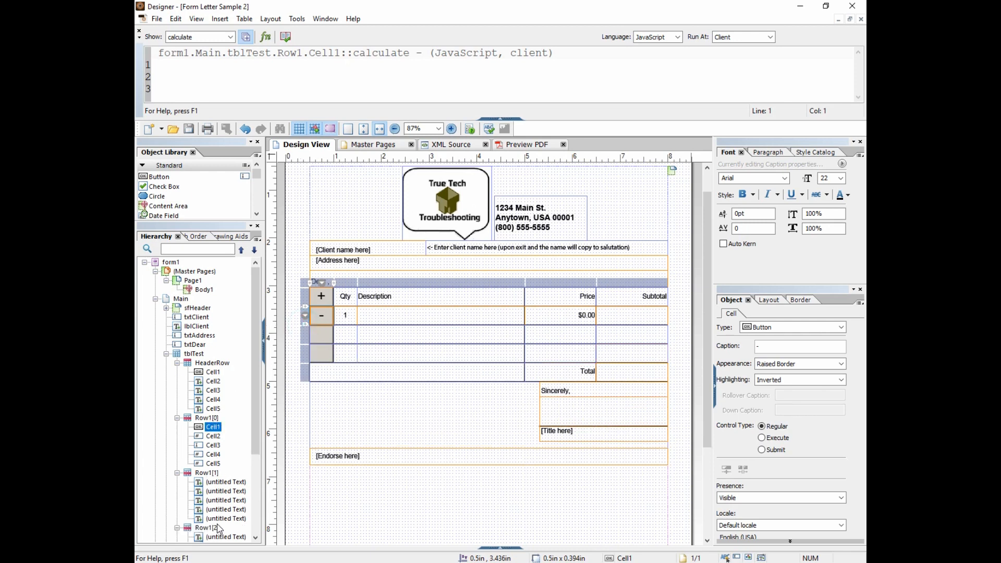
{"action": "left_click", "coordinate": [244, 128]}
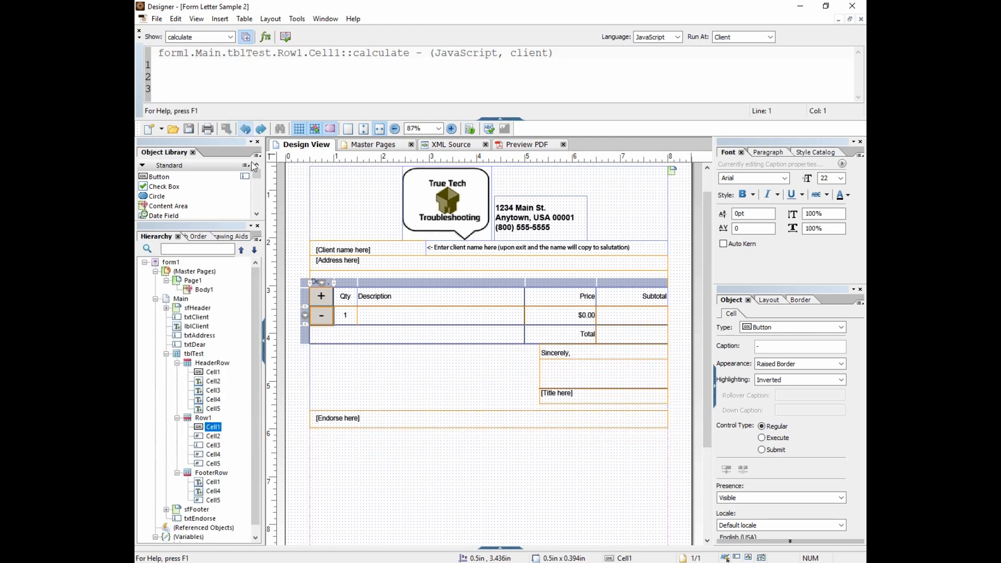
{"action": "left_click", "coordinate": [321, 295]}
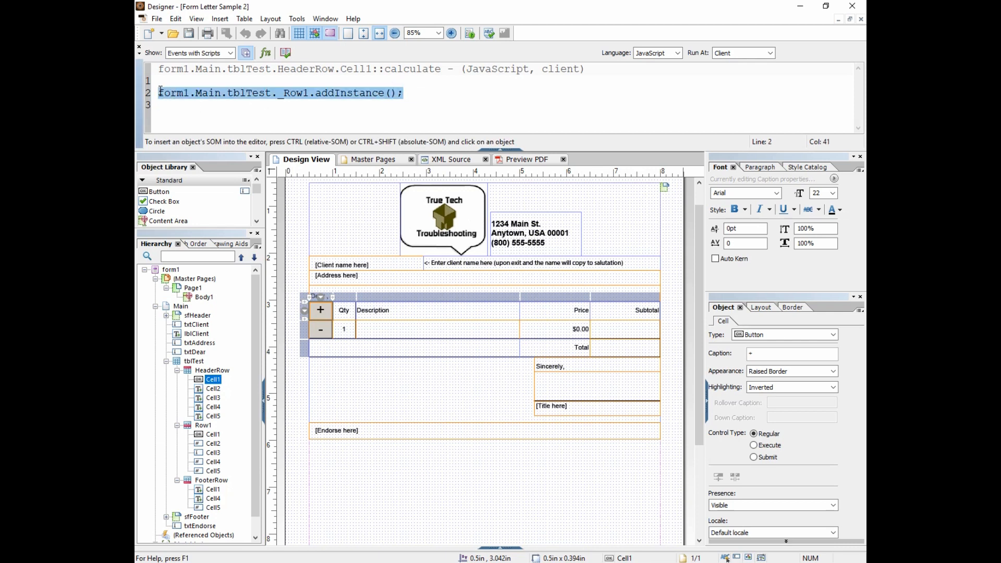
Move the addInstance script from the calculate event to the + button's click event.
{"action": "double_click", "coordinate": [412, 68]}
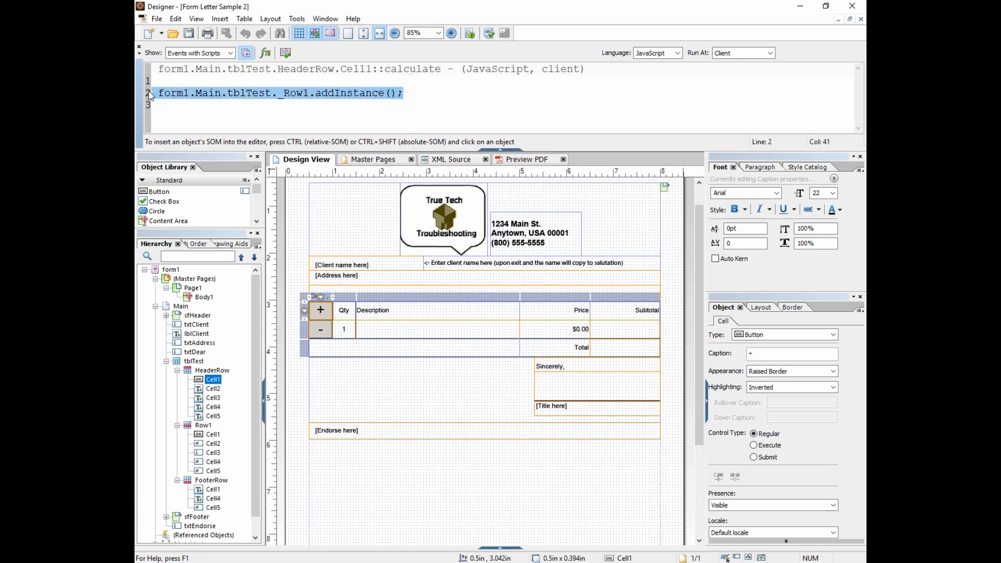
{"action": "left_click", "coordinate": [228, 53]}
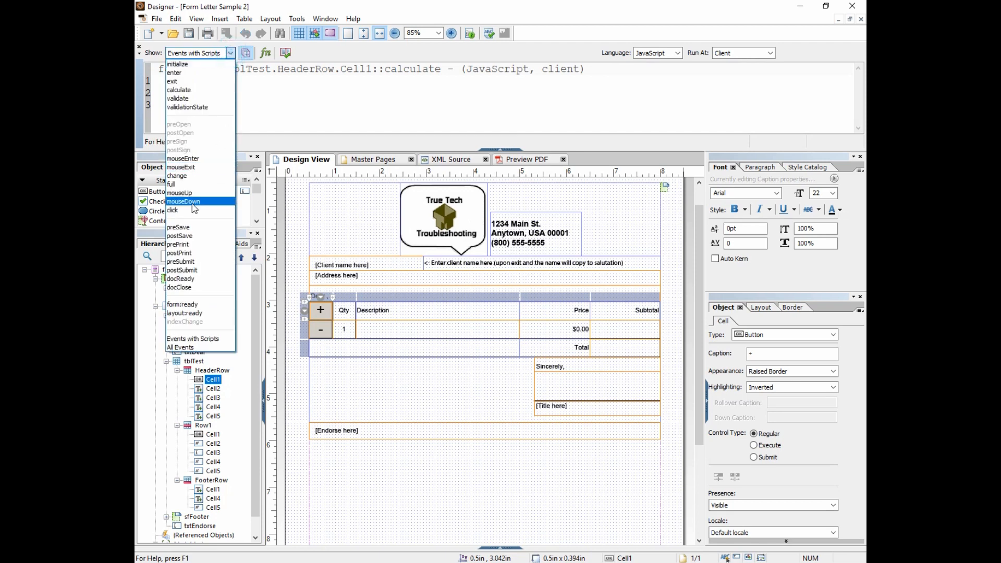
{"action": "left_click", "coordinate": [172, 210]}
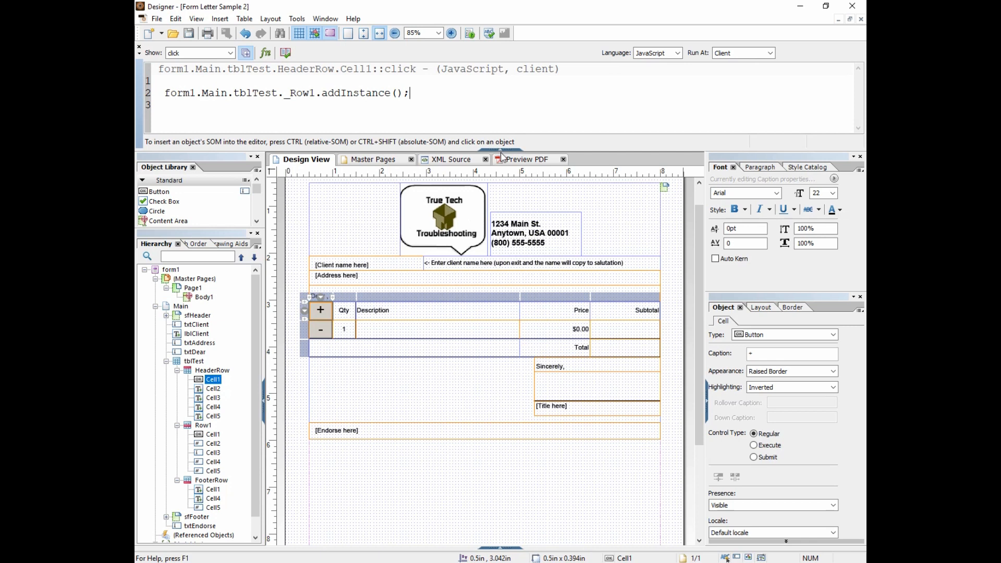
{"action": "mouse_move", "coordinate": [358, 322]}
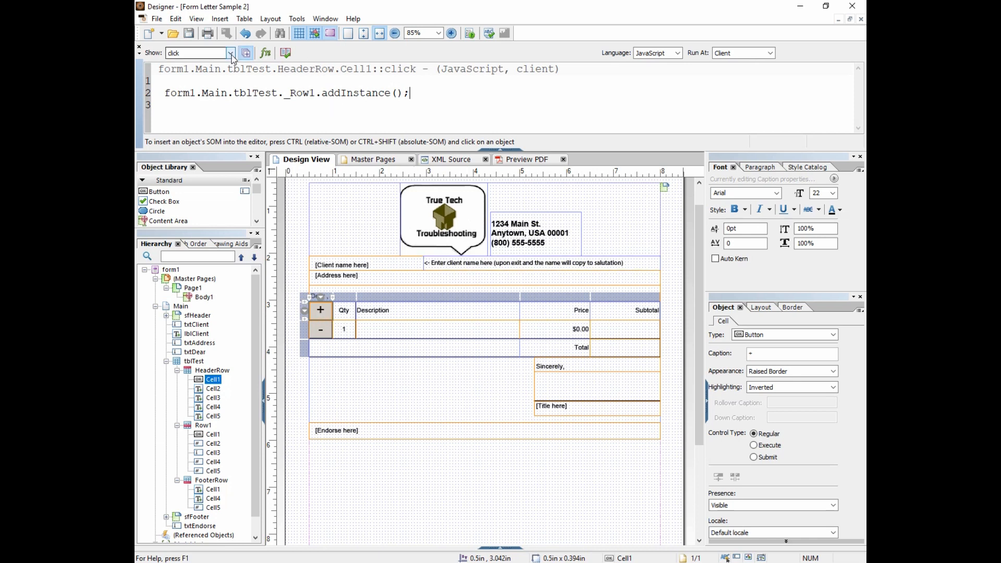
{"action": "left_click", "coordinate": [230, 53]}
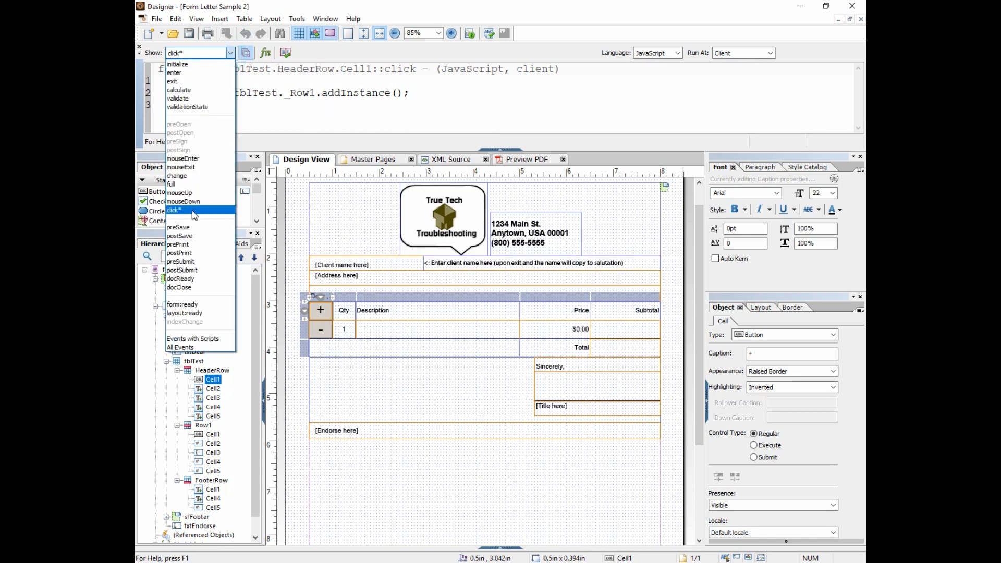
{"action": "mouse_move", "coordinate": [183, 159]}
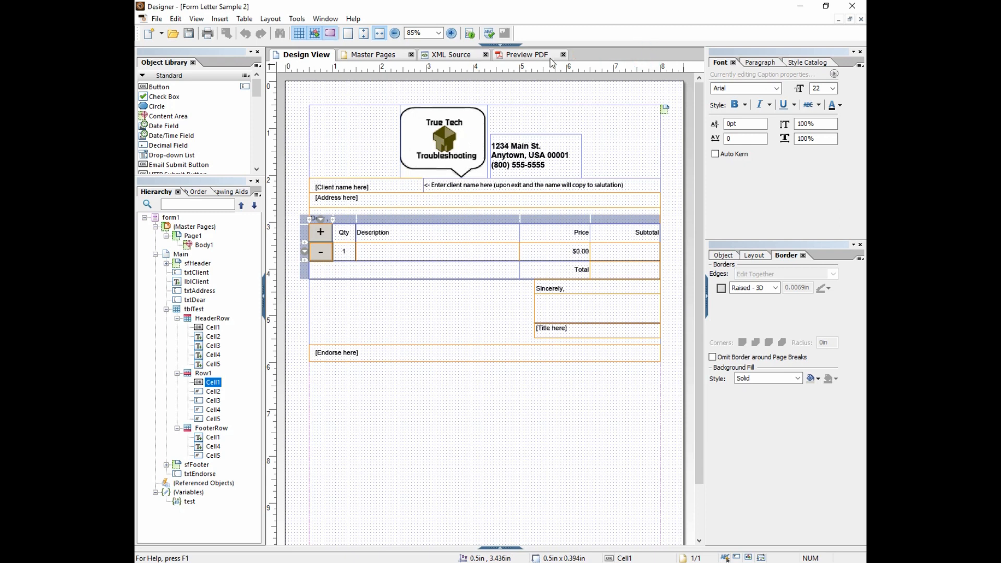
Preview the PDF and use the + button to grow the table to eleven item rows.
{"action": "left_click", "coordinate": [525, 54]}
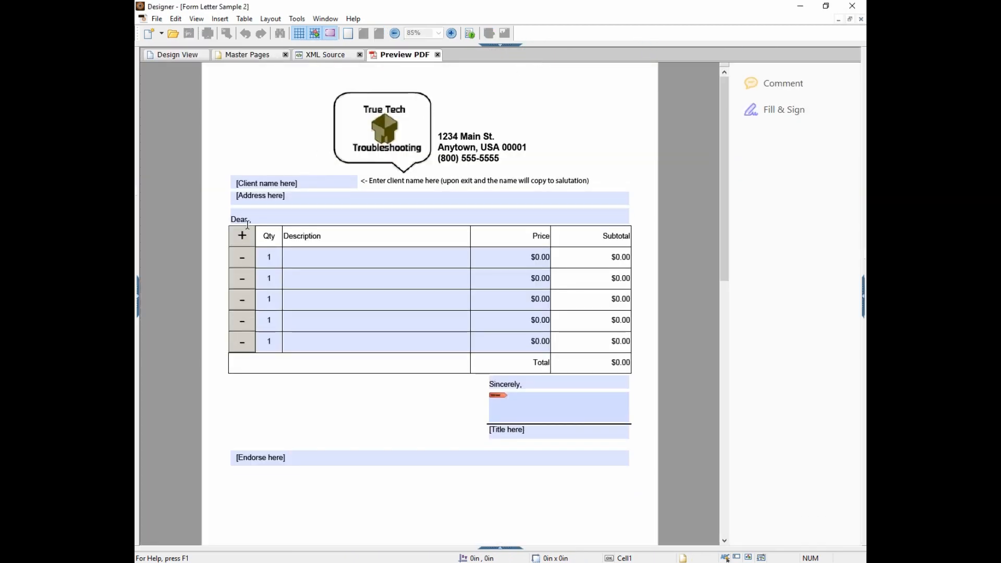
{"action": "left_click", "coordinate": [241, 236]}
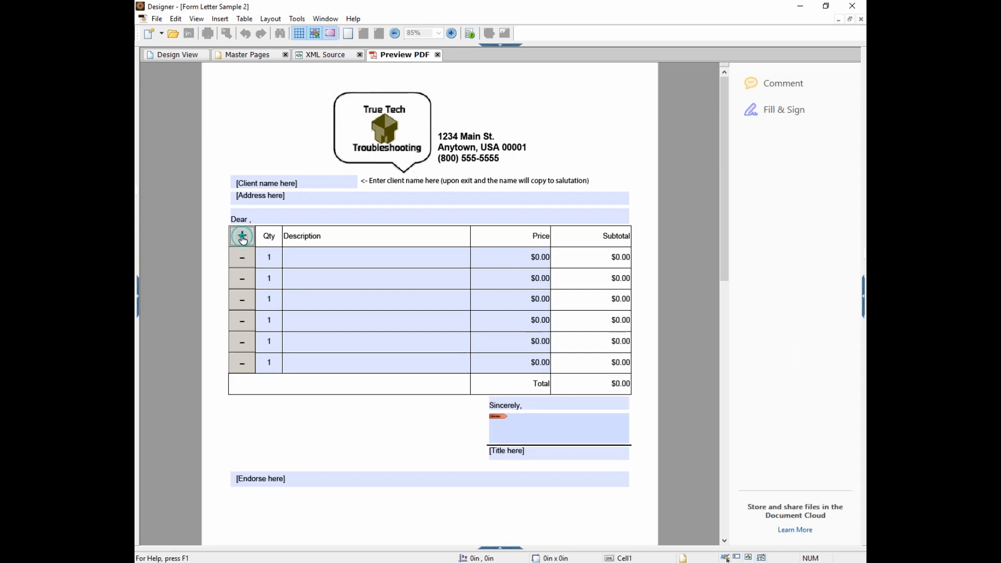
{"action": "left_click", "coordinate": [241, 235]}
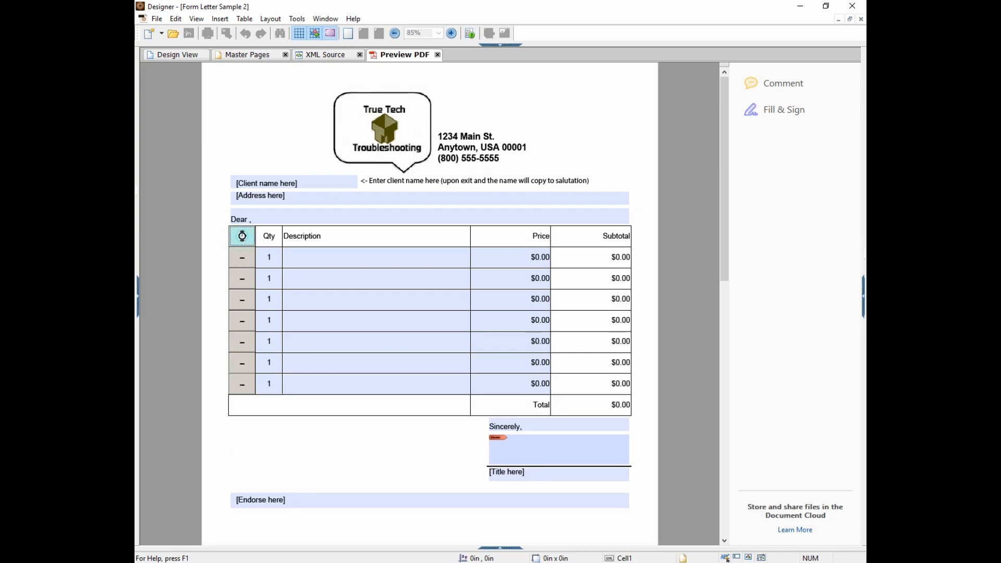
{"action": "left_click", "coordinate": [241, 236]}
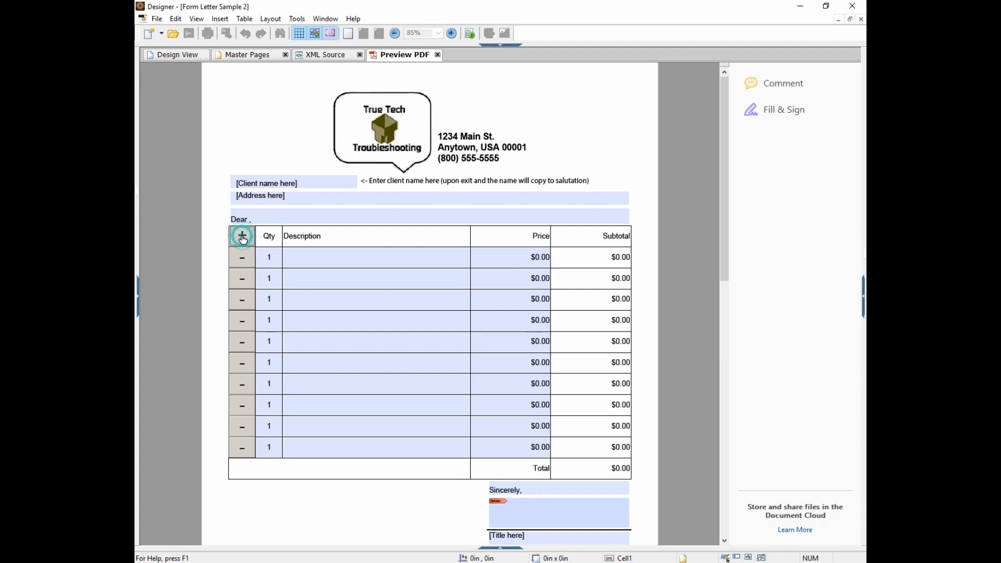
{"action": "left_click", "coordinate": [241, 236]}
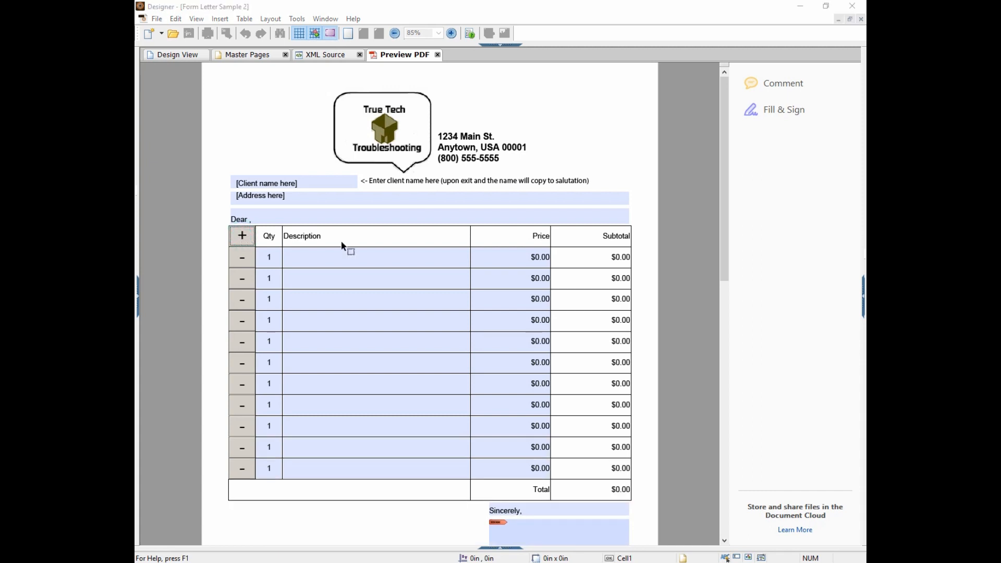
{"action": "left_click", "coordinate": [375, 256]}
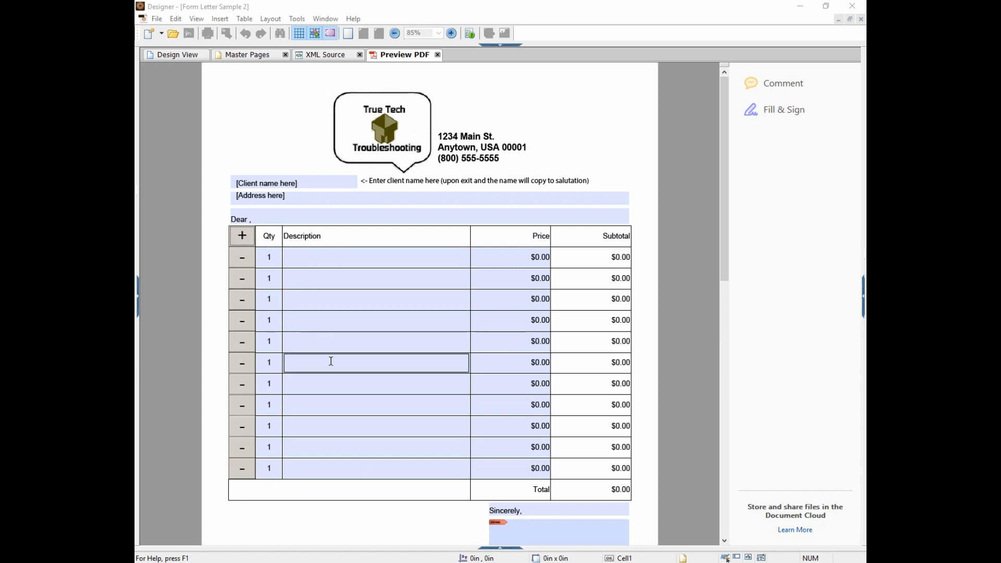
{"action": "left_click", "coordinate": [375, 468]}
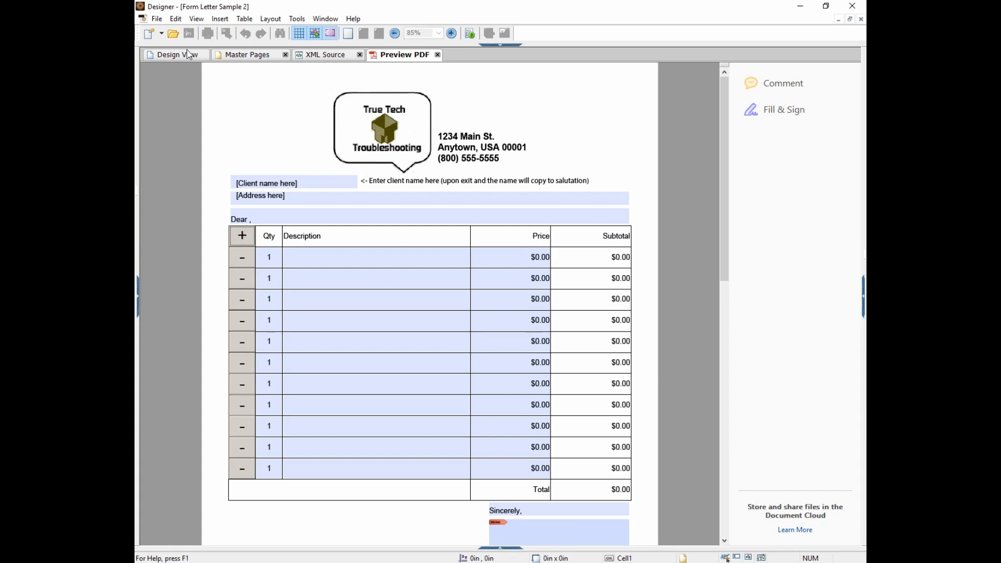
{"action": "scroll", "scroll_direction": "down", "scroll_amount": 3}
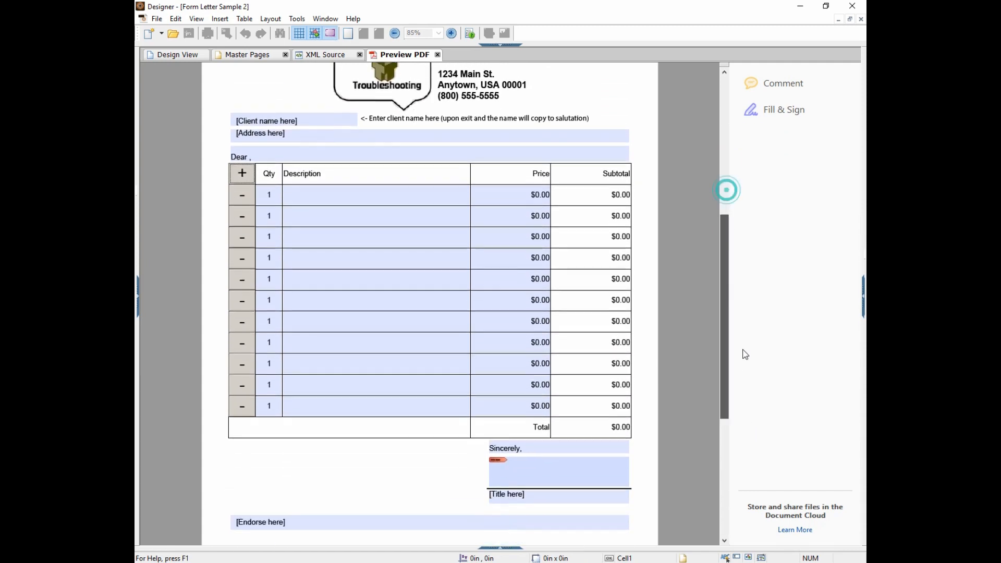
{"action": "scroll", "scroll_direction": "down", "scroll_amount": 3}
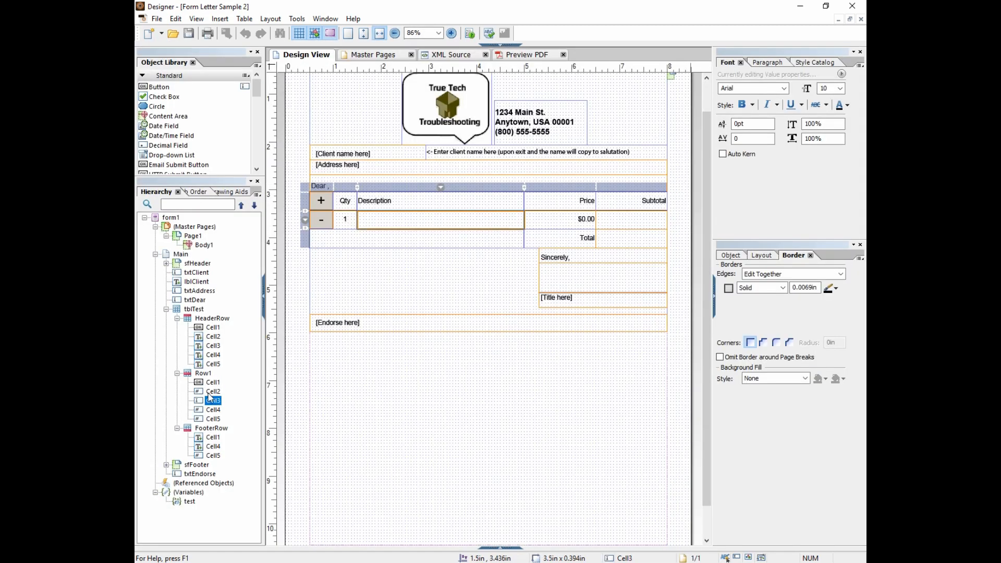
Select Row1's − button and start its click event script on line 2.
{"action": "left_click", "coordinate": [203, 373]}
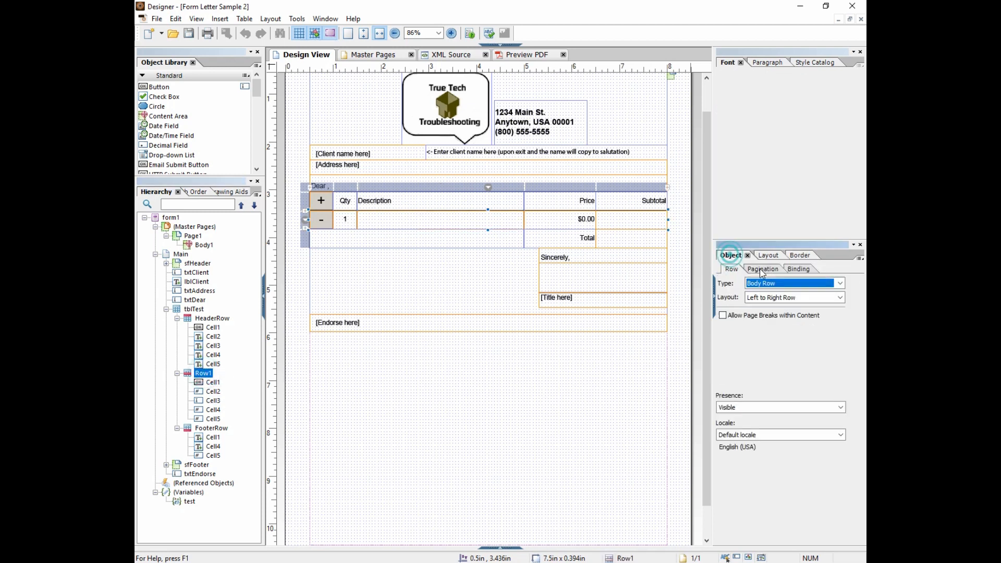
{"action": "left_click", "coordinate": [798, 268]}
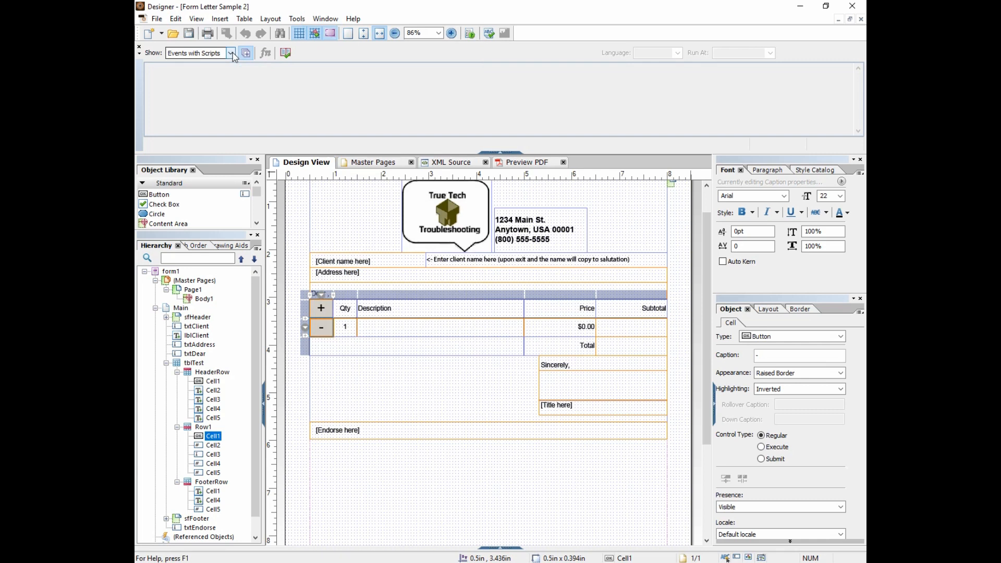
{"action": "left_click", "coordinate": [231, 52]}
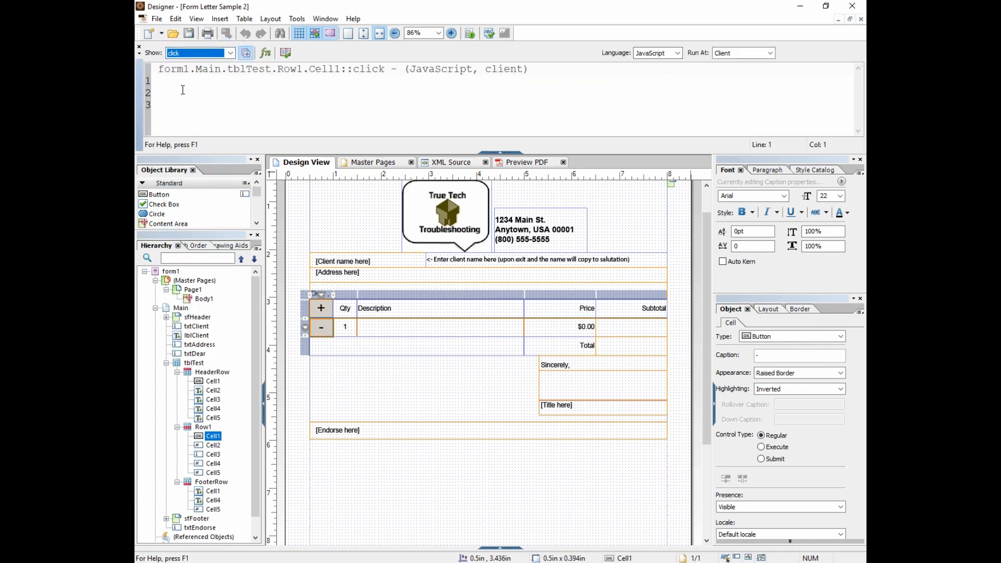
{"action": "left_click", "coordinate": [178, 94]}
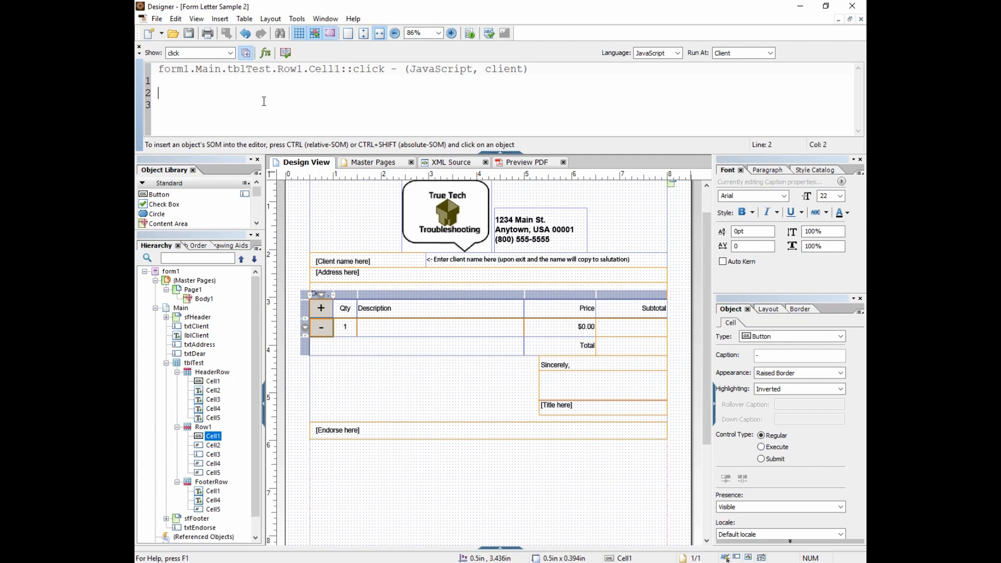
Write var rowNum = this.parent.index on the script's second line.
{"action": "type", "text": "va"}
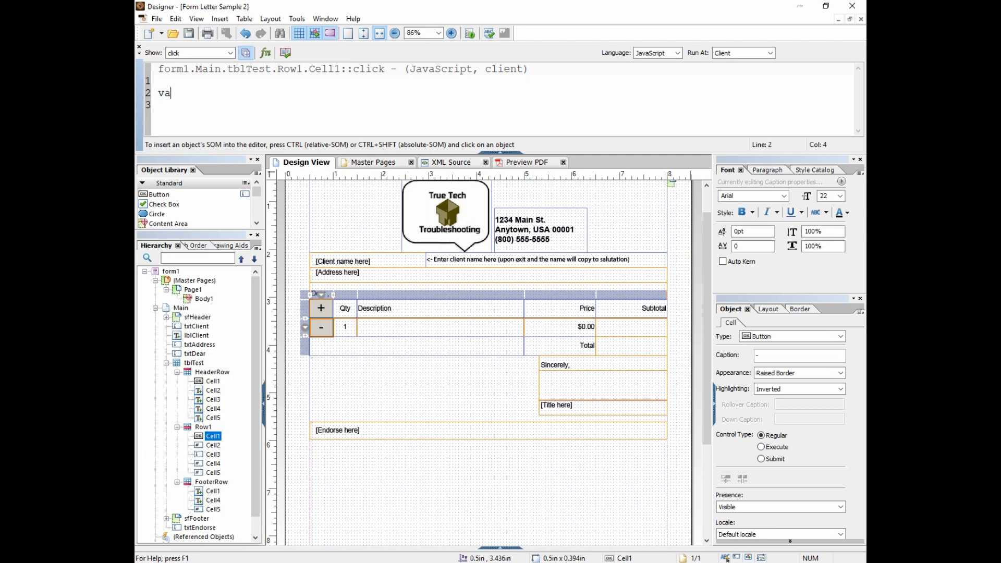
{"action": "type", "text": "r"}
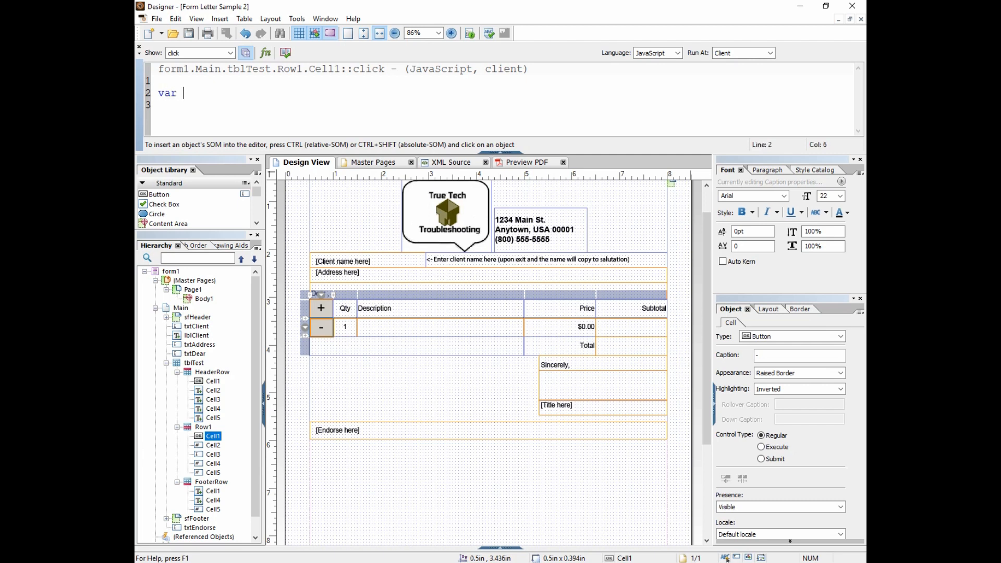
{"action": "type", "text": "rowNum"}
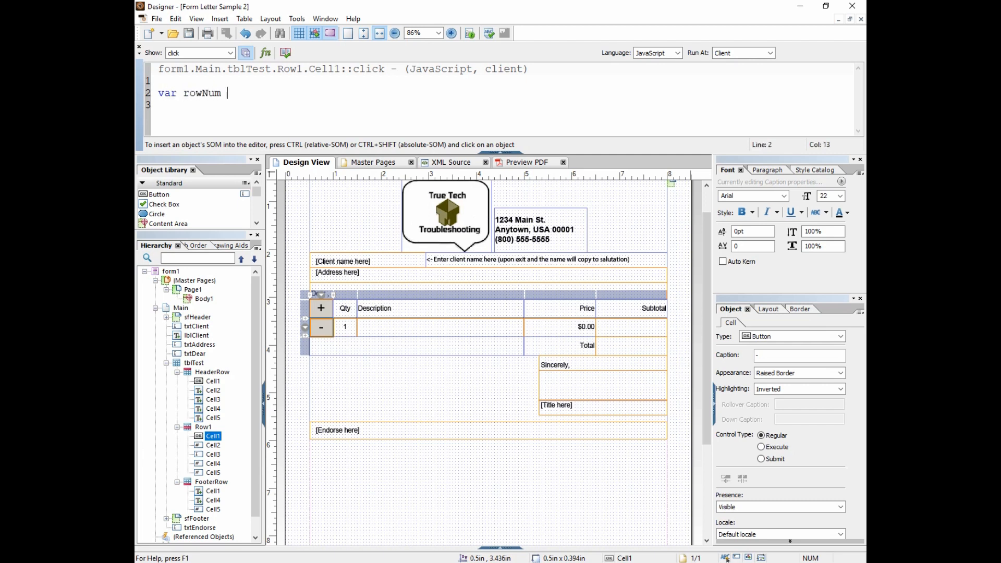
{"action": "type", "text": "="}
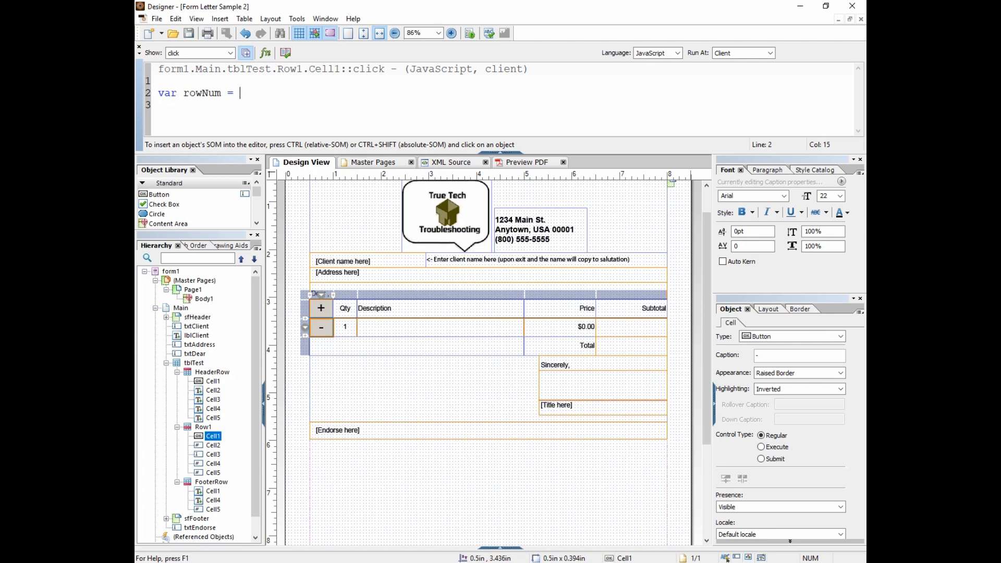
{"action": "type", "text": "this."}
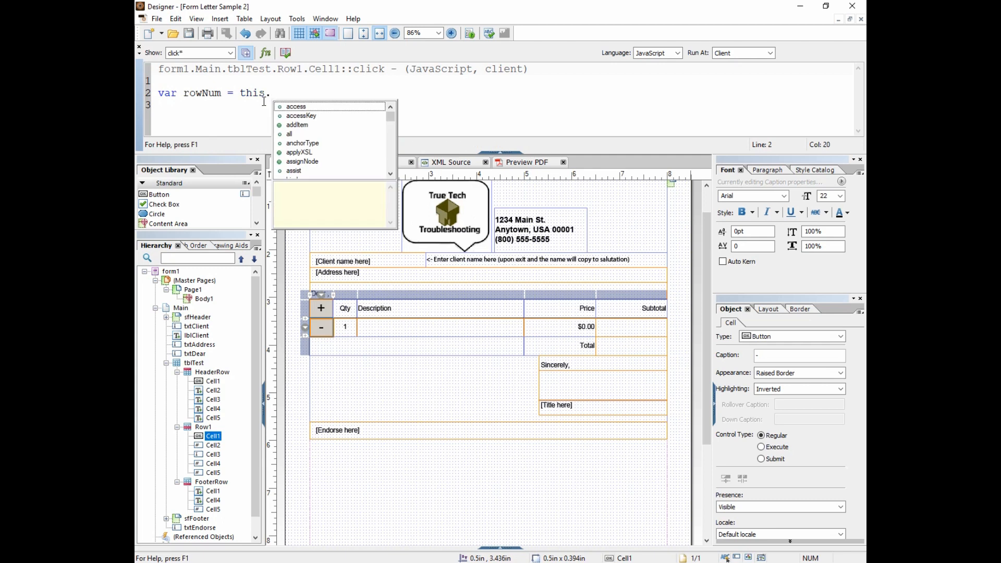
{"action": "type", "text": "parent.index;"}
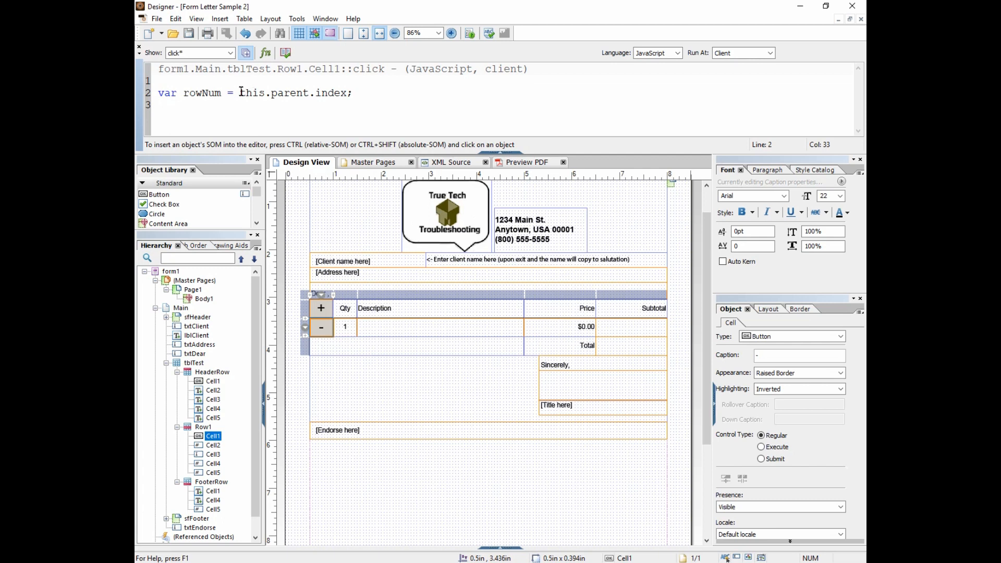
{"action": "double_click", "coordinate": [251, 93]}
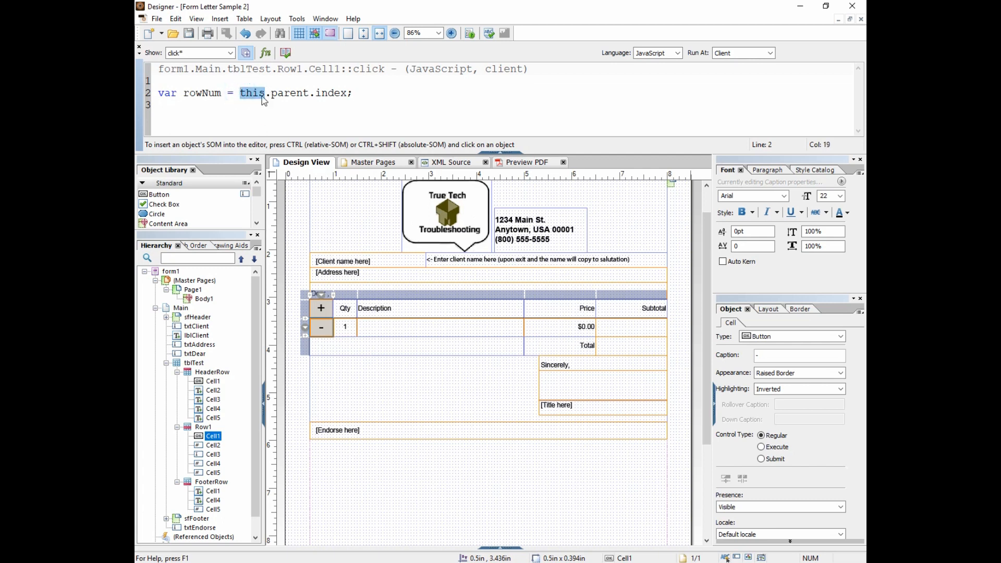
{"action": "mouse_move", "coordinate": [381, 107]}
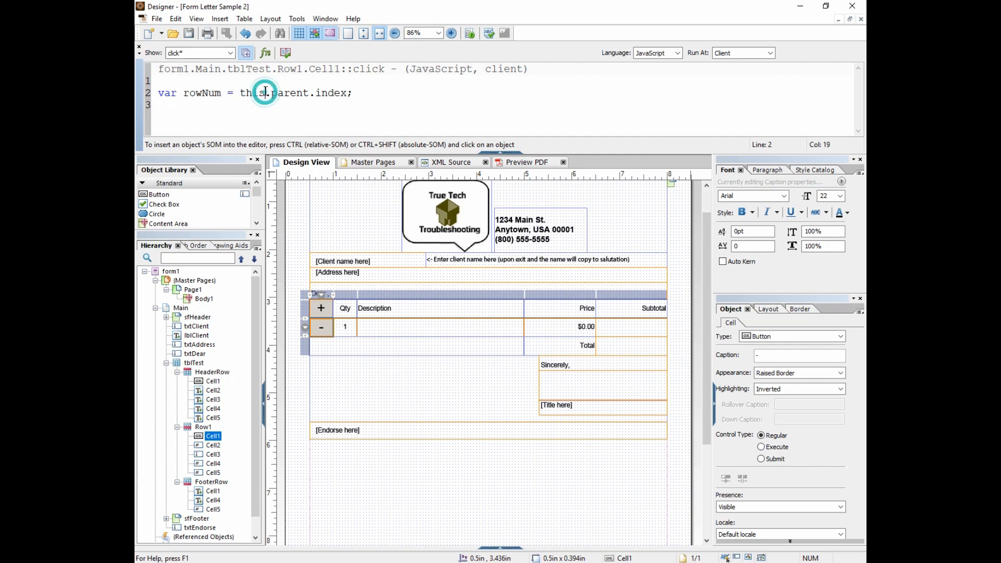
{"action": "double_click", "coordinate": [251, 93]}
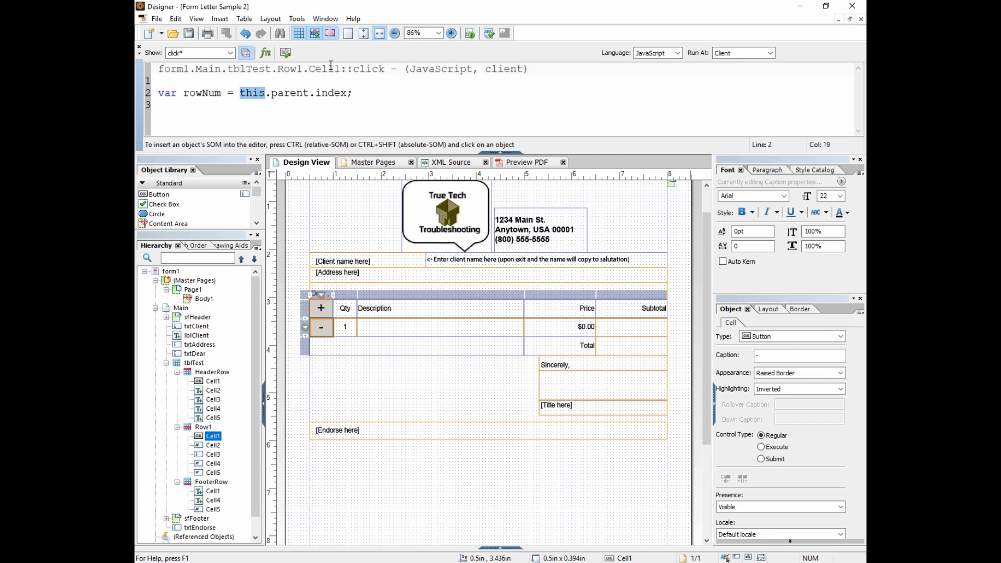
{"action": "mouse_move", "coordinate": [300, 69]}
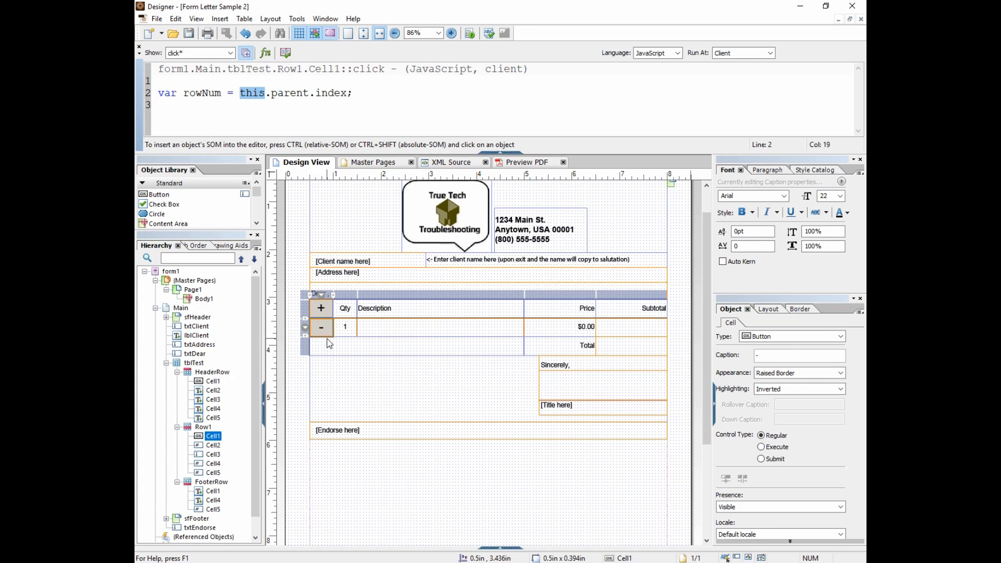
{"action": "mouse_move", "coordinate": [318, 376]}
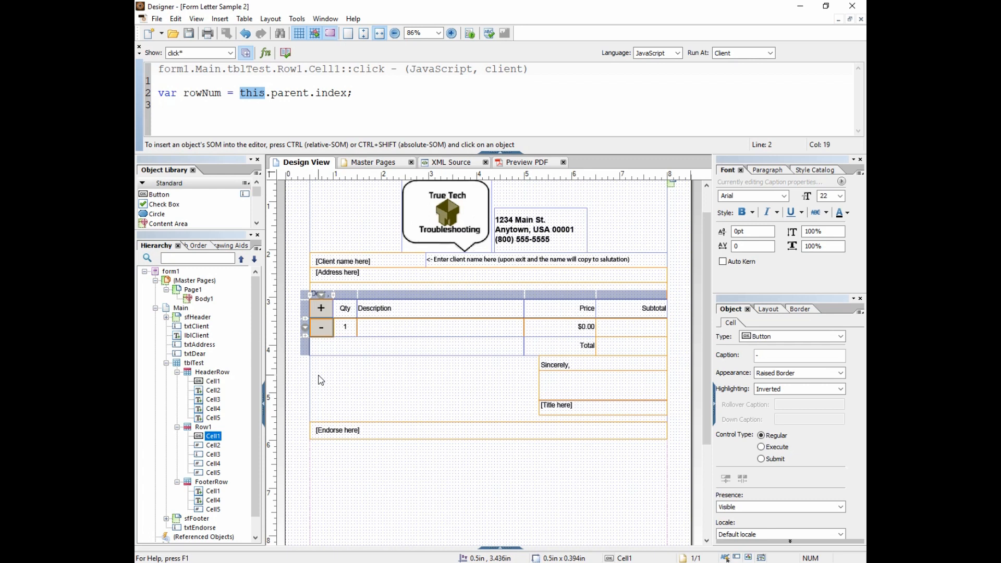
{"action": "mouse_move", "coordinate": [320, 326]}
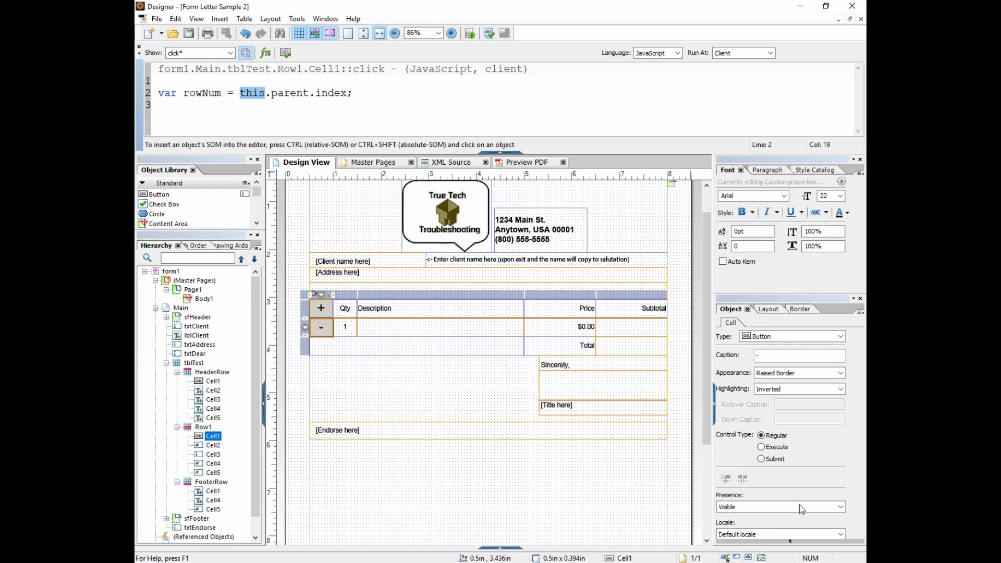
{"action": "mouse_move", "coordinate": [337, 94]}
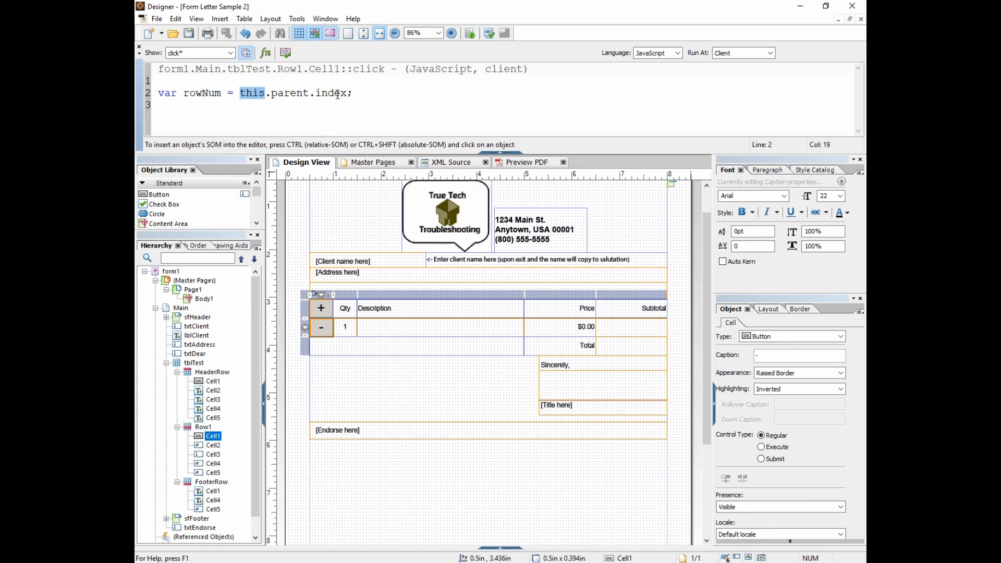
{"action": "left_click", "coordinate": [241, 93]}
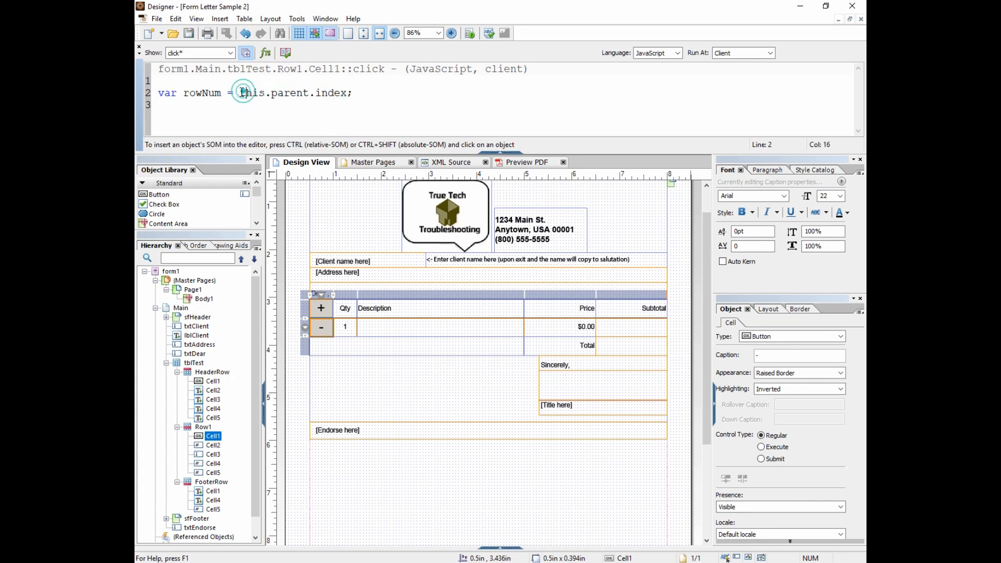
Finish the rowNum line with ; and add the comment // think ordinally!!
{"action": "double_click", "coordinate": [251, 93]}
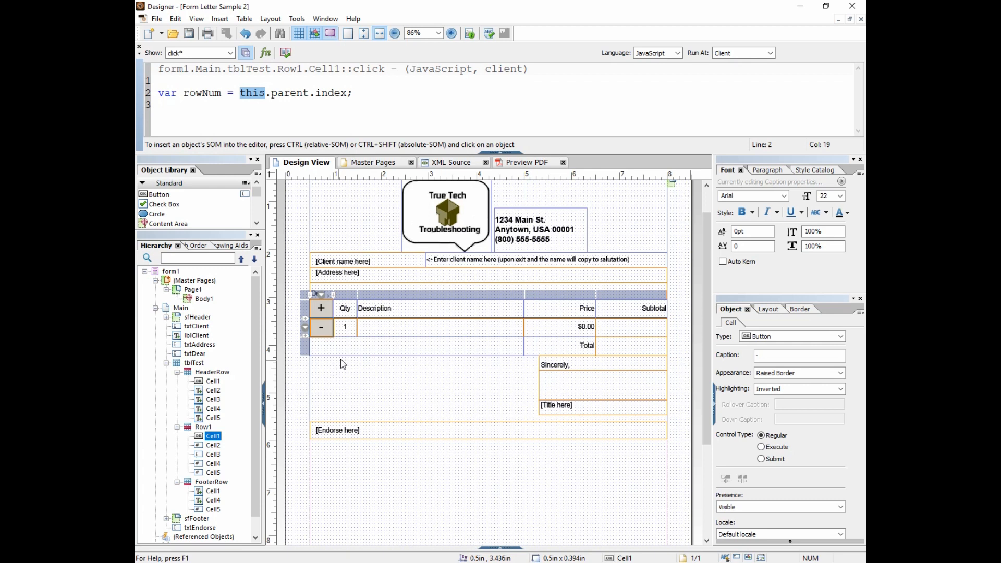
{"action": "mouse_move", "coordinate": [321, 327]}
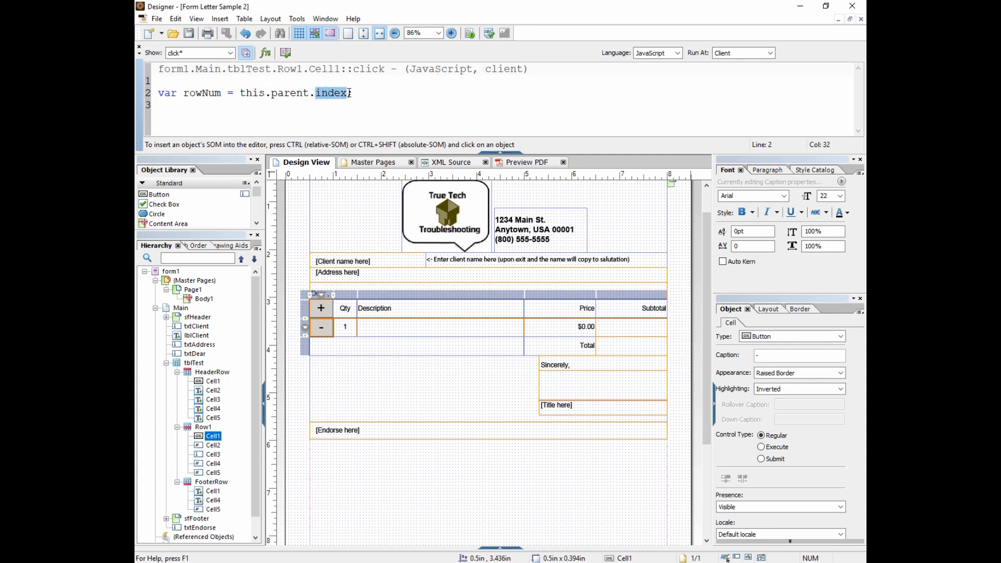
{"action": "type", "text": ";"}
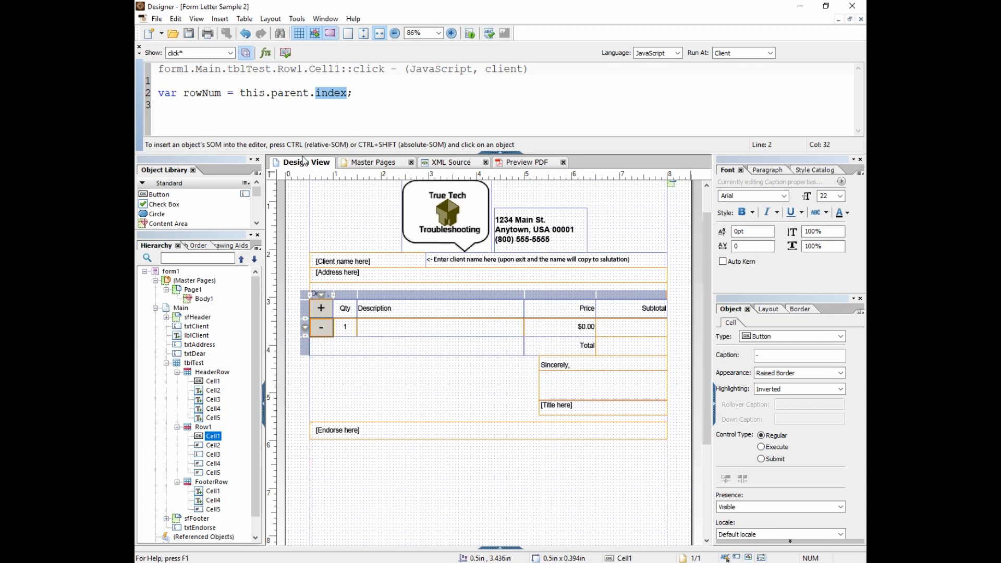
{"action": "mouse_move", "coordinate": [331, 326]}
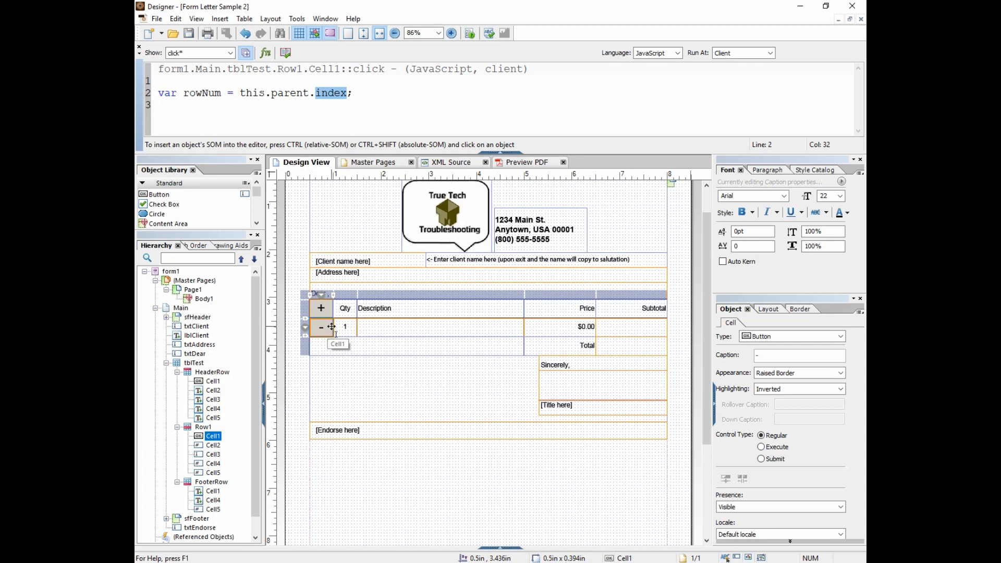
{"action": "mouse_move", "coordinate": [336, 326]}
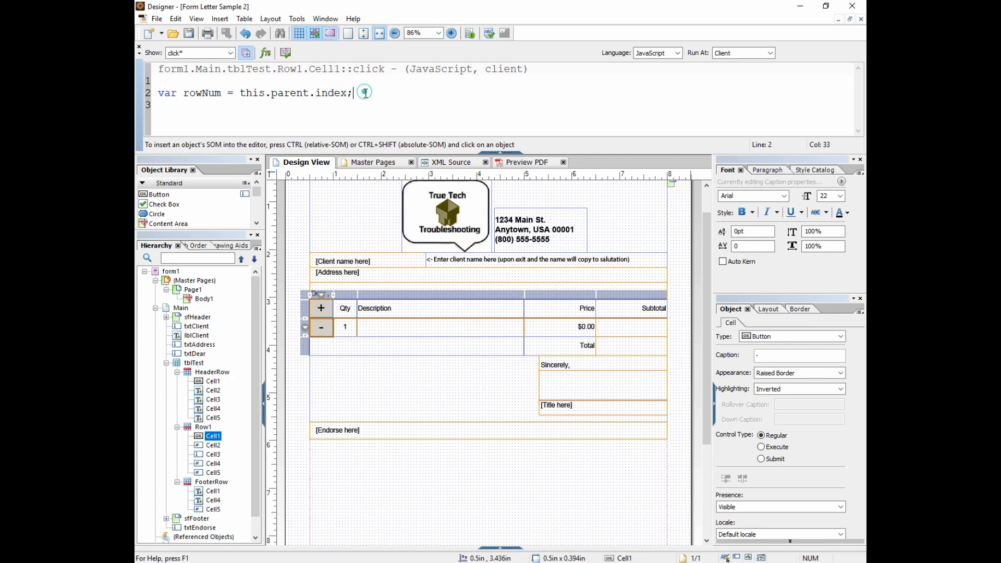
{"action": "type", "text": "0"}
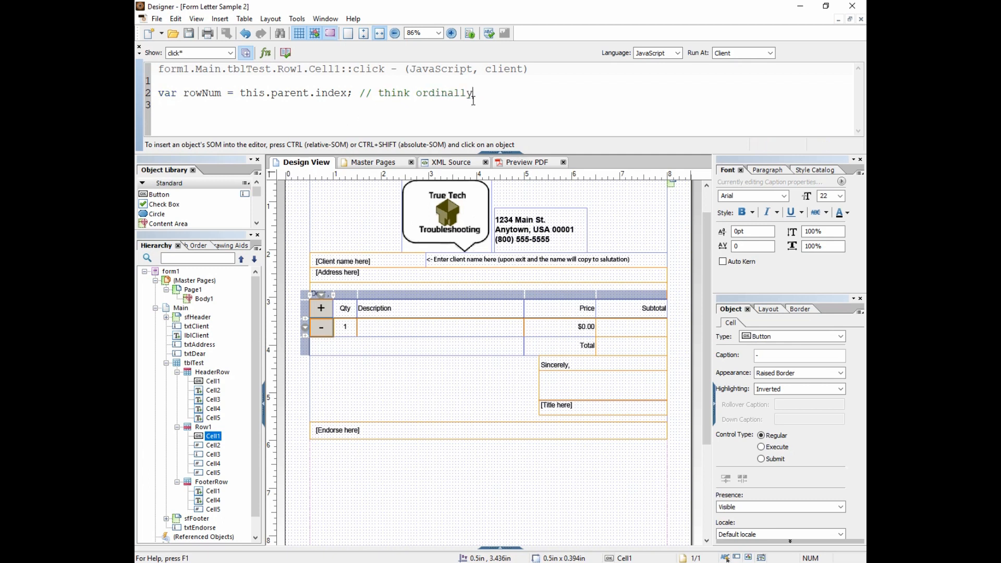
{"action": "type", "text": "!!"}
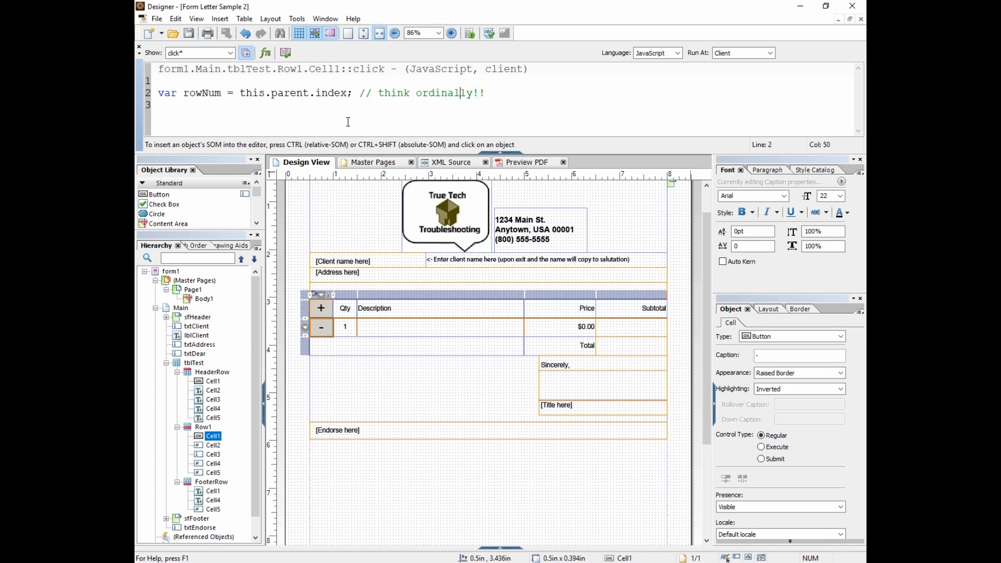
{"action": "mouse_move", "coordinate": [252, 99]}
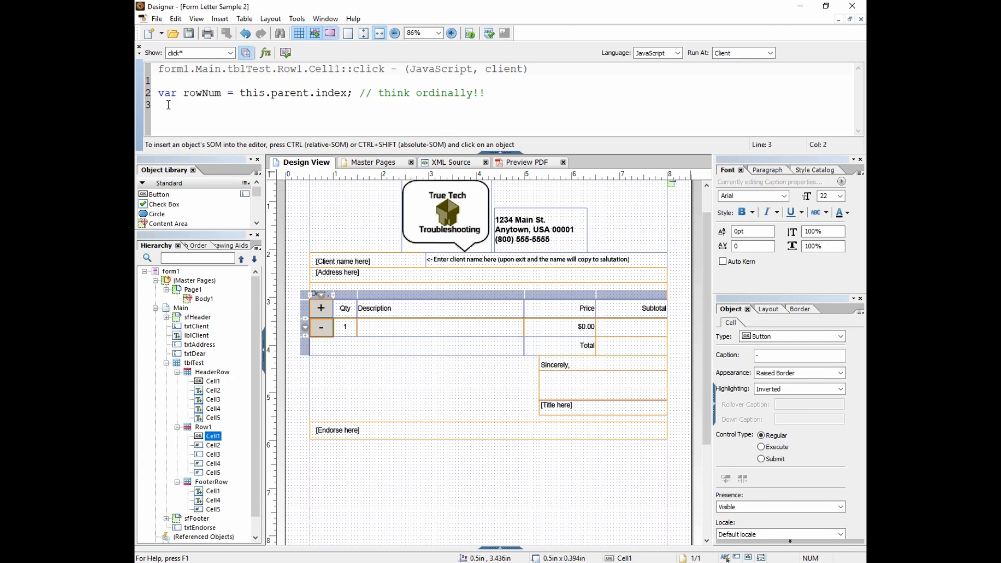
Add line 3: form1.Main.tblTest._Row1.removeInstance(rowNum); using code hints.
{"action": "type", "text": "form1."}
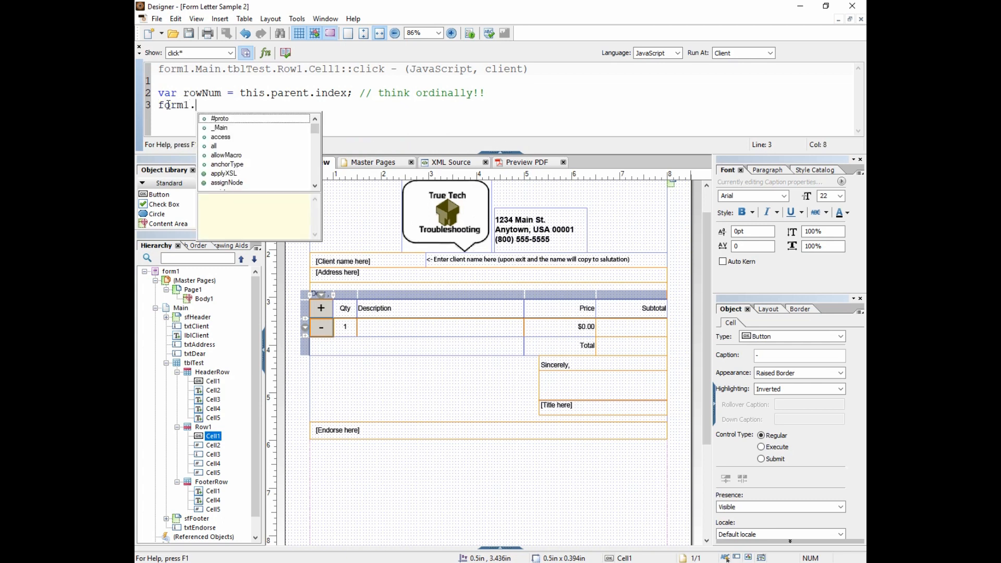
{"action": "type", "text": "Main."}
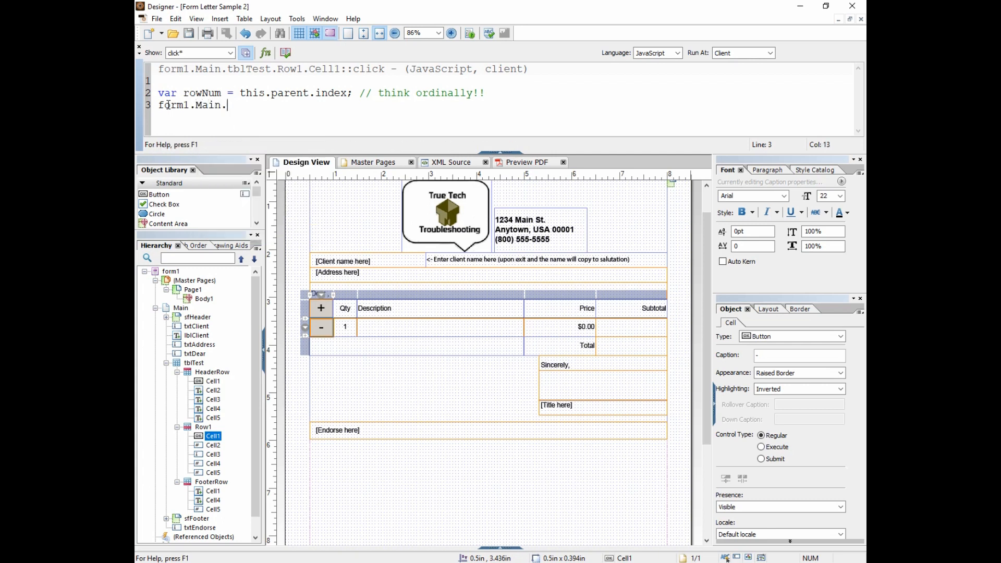
{"action": "type", "text": "tblTest._Row1.removeInstance"}
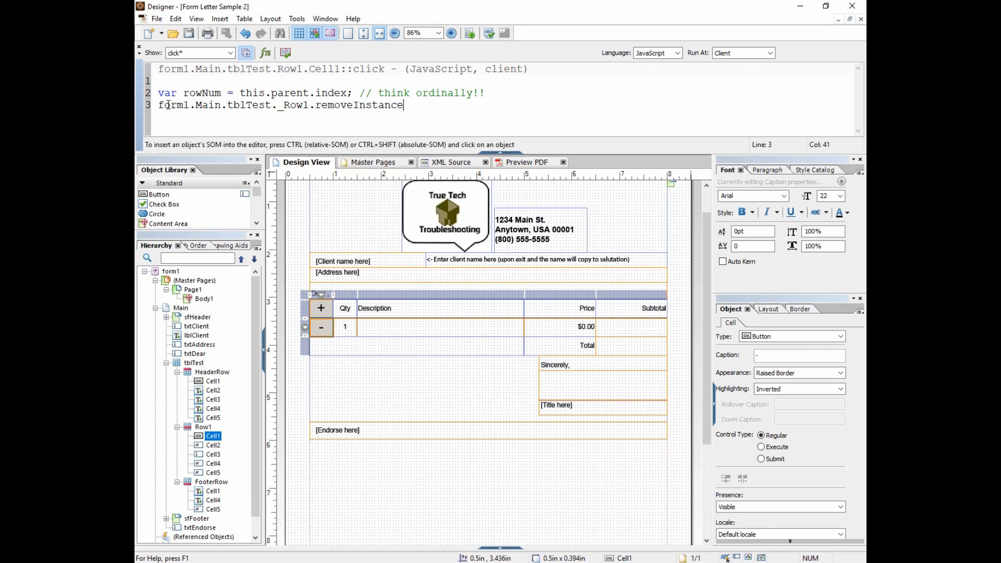
{"action": "type", "text": "();"}
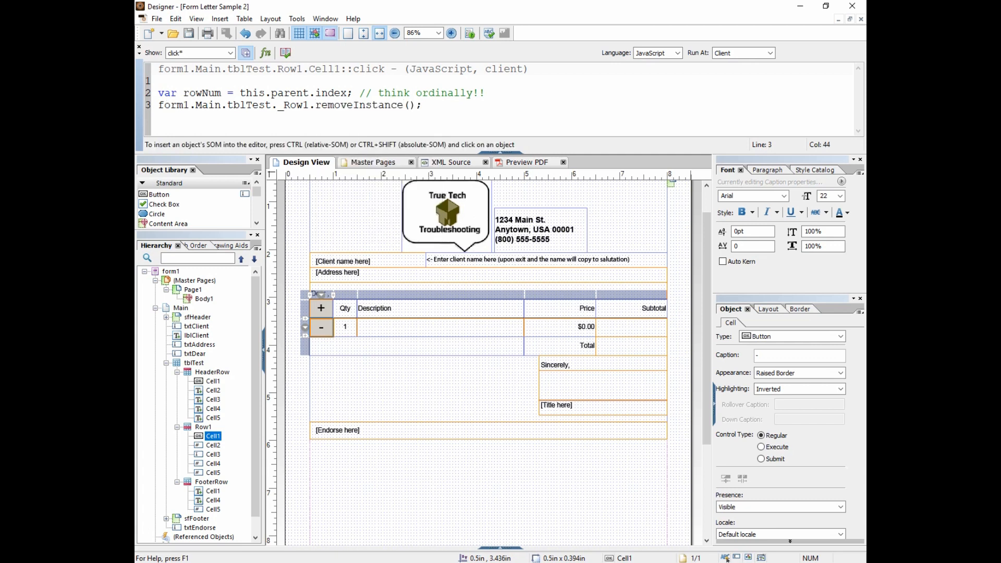
{"action": "left_click", "coordinate": [408, 105]}
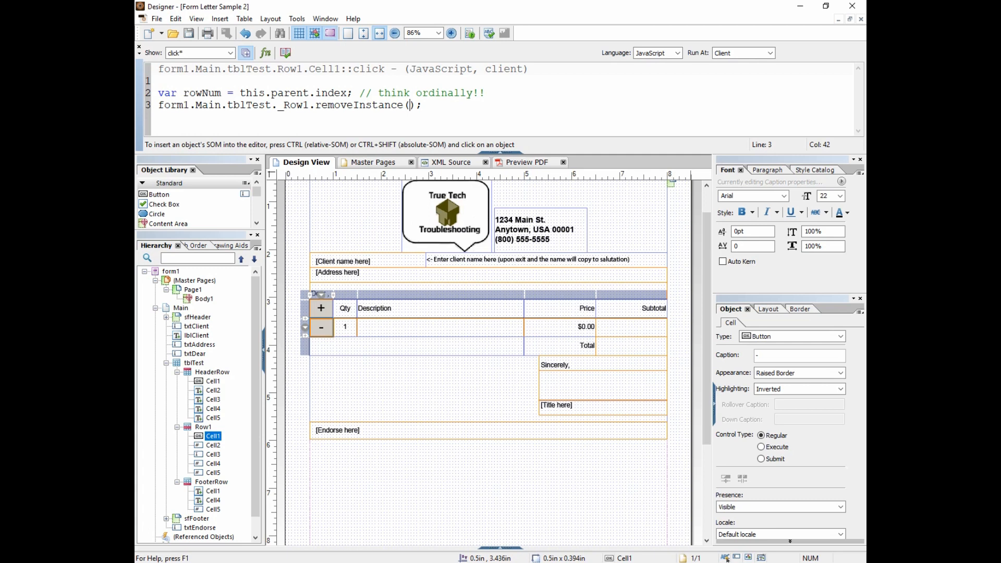
{"action": "type", "text": "rowNum"}
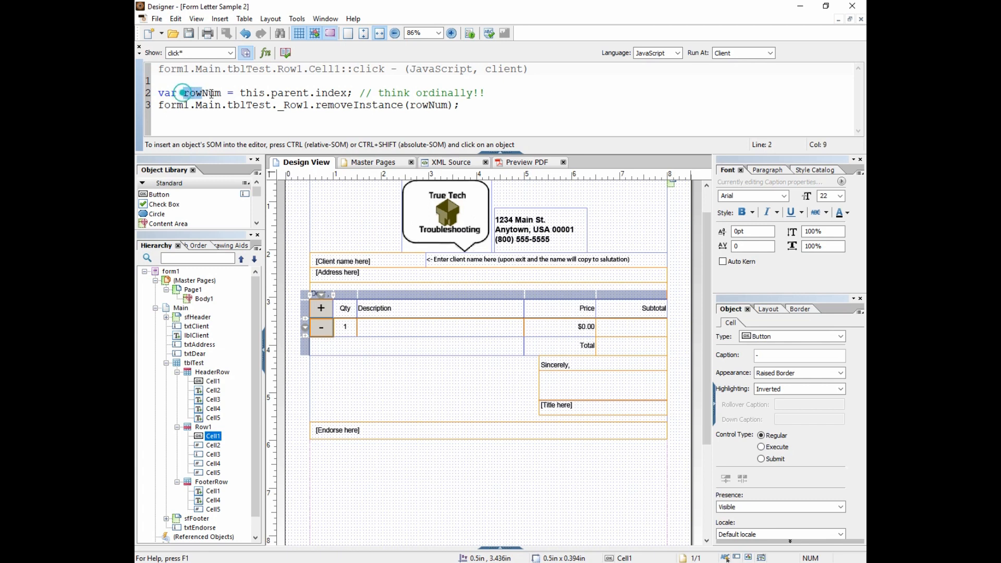
{"action": "left_click_drag", "start_coordinate": [186, 93], "coordinate": [346, 93]}
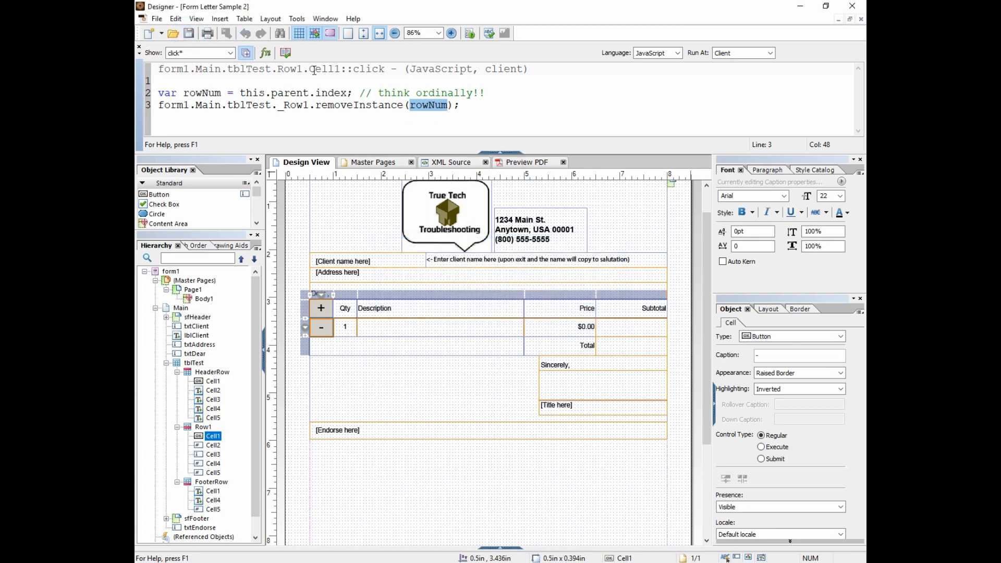
{"action": "mouse_move", "coordinate": [286, 54]}
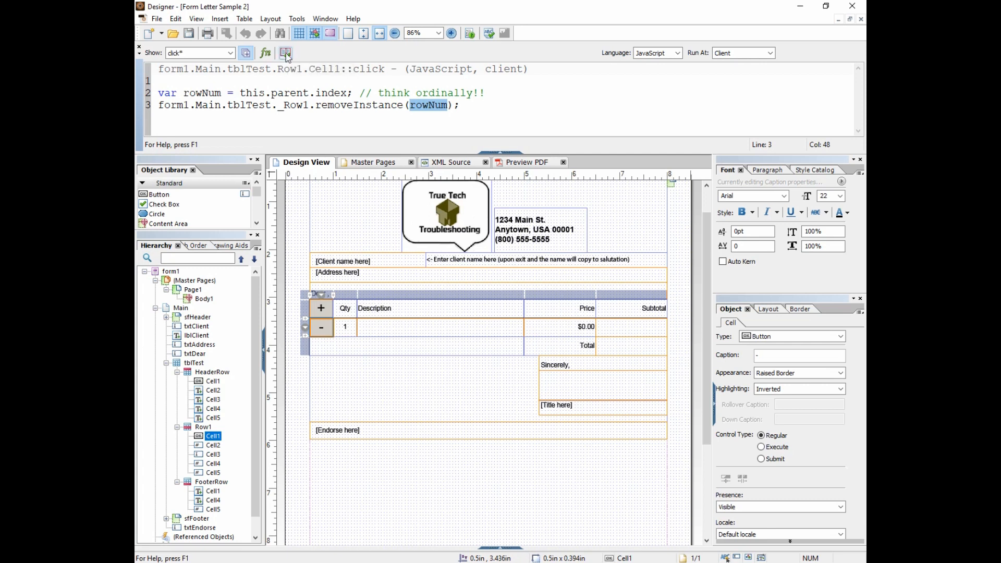
{"action": "mouse_move", "coordinate": [286, 52]}
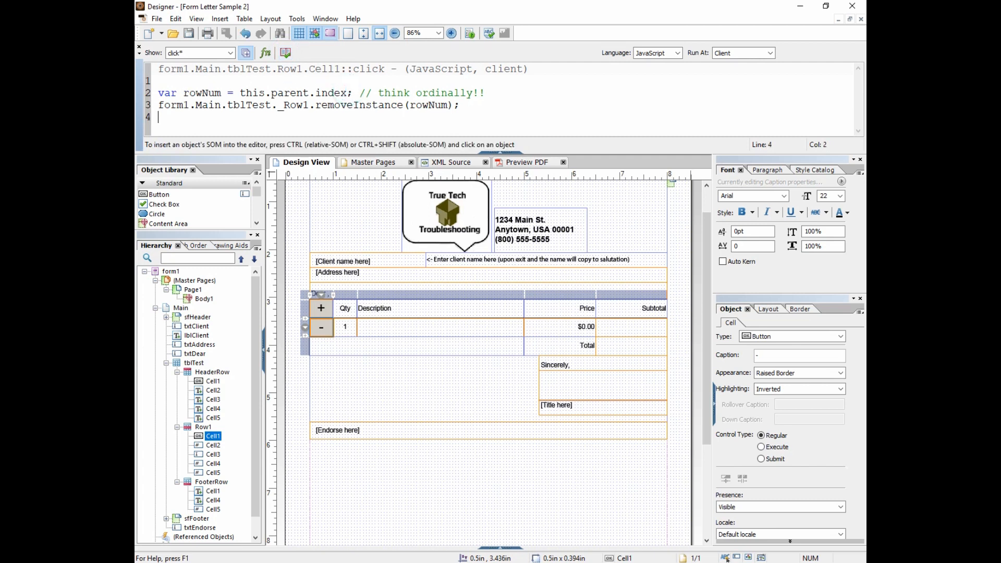
Start an if(){} statement that is then discarded before hiding the Script Editor.
{"action": "type", "text": "if("}
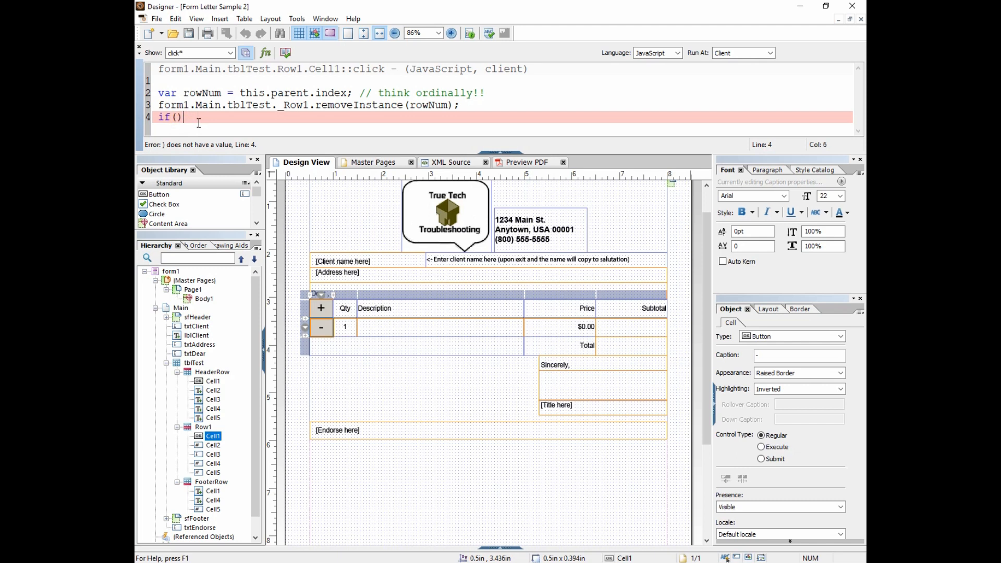
{"action": "type", "text": "{}"}
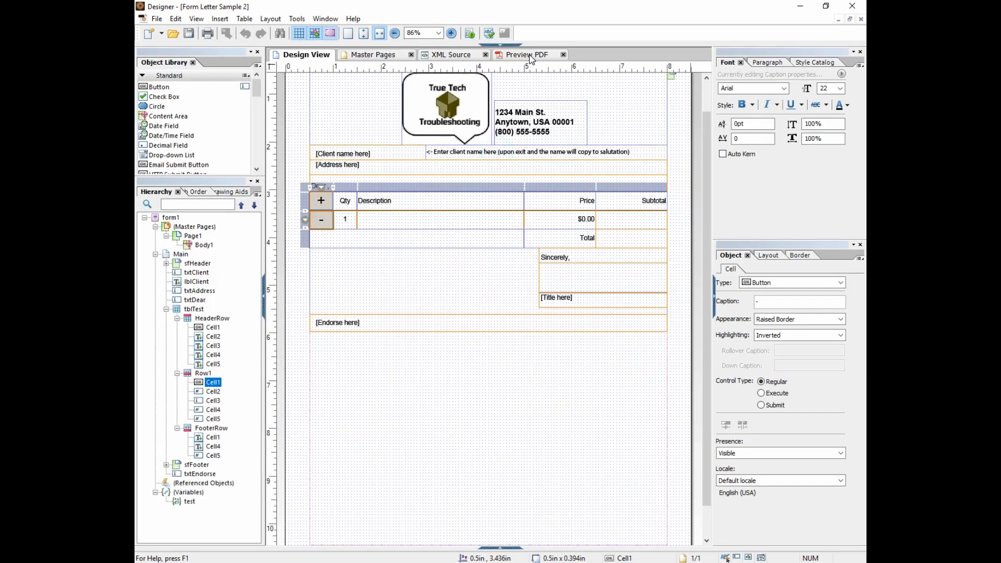
In PDF preview, add item rows with + and enter 'Hello World' in the first row.
{"action": "left_click", "coordinate": [524, 54]}
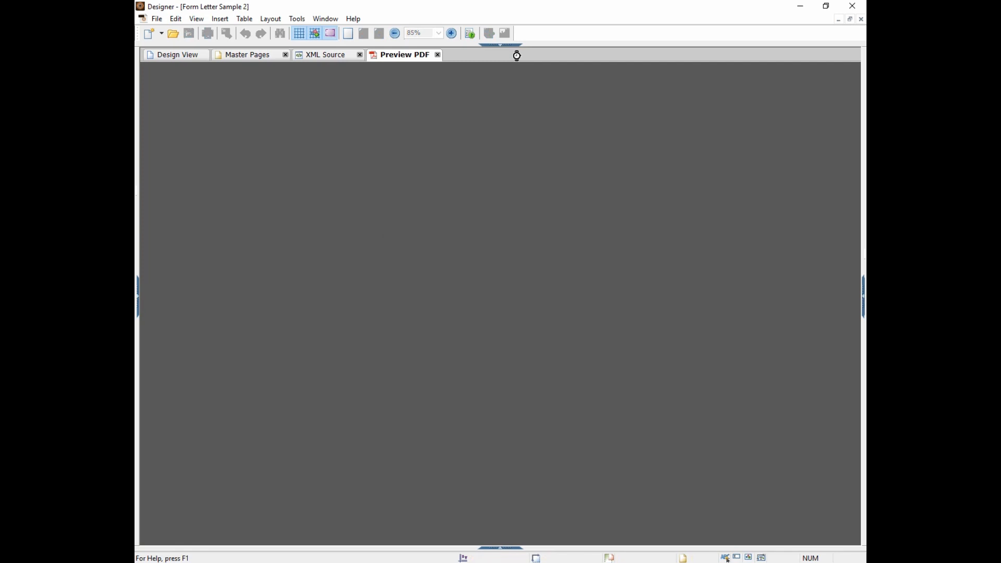
{"action": "left_click", "coordinate": [405, 54]}
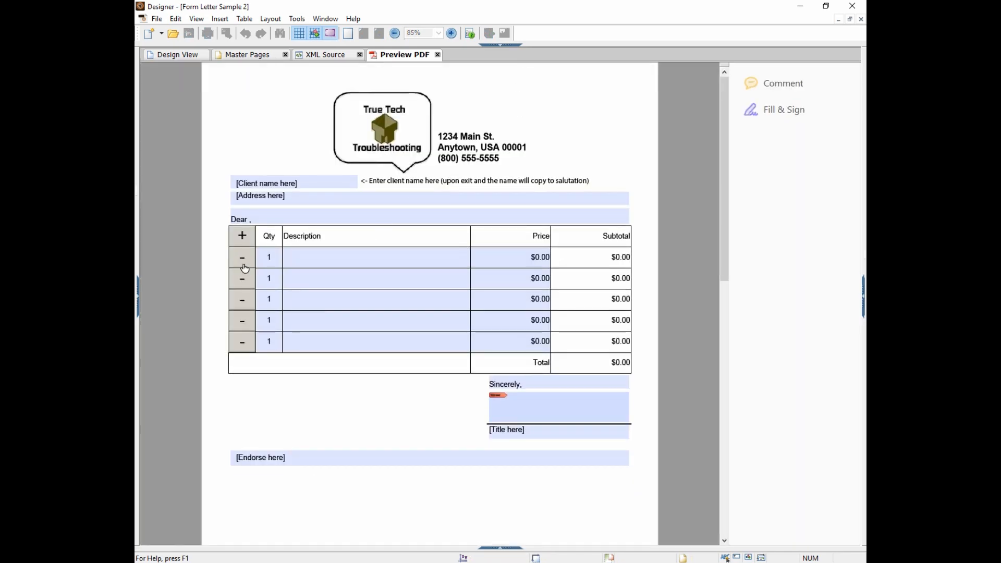
{"action": "left_click", "coordinate": [242, 256]}
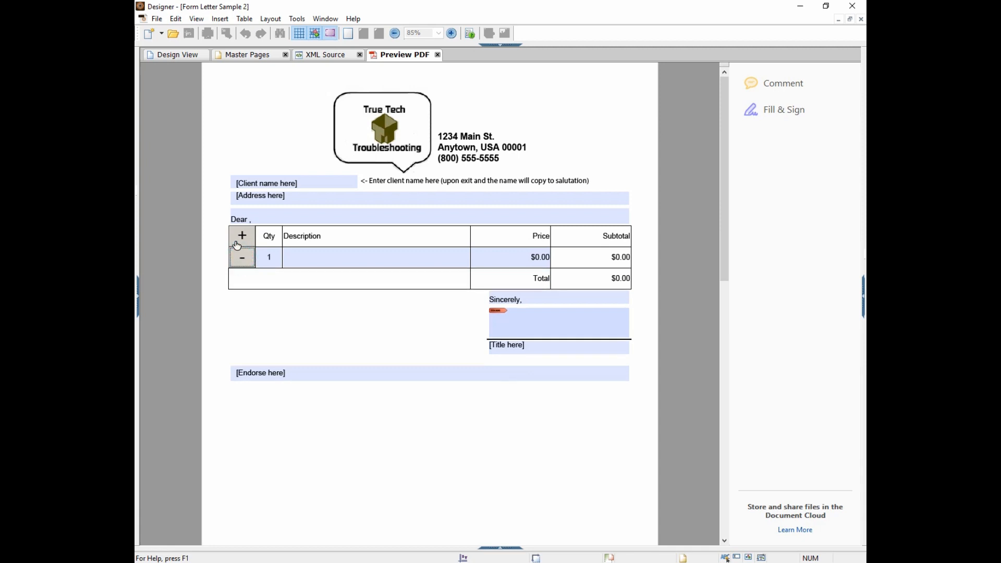
{"action": "left_click", "coordinate": [240, 235]}
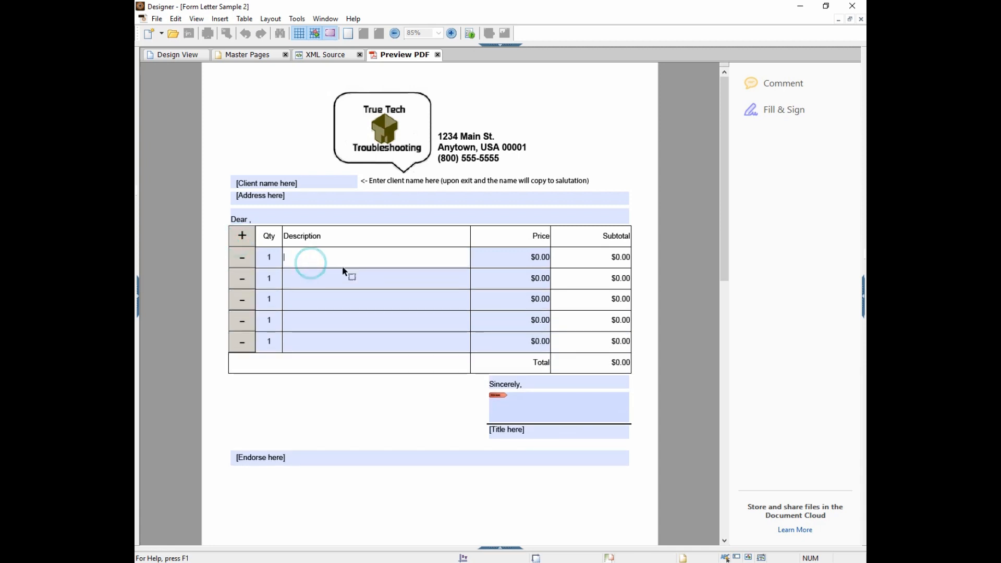
{"action": "type", "text": "Hello World"}
{"action": "left_click", "coordinate": [376, 277]}
{"action": "type", "text": "Hi"}
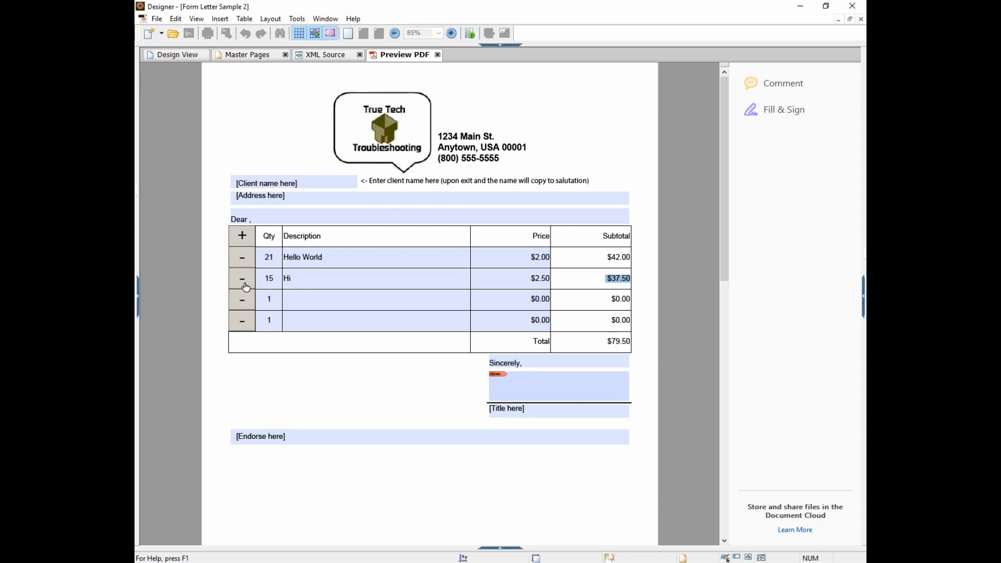
Remove the Hi row with its − button and check the total recalculates to $42.00.
{"action": "left_click", "coordinate": [375, 299]}
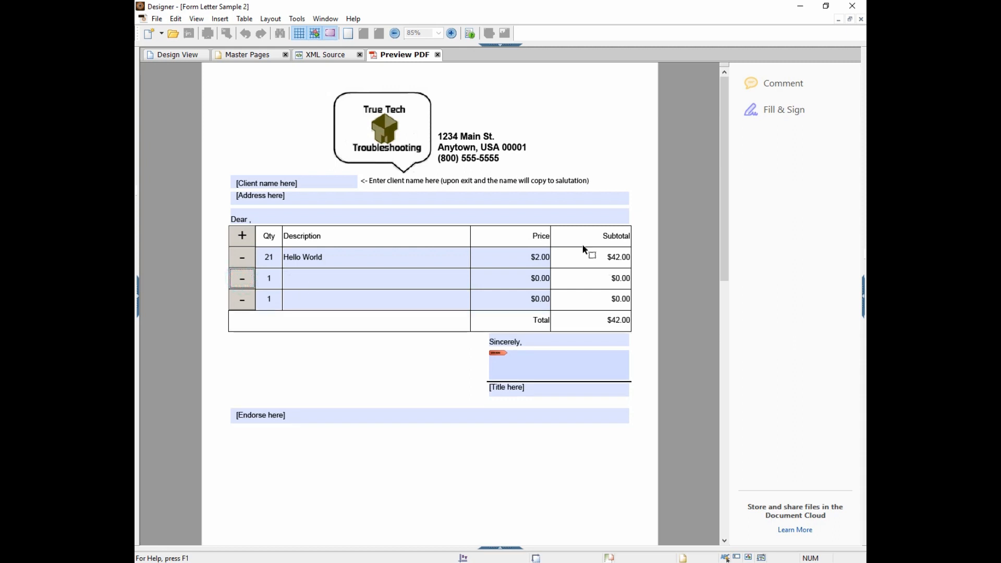
{"action": "mouse_move", "coordinate": [603, 268]}
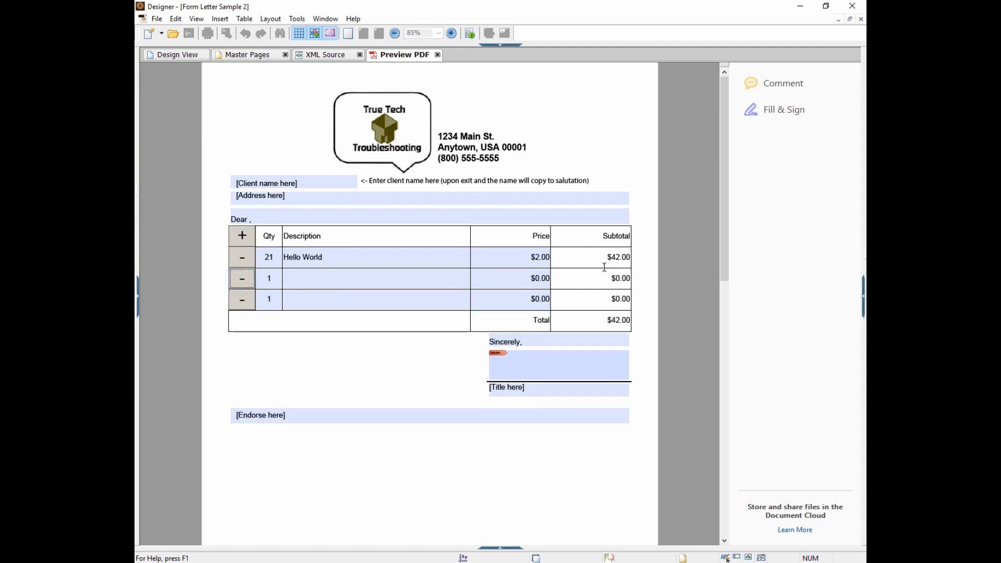
{"action": "left_click", "coordinate": [619, 320]}
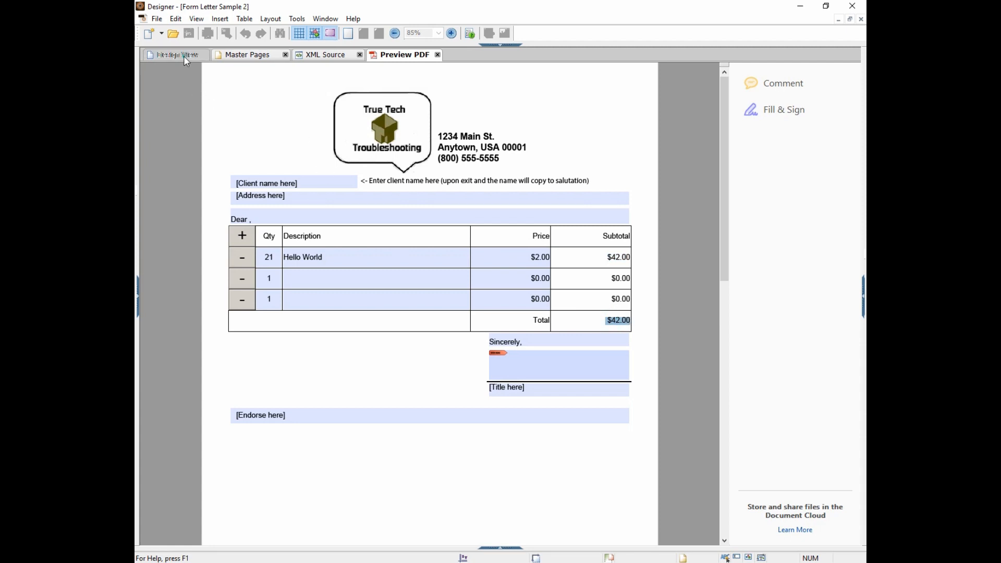
Return to Design View and show the − button's rowNum/removeInstance click script.
{"action": "left_click", "coordinate": [174, 54]}
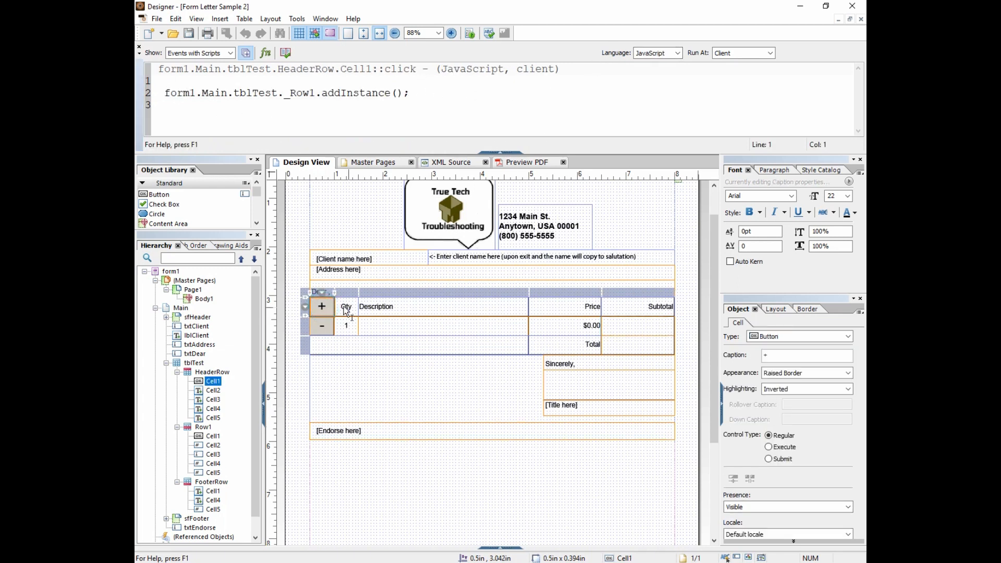
{"action": "left_click", "coordinate": [321, 327]}
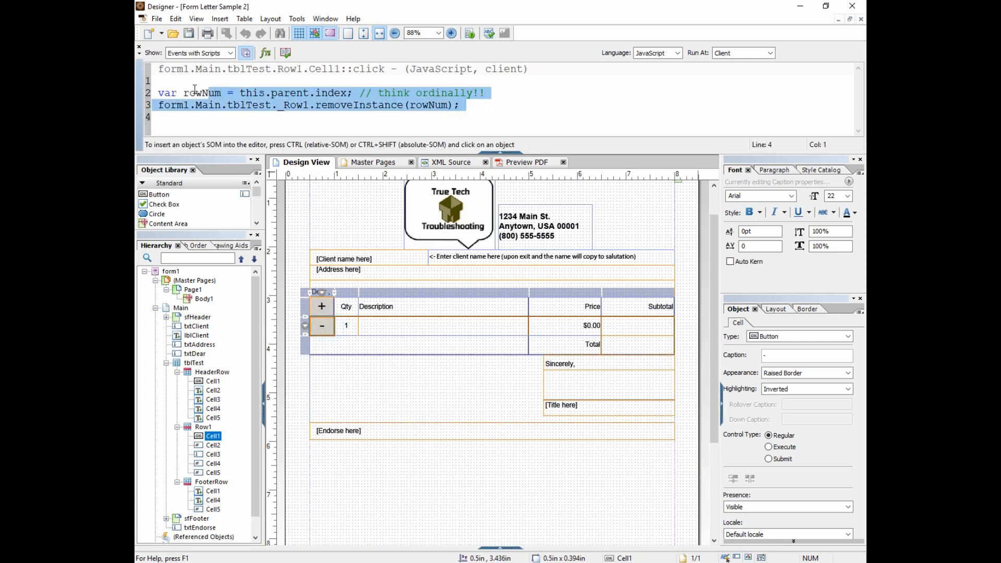
{"action": "left_click", "coordinate": [463, 105]}
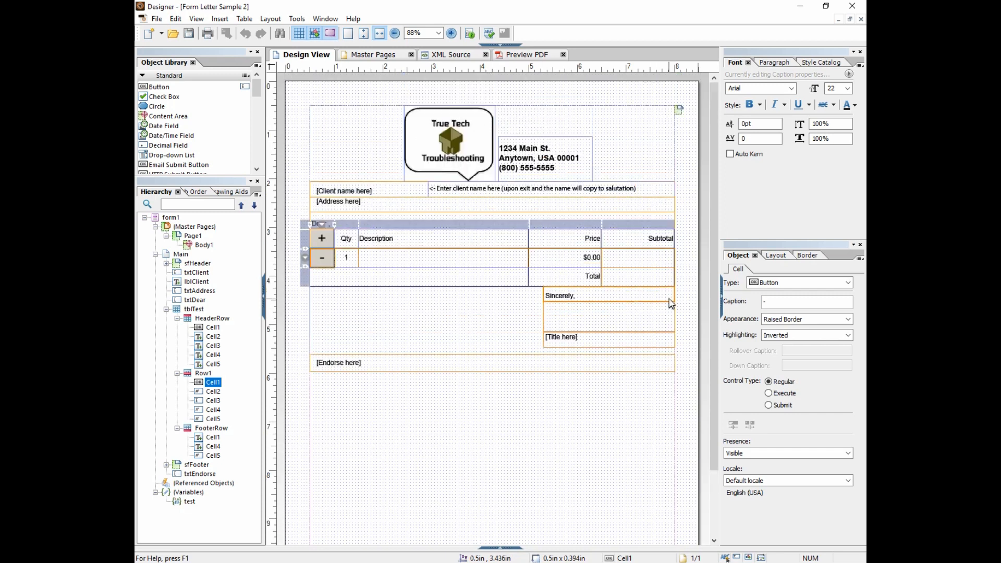
{"action": "mouse_move", "coordinate": [668, 303]}
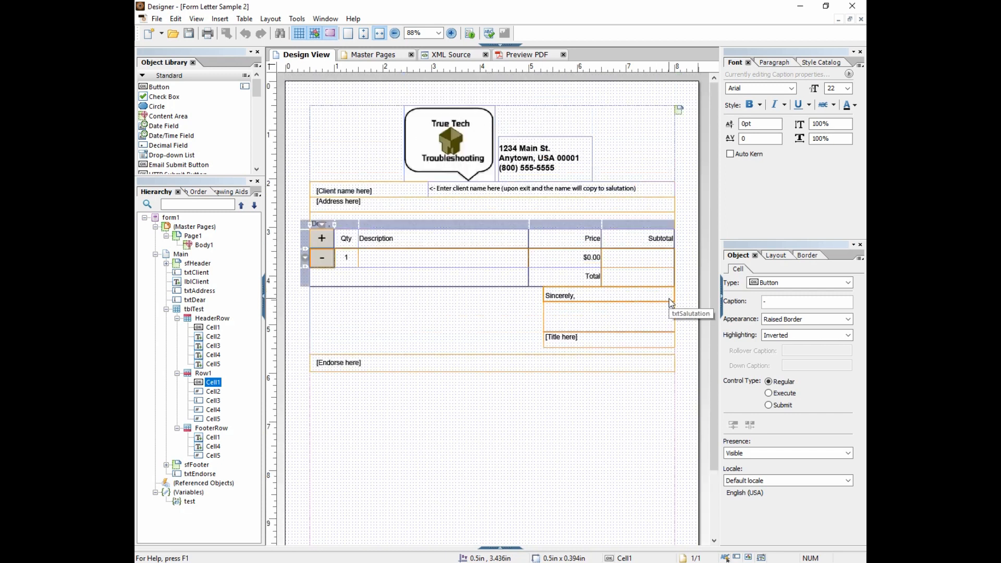